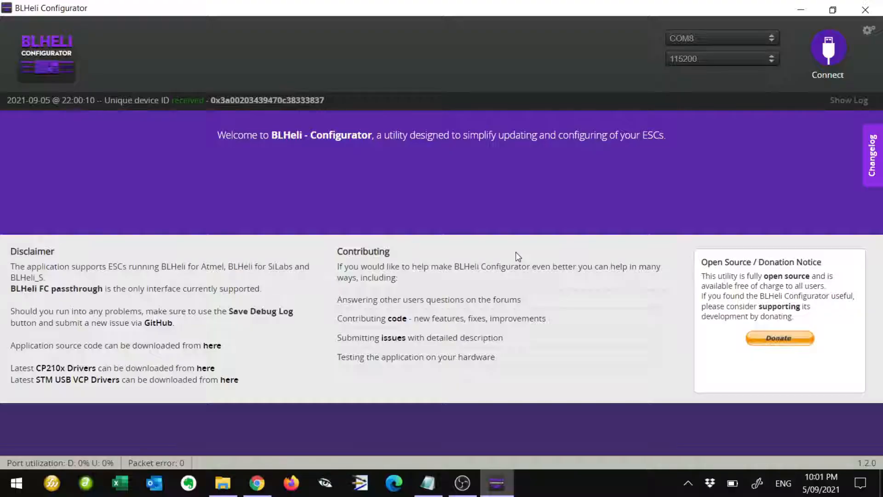
- Connect BLHeli Configurator to the flight controller so the ESC setup page loads
{"action": "left_click", "coordinate": [827, 50]}
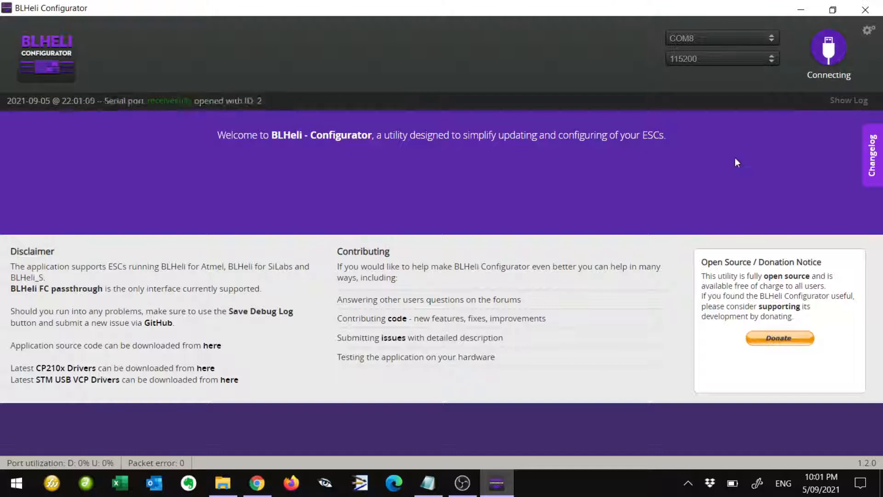
{"action": "left_click", "coordinate": [829, 48]}
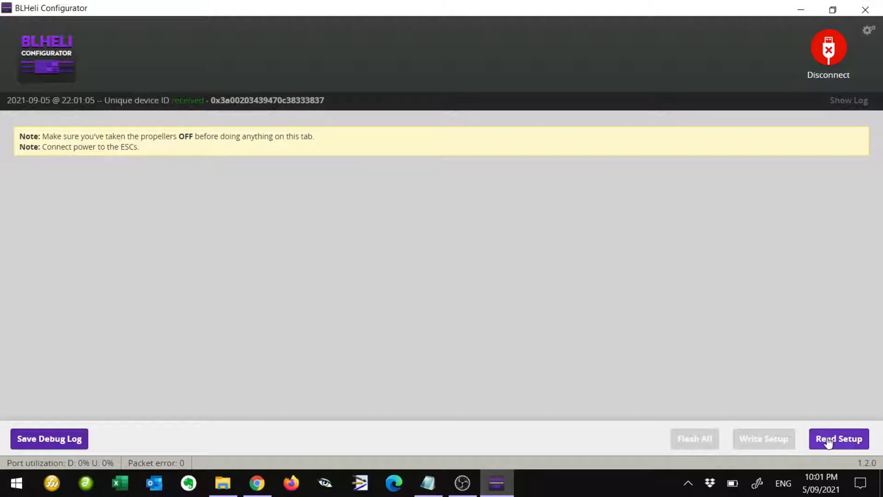
- Read the ESC setup (G-H-30, firmware 2.3), then disconnect from the flight controller
{"action": "left_click", "coordinate": [839, 438]}
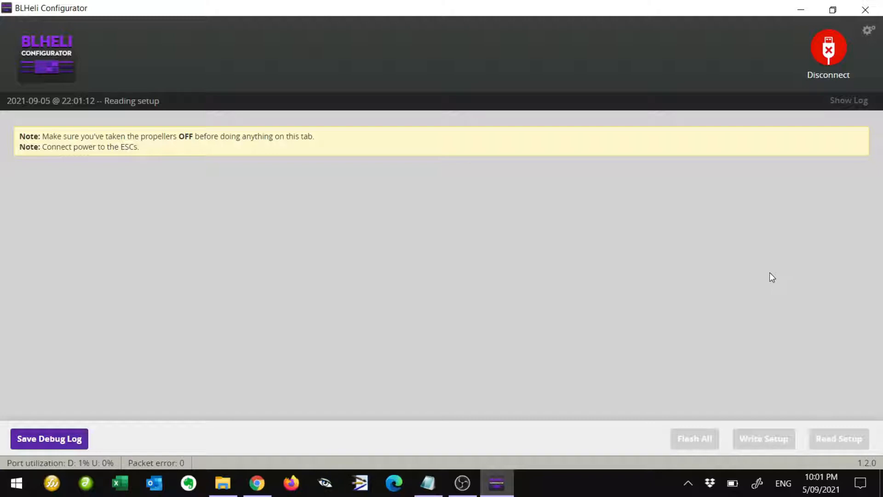
{"action": "left_click", "coordinate": [839, 438]}
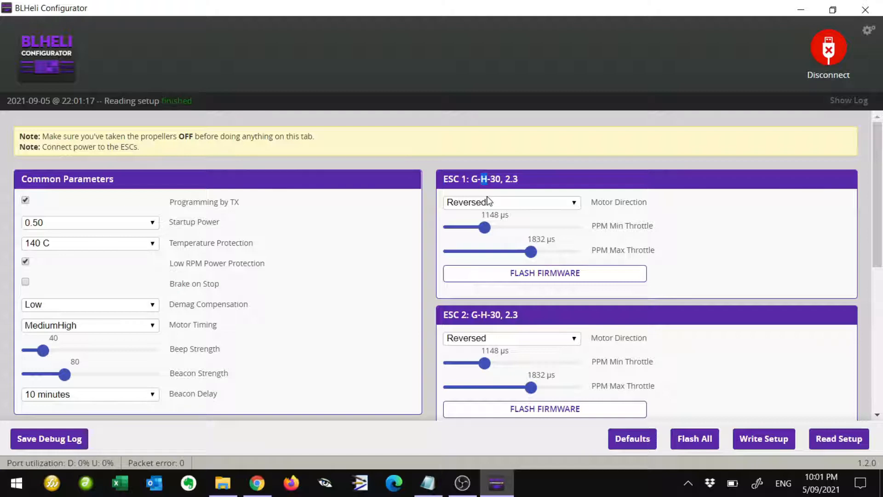
{"action": "mouse_move", "coordinate": [616, 205]}
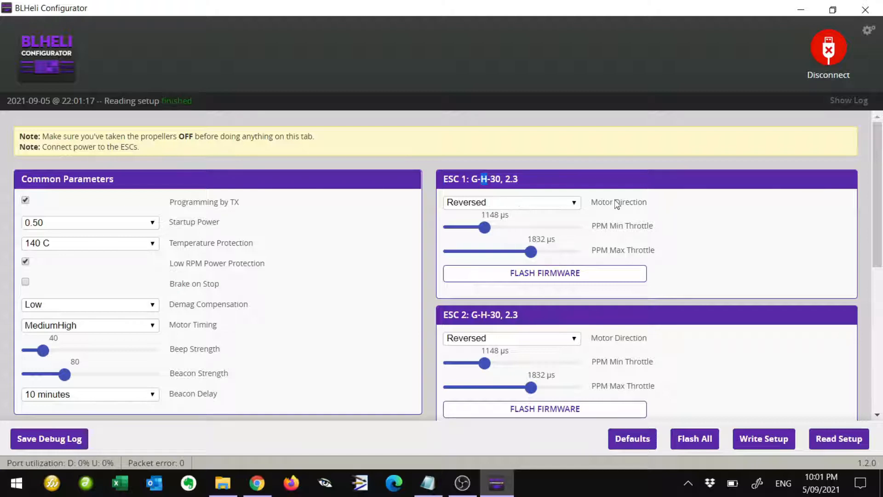
{"action": "mouse_move", "coordinate": [808, 276]}
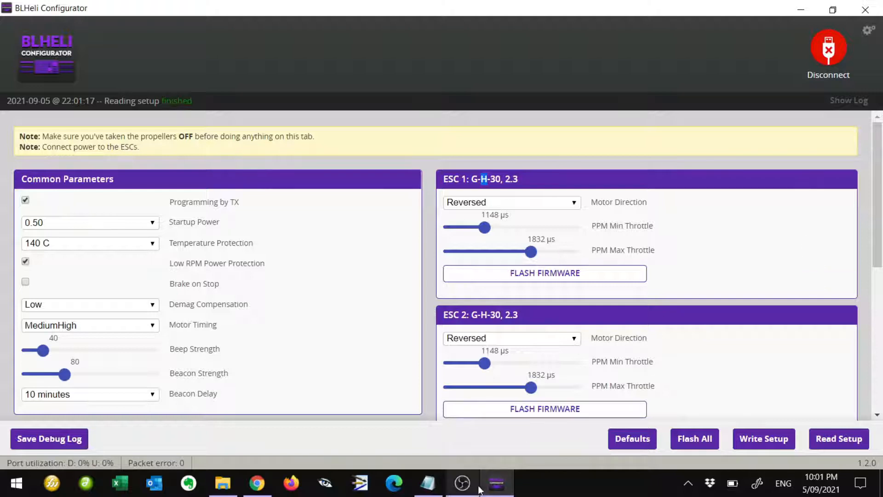
{"action": "mouse_move", "coordinate": [828, 49]}
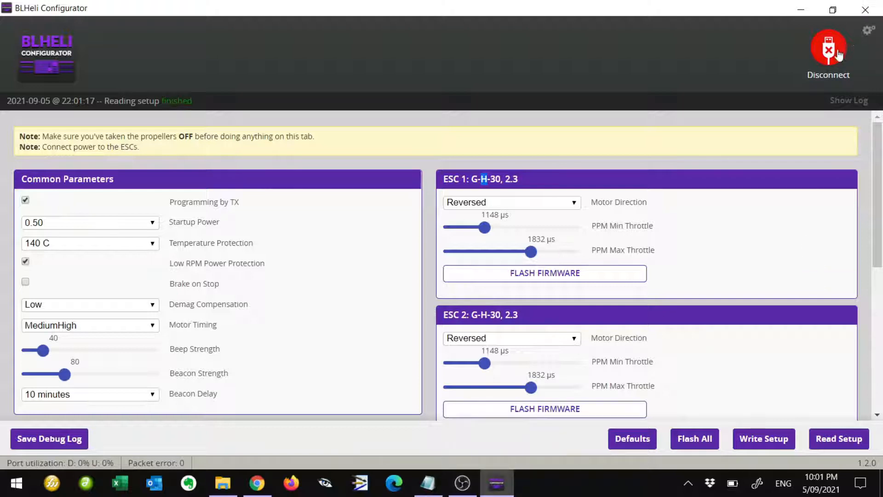
{"action": "left_click", "coordinate": [828, 48]}
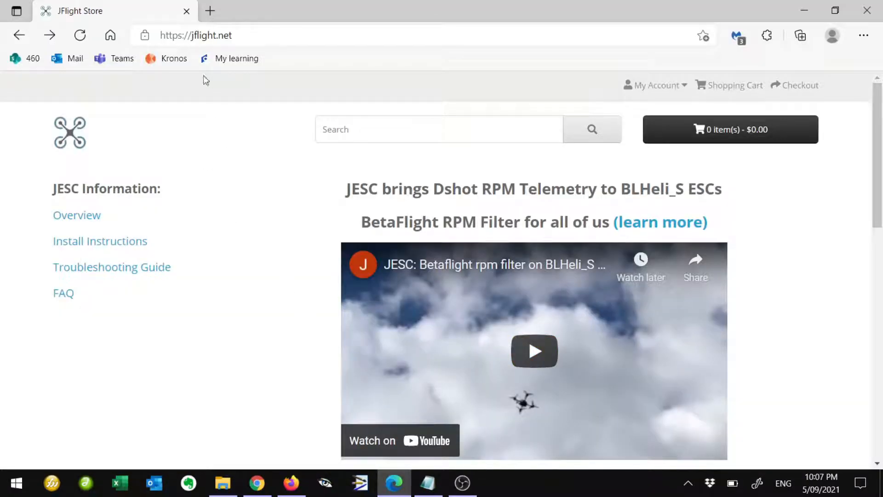
- Navigate jflight.net to the JESC install instructions page
{"action": "left_click", "coordinate": [195, 35]}
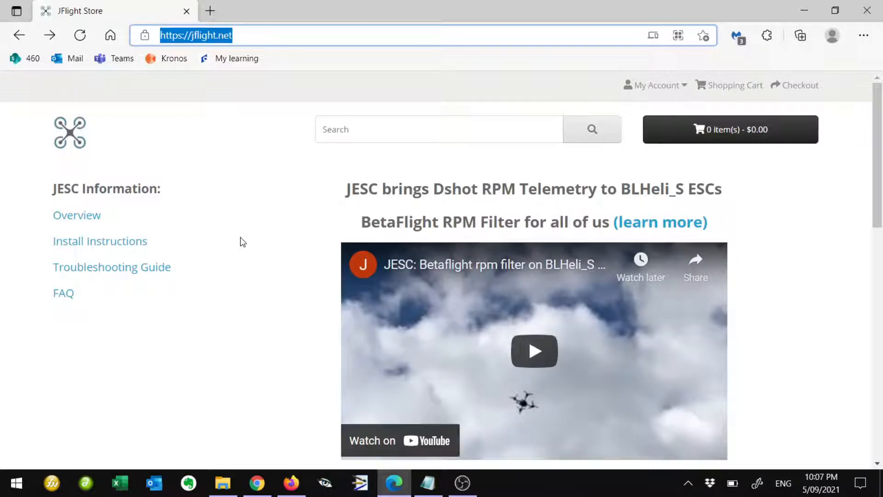
{"action": "left_click", "coordinate": [653, 85]}
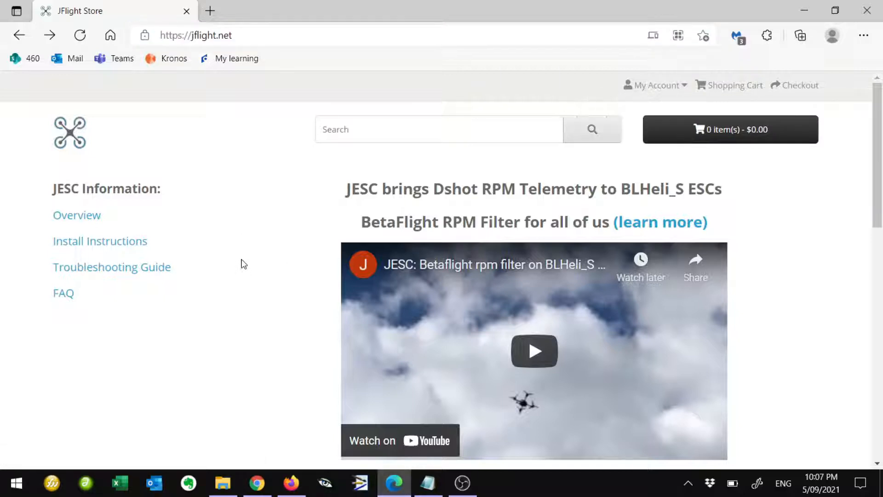
{"action": "mouse_move", "coordinate": [99, 241]}
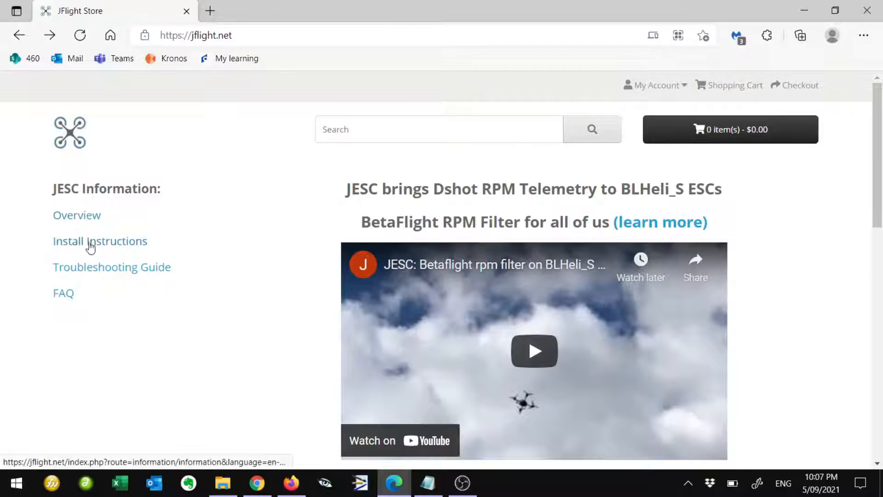
{"action": "left_click", "coordinate": [100, 240]}
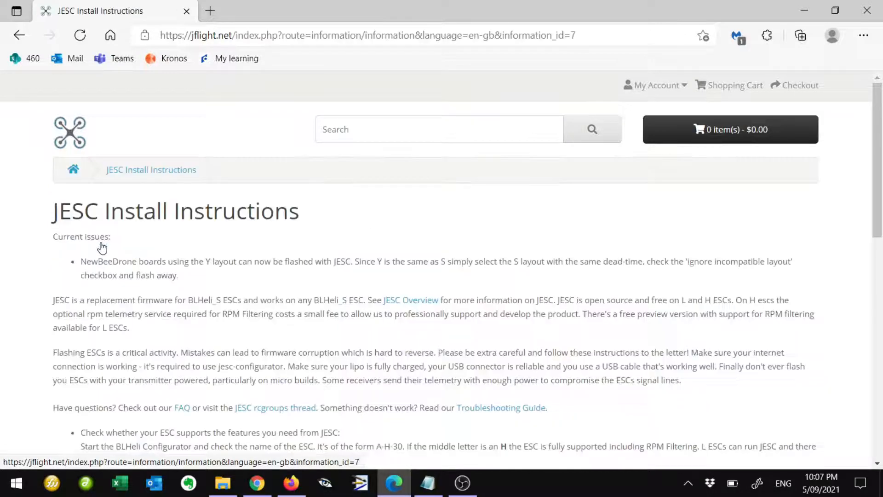
- Follow the 'here' link to the latest JESC Configurator download page on GitHub
{"action": "scroll", "scroll_direction": "down", "scroll_amount": 3}
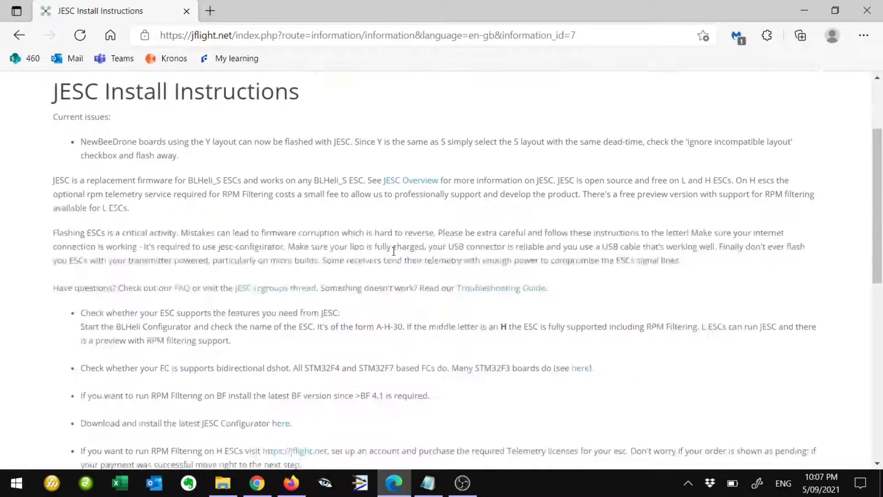
{"action": "scroll", "scroll_direction": "down", "scroll_amount": 3}
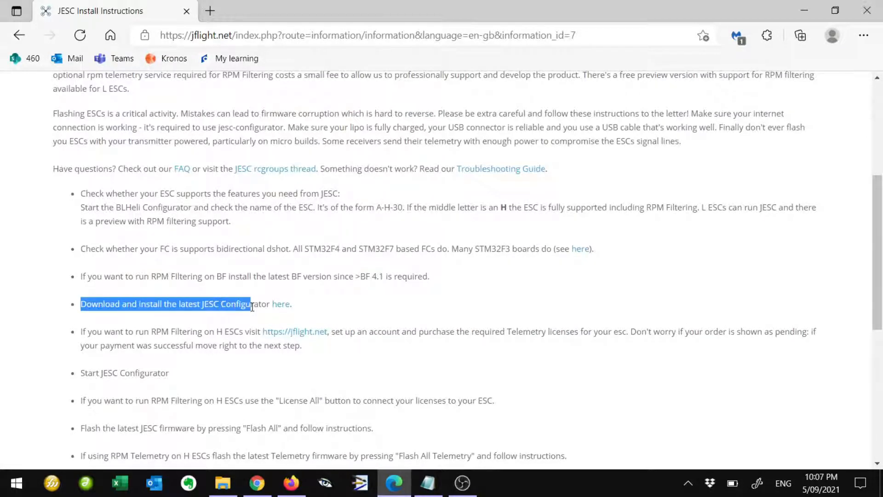
{"action": "left_click", "coordinate": [281, 304]}
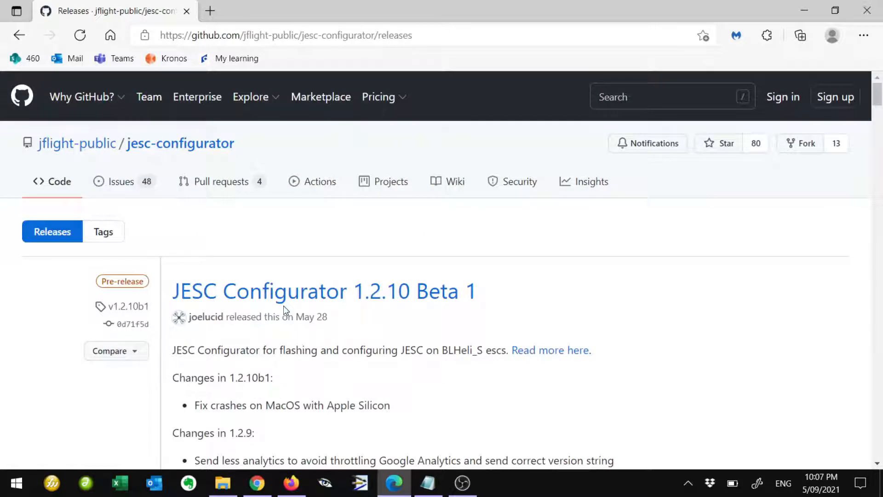
{"action": "mouse_move", "coordinate": [226, 302]}
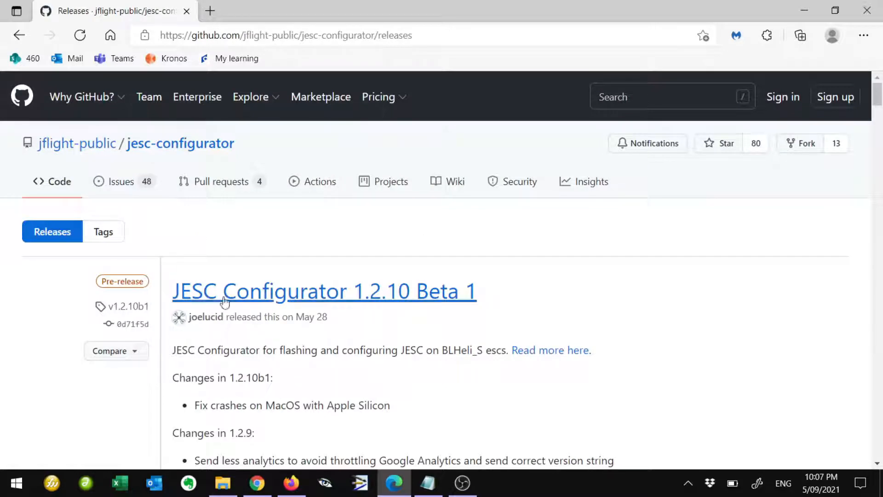
{"action": "mouse_move", "coordinate": [237, 292]}
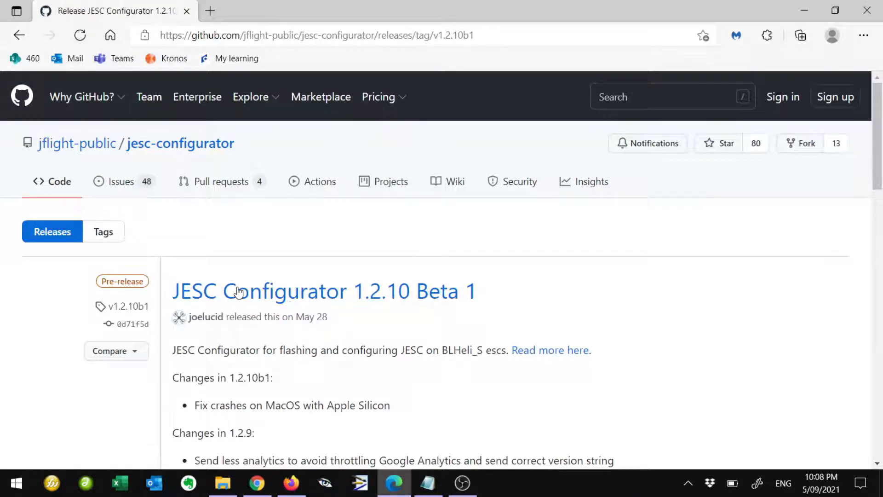
- Save the JESC Configurator 1.2.10 win64 zip from the release assets to disk
{"action": "scroll", "scroll_direction": "down", "scroll_amount": 3}
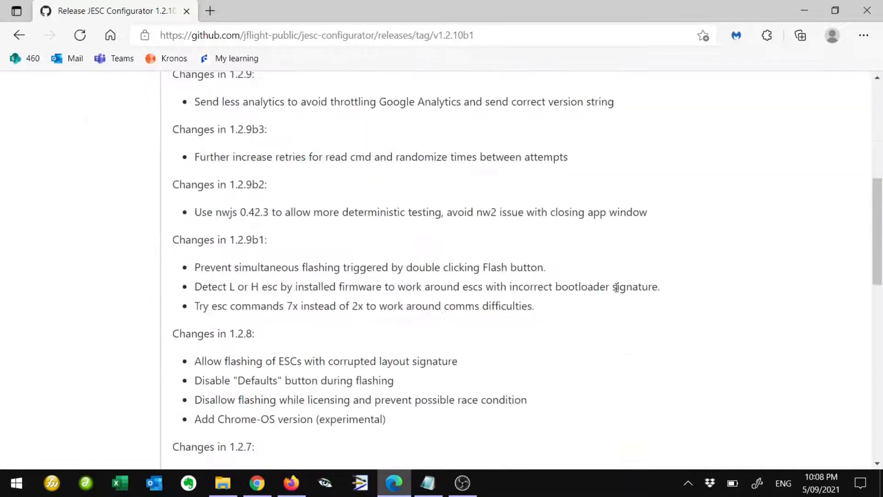
{"action": "scroll", "scroll_direction": "down", "scroll_amount": 3}
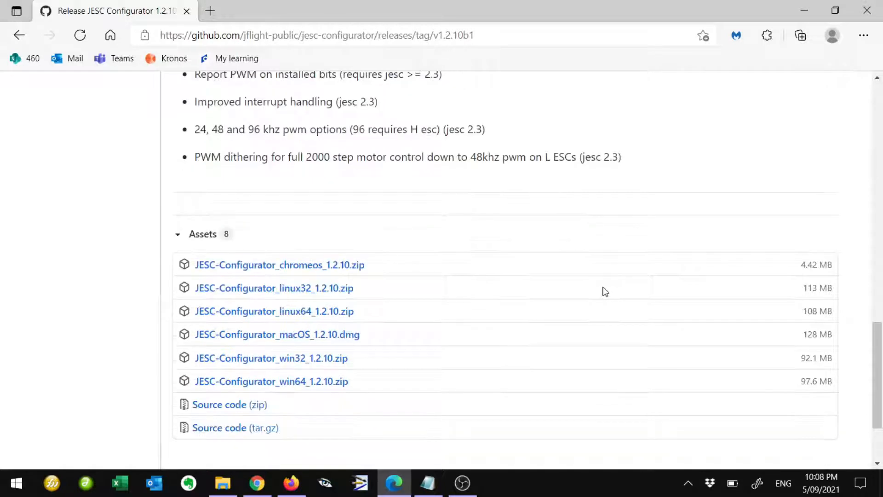
{"action": "scroll", "scroll_direction": "down", "scroll_amount": 3}
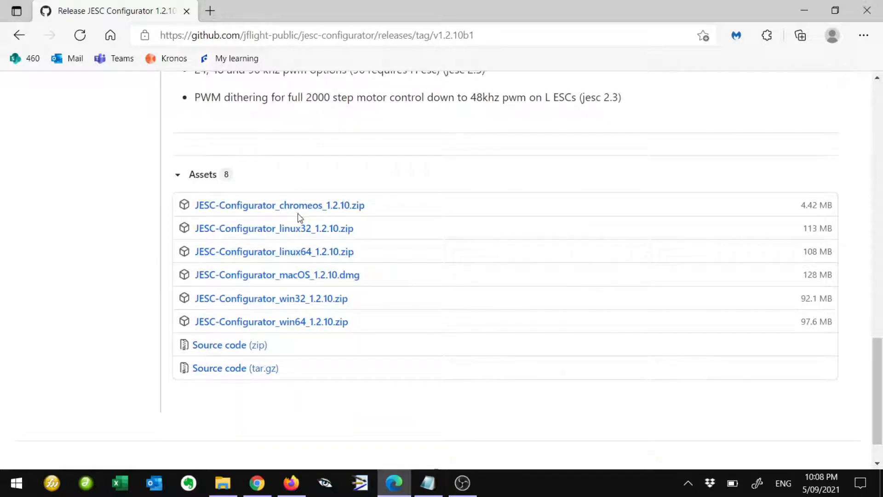
{"action": "mouse_move", "coordinate": [327, 276]}
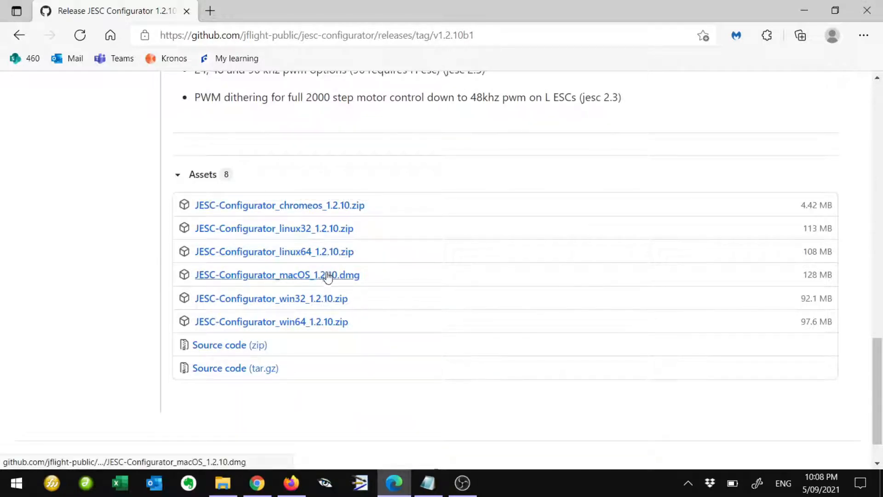
{"action": "mouse_move", "coordinate": [286, 326]}
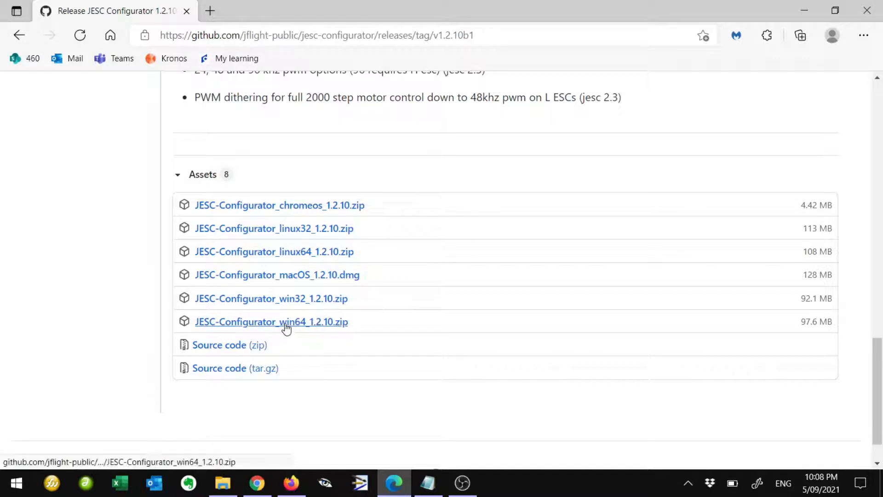
{"action": "mouse_move", "coordinate": [305, 326]}
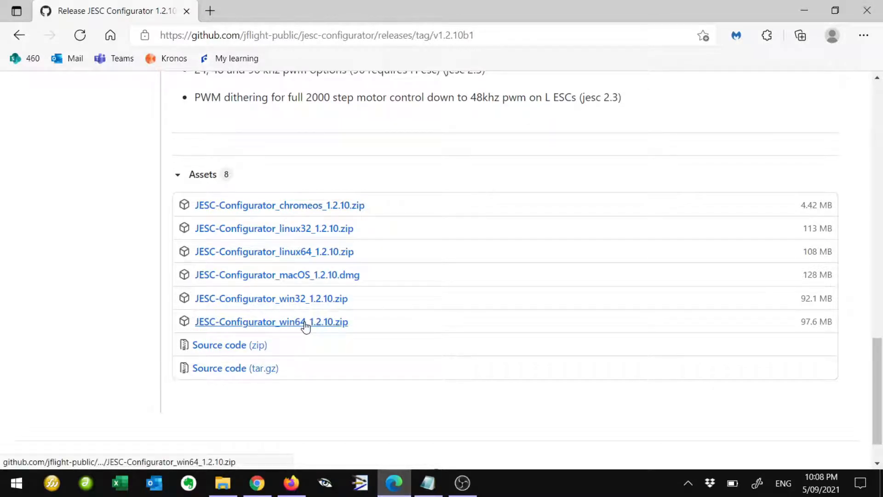
{"action": "right_click", "coordinate": [270, 321]}
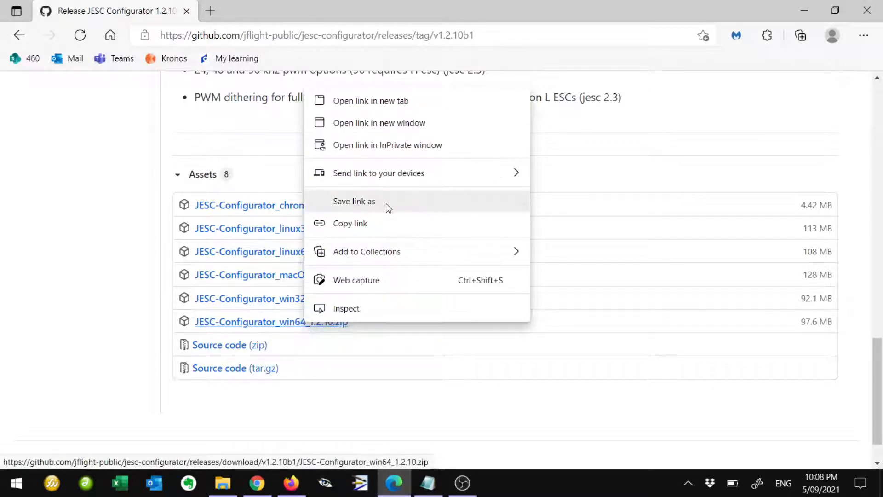
{"action": "left_click", "coordinate": [353, 201]}
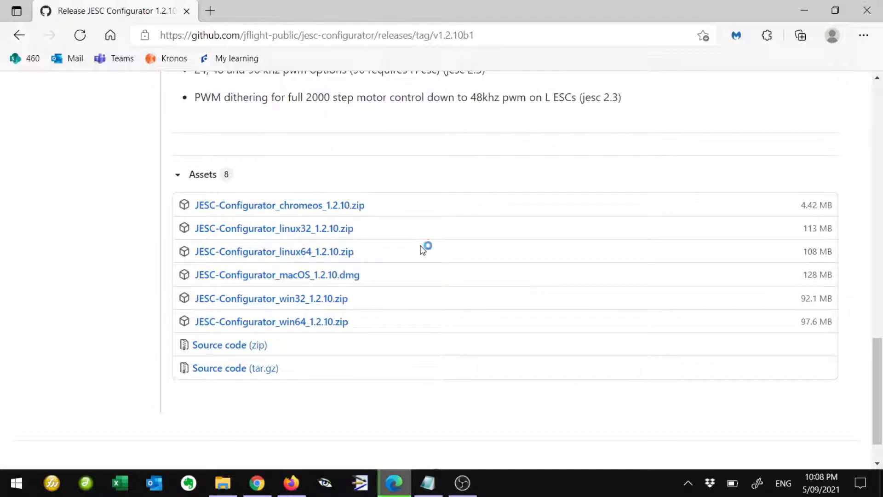
- Download the win32 package as well, then return to the JESC install instructions
{"action": "left_click", "coordinate": [271, 321]}
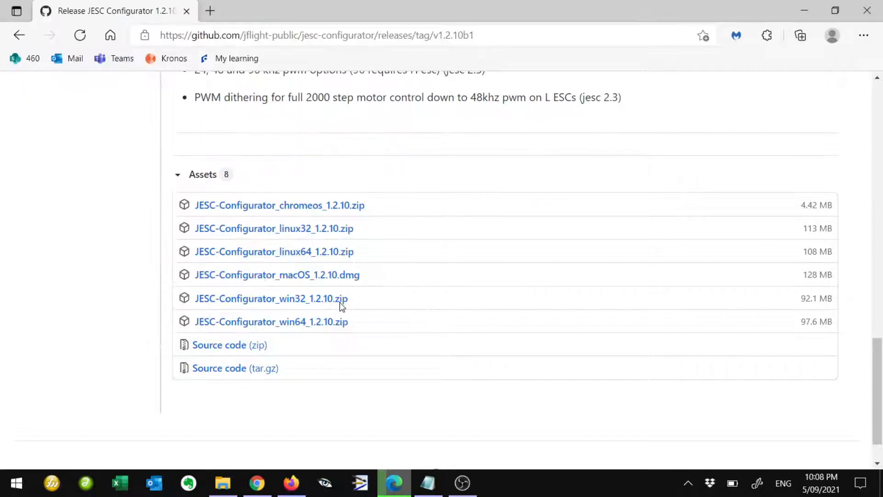
{"action": "left_click", "coordinate": [270, 298]}
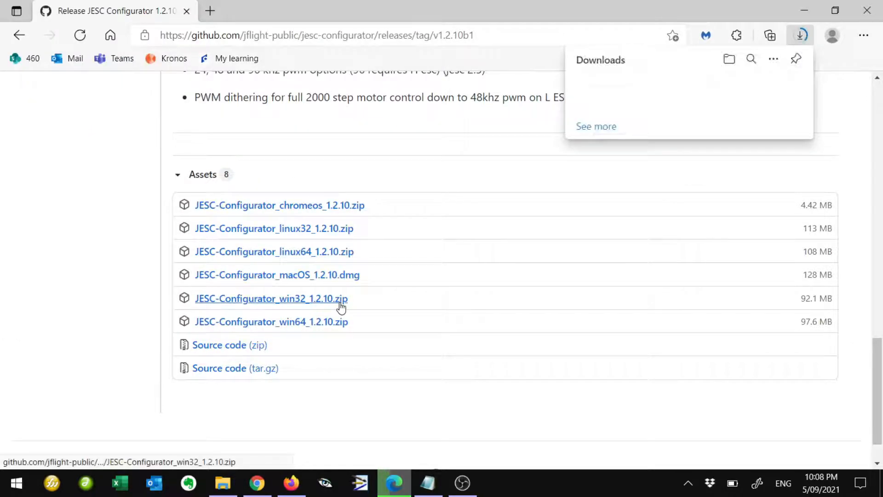
{"action": "scroll", "scroll_direction": "up", "scroll_amount": 3}
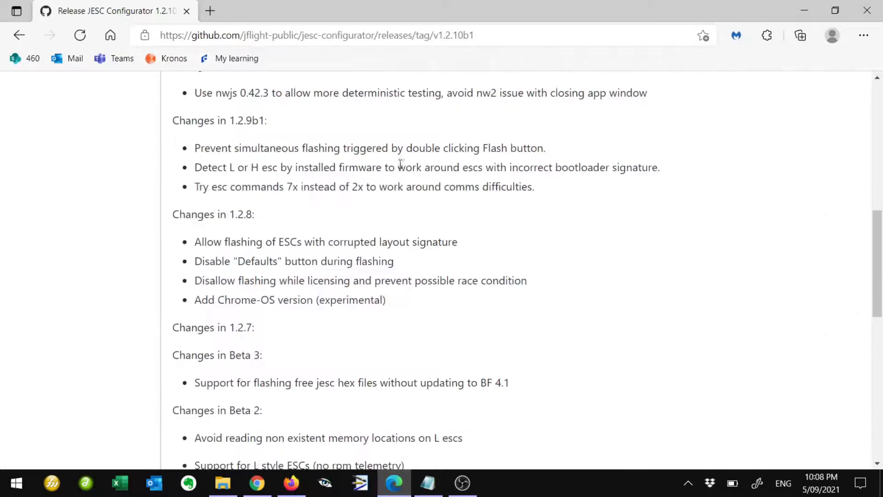
{"action": "left_click", "coordinate": [19, 35]}
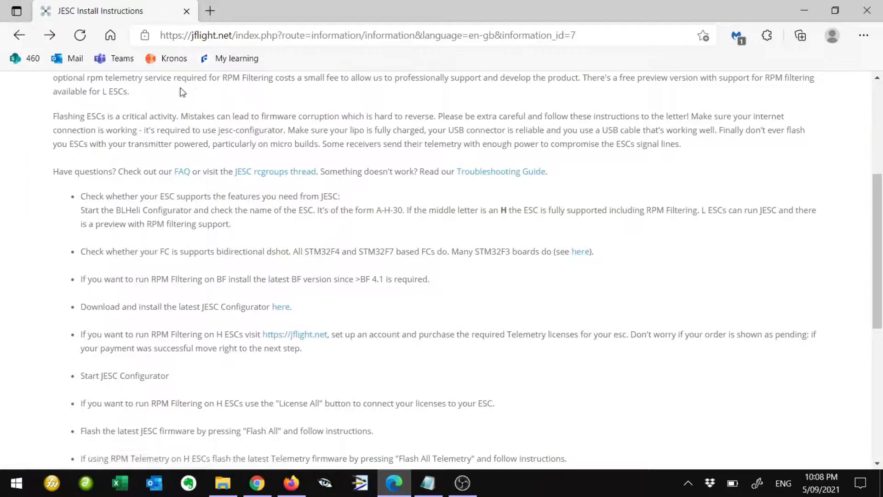
- Choose Register from the My Account menu on jflight.net
{"action": "left_click", "coordinate": [294, 334]}
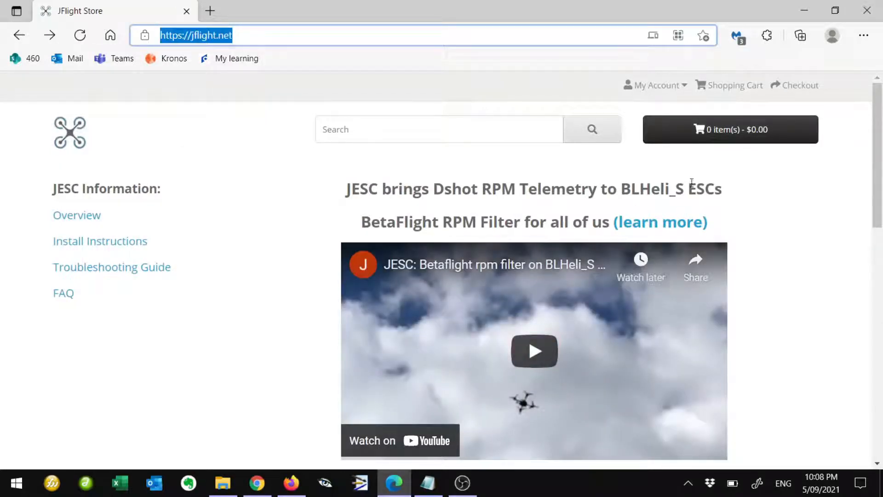
{"action": "left_click", "coordinate": [652, 84]}
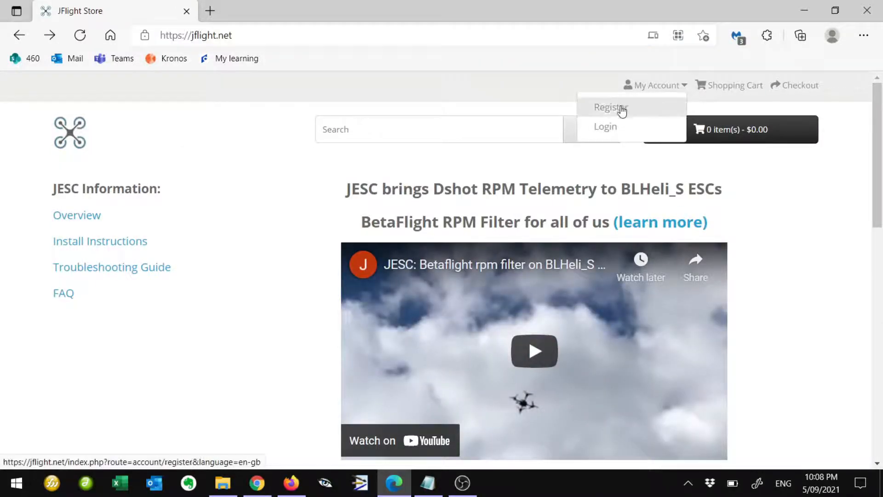
{"action": "left_click", "coordinate": [608, 107]}
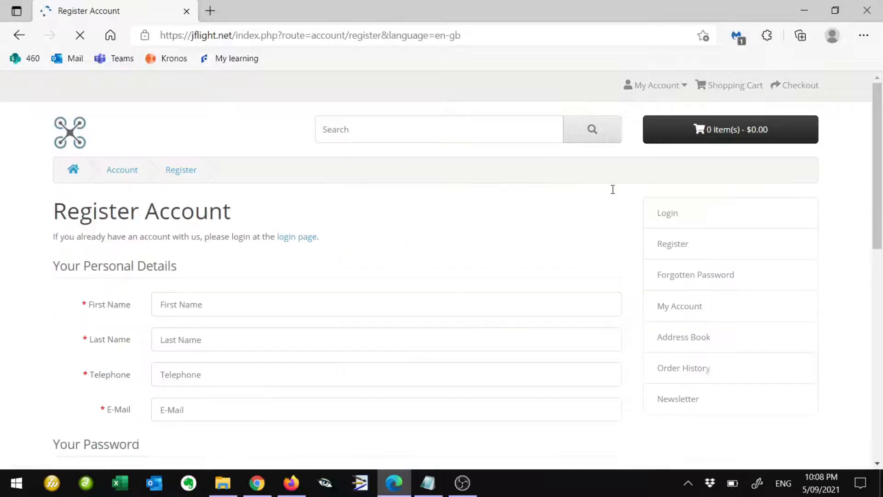
- Scroll through the empty Register Account form sections
{"action": "scroll", "scroll_direction": "down", "scroll_amount": 3}
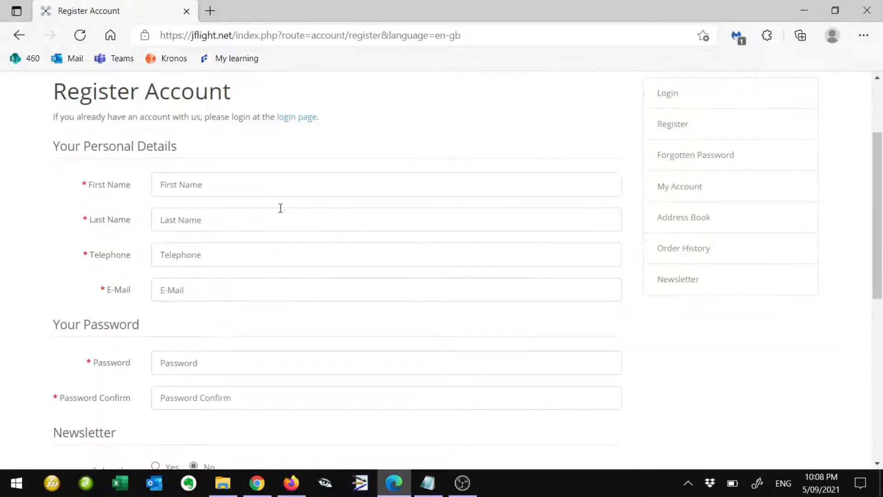
{"action": "scroll", "scroll_direction": "down", "scroll_amount": 3}
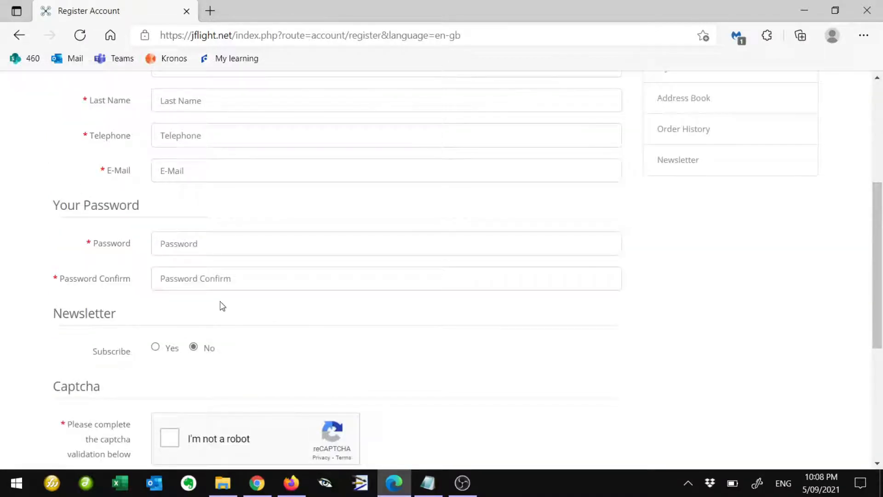
{"action": "scroll", "scroll_direction": "down", "scroll_amount": 3}
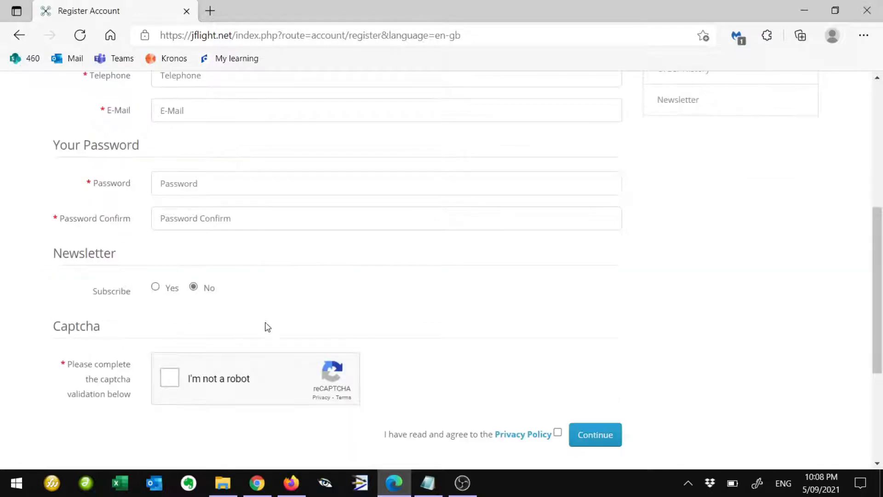
{"action": "mouse_move", "coordinate": [550, 414]}
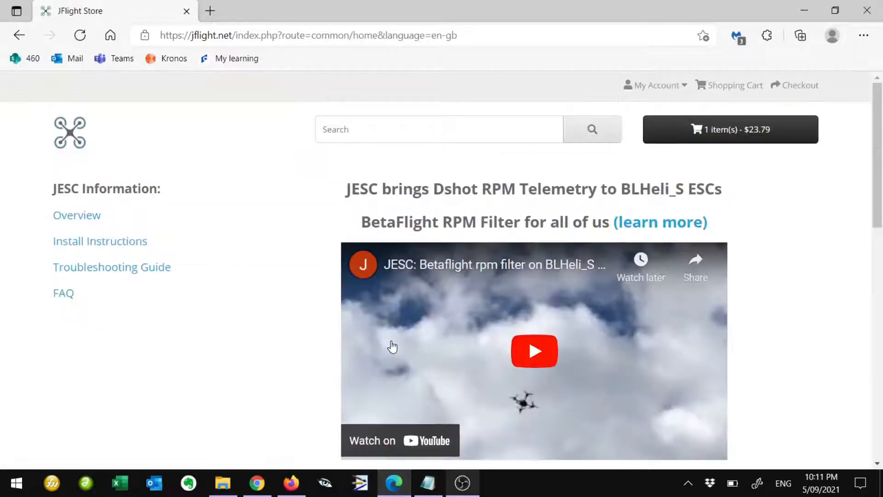
- Add JESC Firmware x 20 to the cart and go to the shopping cart showing two licences at $47.58
{"action": "scroll", "scroll_direction": "down", "scroll_amount": 3}
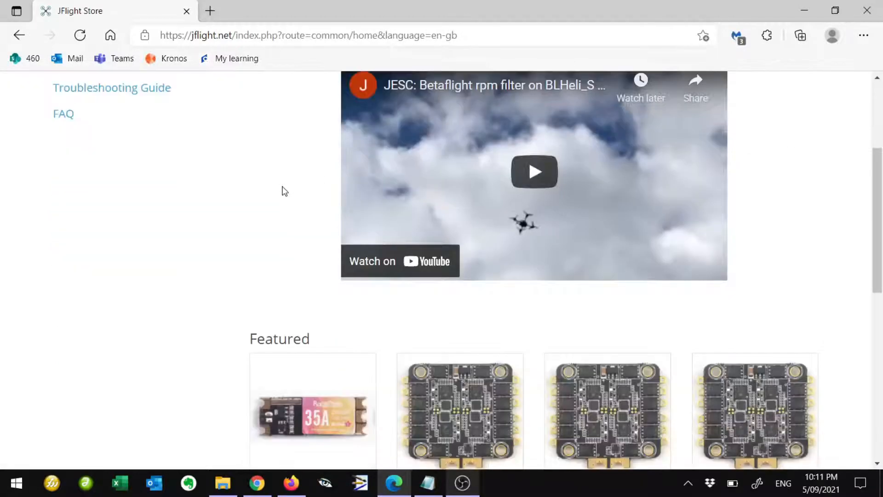
{"action": "scroll", "scroll_direction": "down", "scroll_amount": 3}
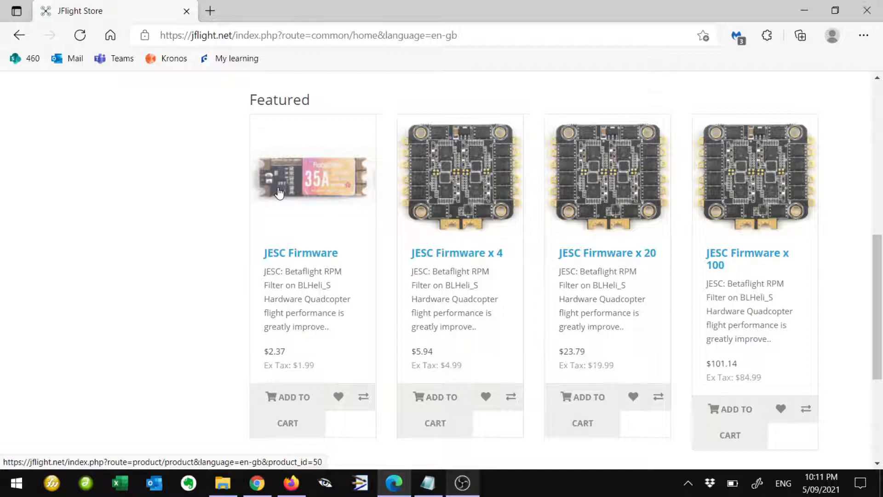
{"action": "mouse_move", "coordinate": [352, 201]}
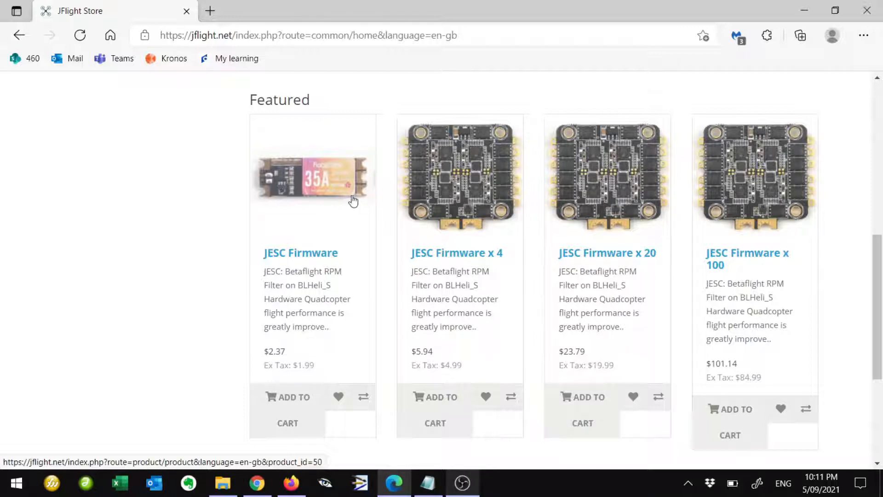
{"action": "mouse_move", "coordinate": [551, 343]}
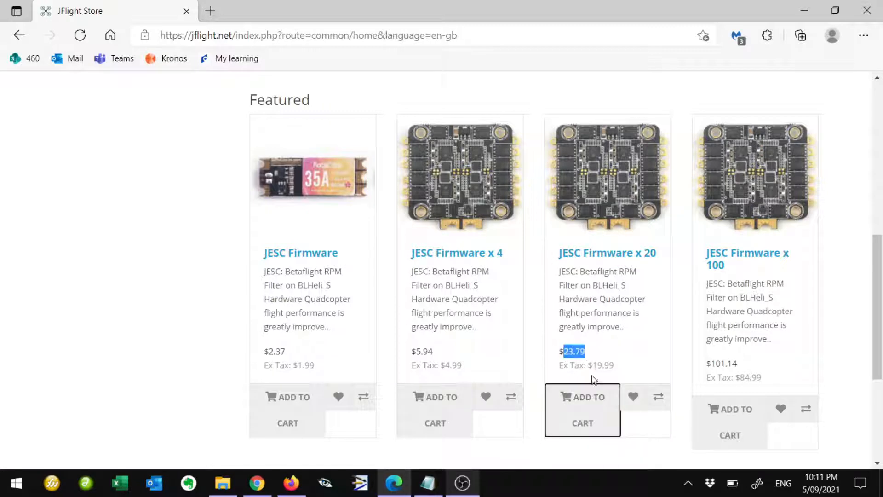
{"action": "left_click", "coordinate": [582, 409]}
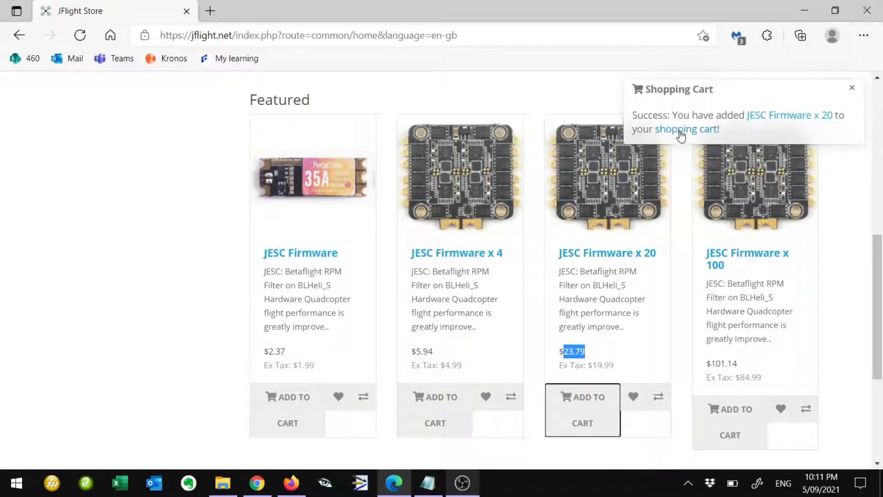
{"action": "left_click", "coordinate": [682, 129]}
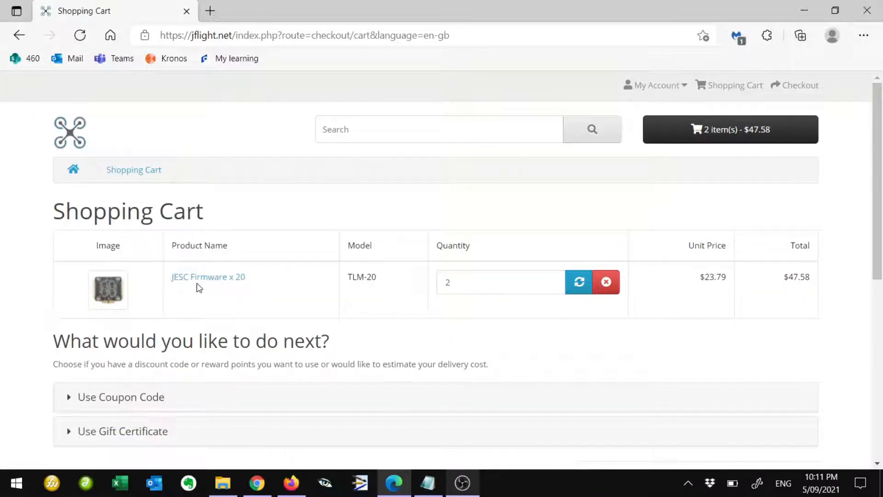
- Select and then deselect the JESC Firmware x 20 product name in the cart
{"action": "double_click", "coordinate": [208, 277]}
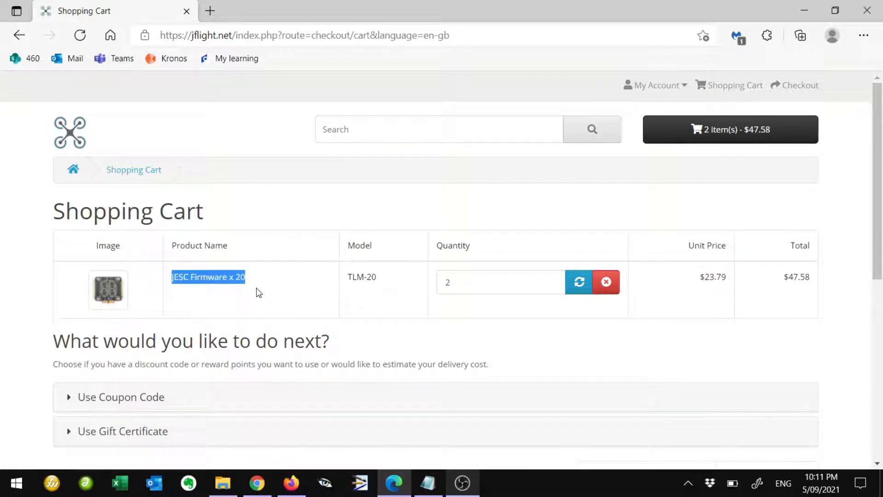
{"action": "mouse_move", "coordinate": [294, 302]}
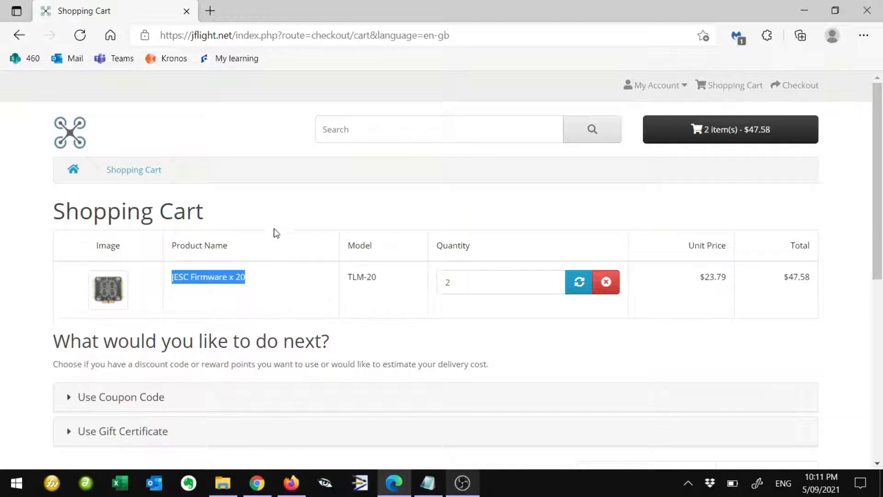
{"action": "left_click", "coordinate": [276, 233]}
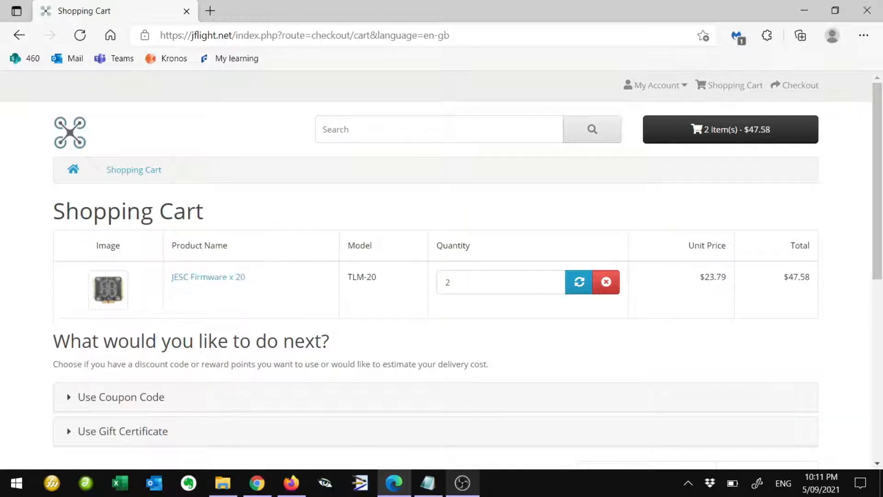
- Open JESC-Configurator_win64_1.2.10.zip from the Desktop folder window
{"action": "left_click", "coordinate": [222, 483]}
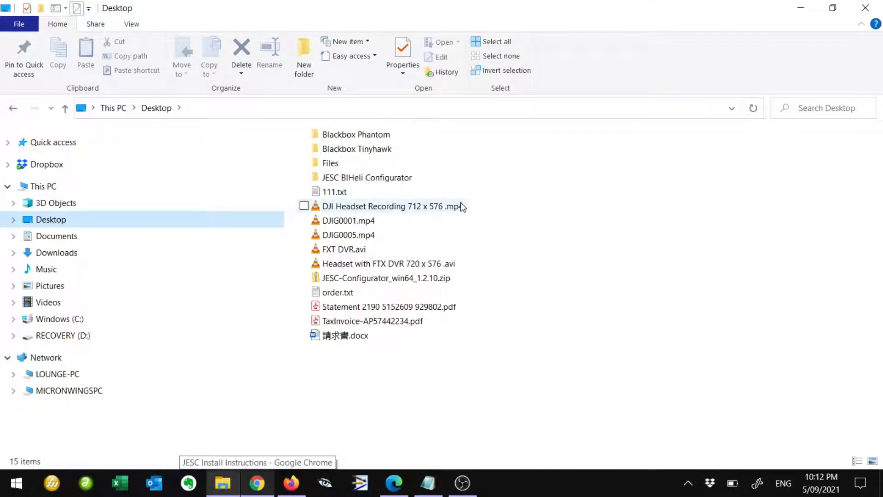
{"action": "mouse_move", "coordinate": [357, 277]}
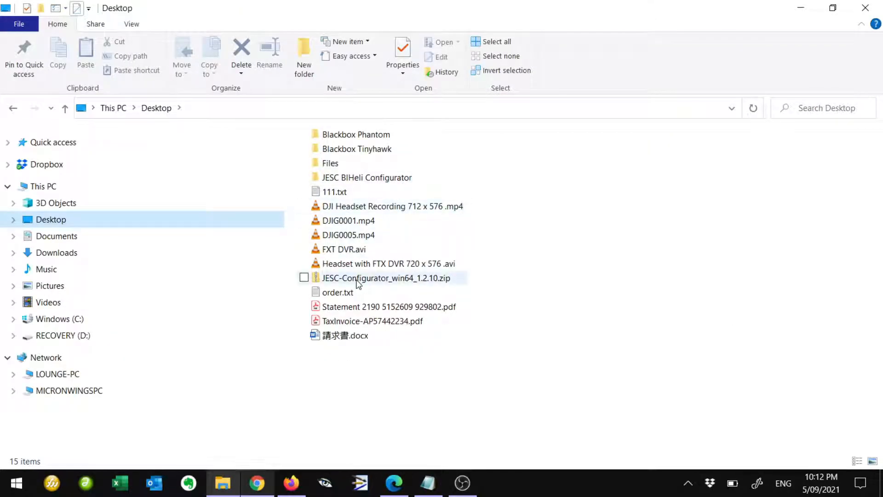
{"action": "left_click", "coordinate": [387, 278]}
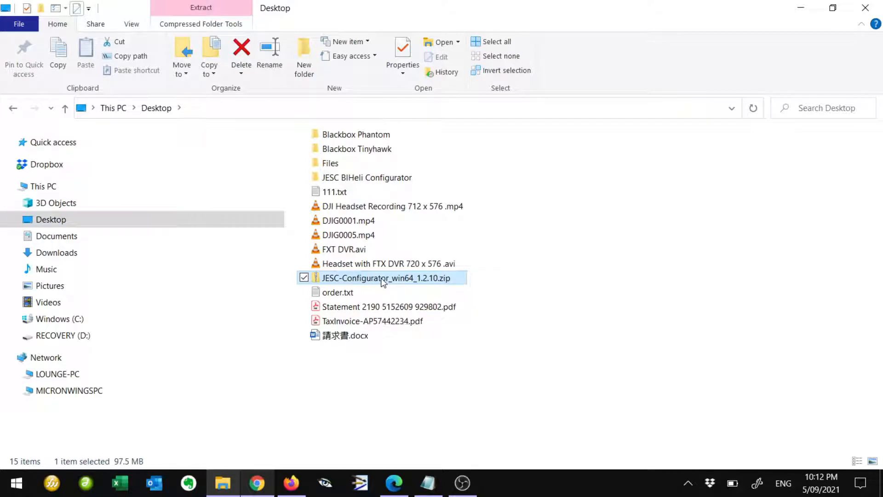
{"action": "double_click", "coordinate": [383, 278]}
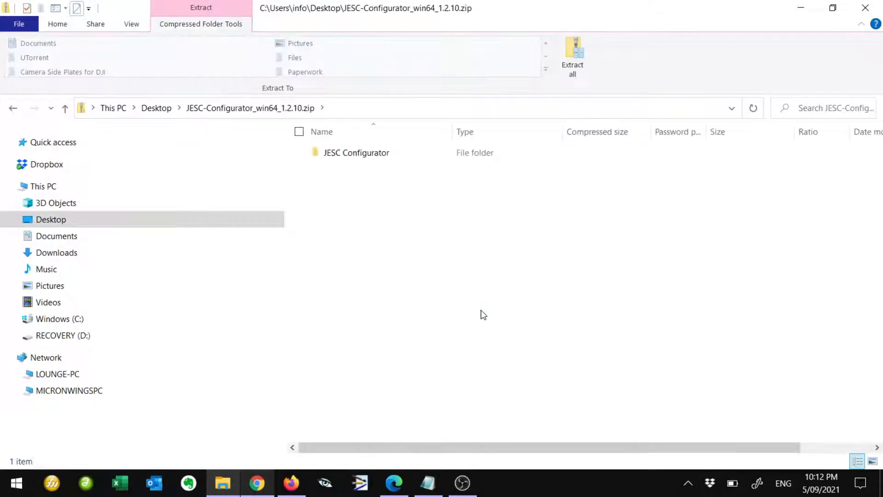
- Drag the JESC Configurator folder out of the archive onto the Desktop and locate it there
{"action": "left_click", "coordinate": [356, 152]}
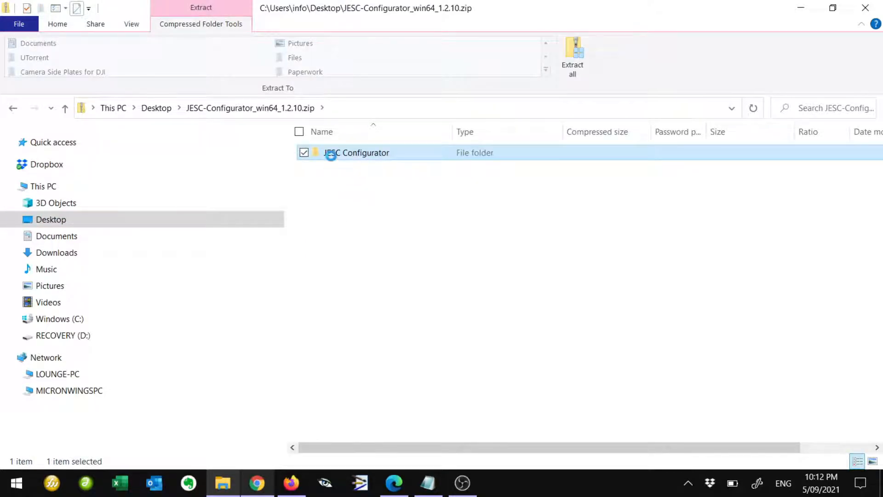
{"action": "left_click_drag", "start_coordinate": [355, 153], "coordinate": [169, 203]}
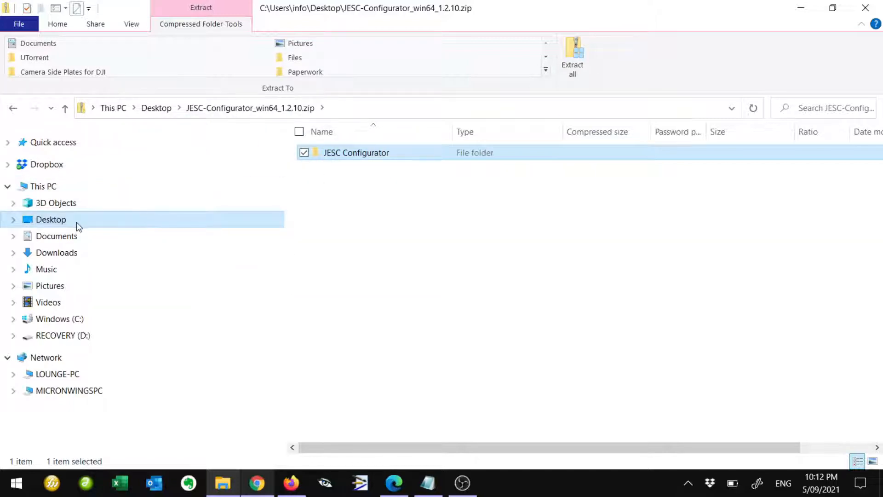
{"action": "left_click", "coordinate": [571, 56]}
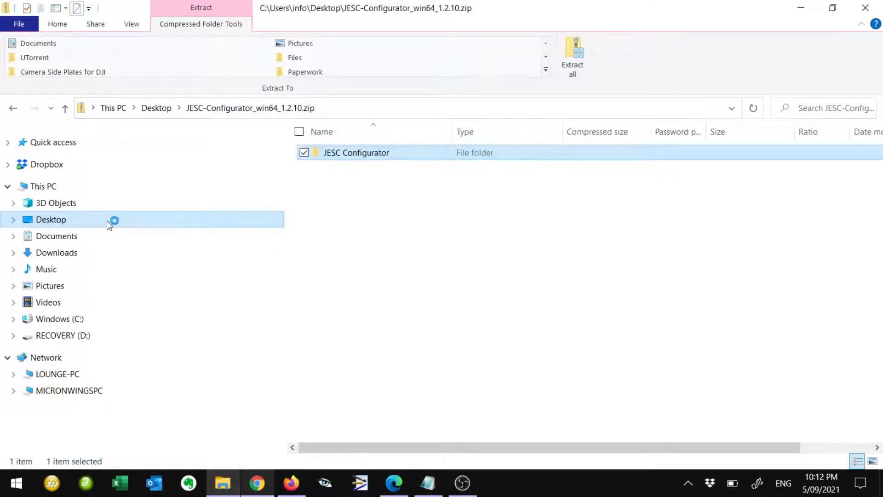
{"action": "left_click", "coordinate": [50, 219]}
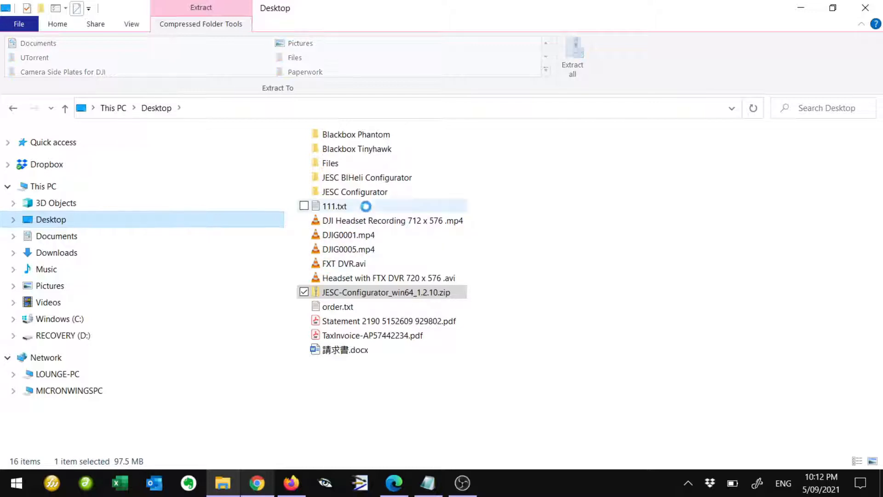
{"action": "left_click", "coordinate": [355, 191]}
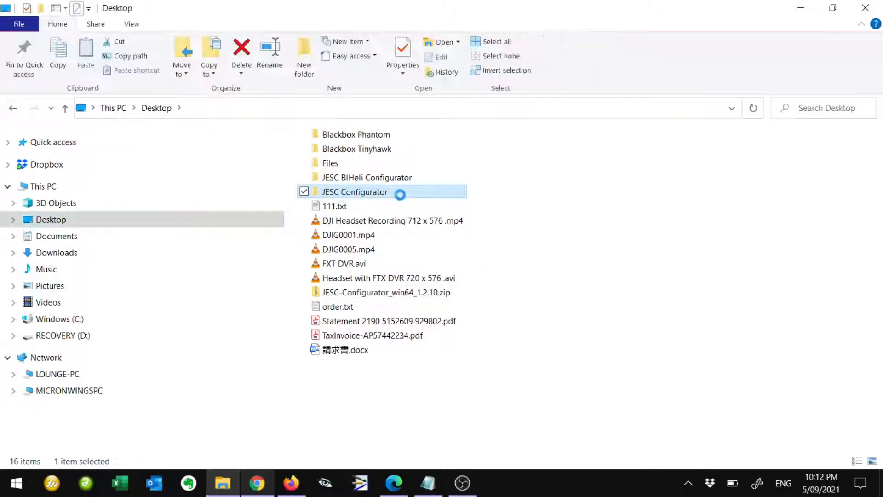
- Launch jesc-configurator.exe from its folder, running it anyway past the SmartScreen warning
{"action": "double_click", "coordinate": [355, 192]}
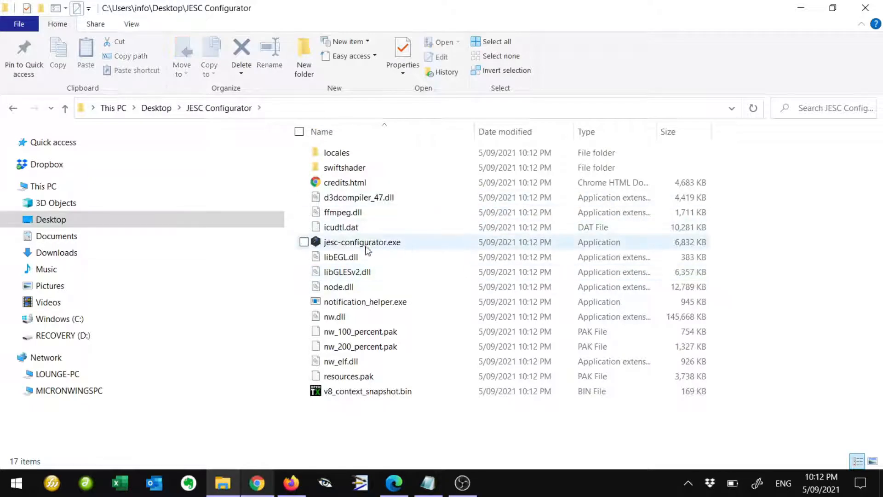
{"action": "left_click", "coordinate": [362, 242]}
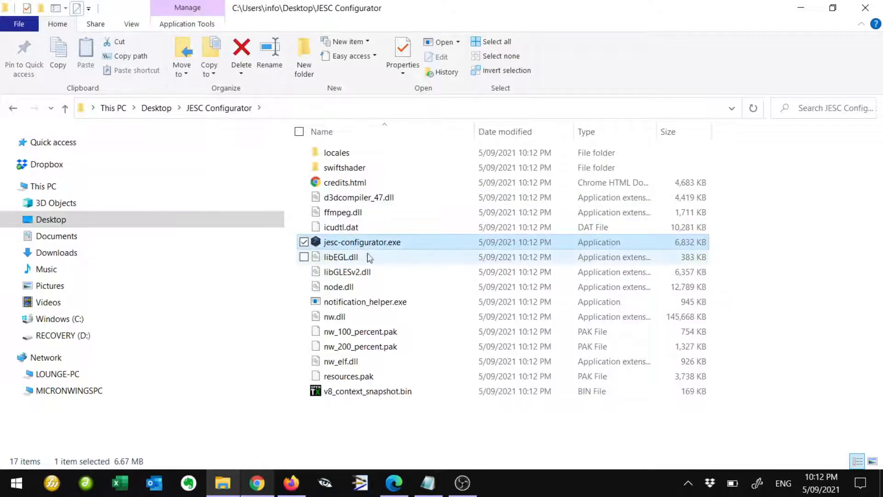
{"action": "mouse_move", "coordinate": [395, 246]}
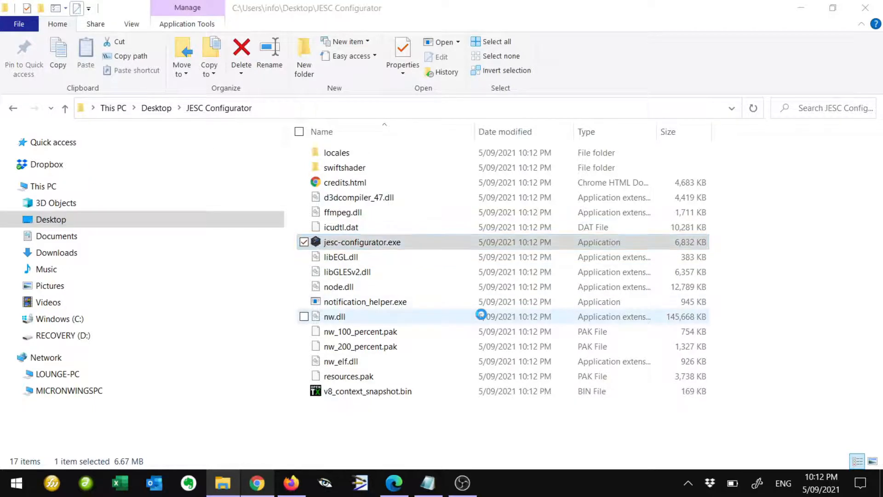
{"action": "double_click", "coordinate": [362, 242]}
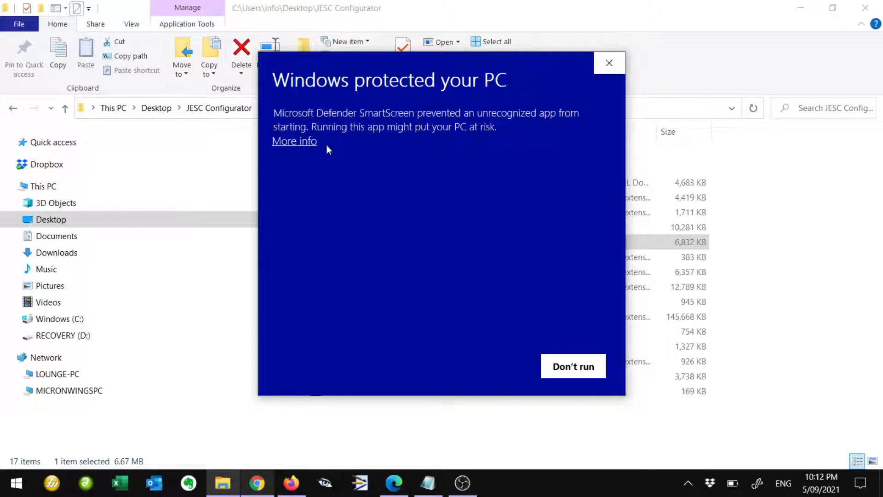
{"action": "left_click", "coordinate": [294, 140]}
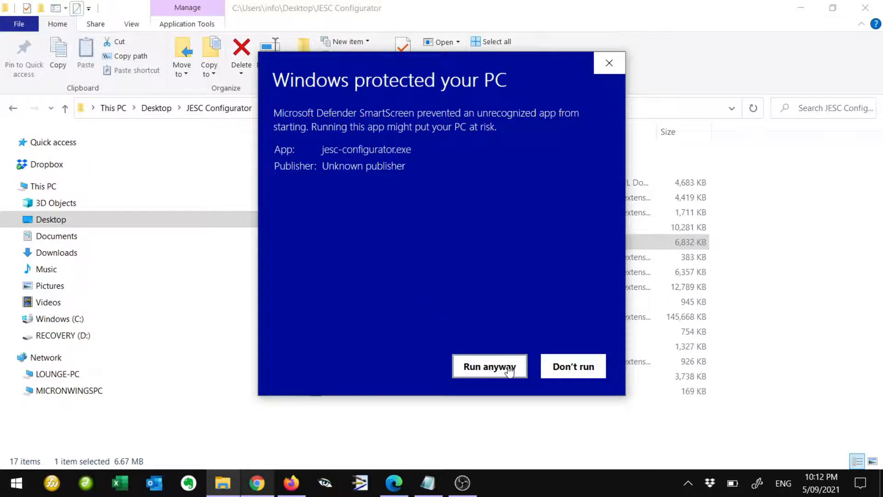
{"action": "left_click", "coordinate": [488, 366]}
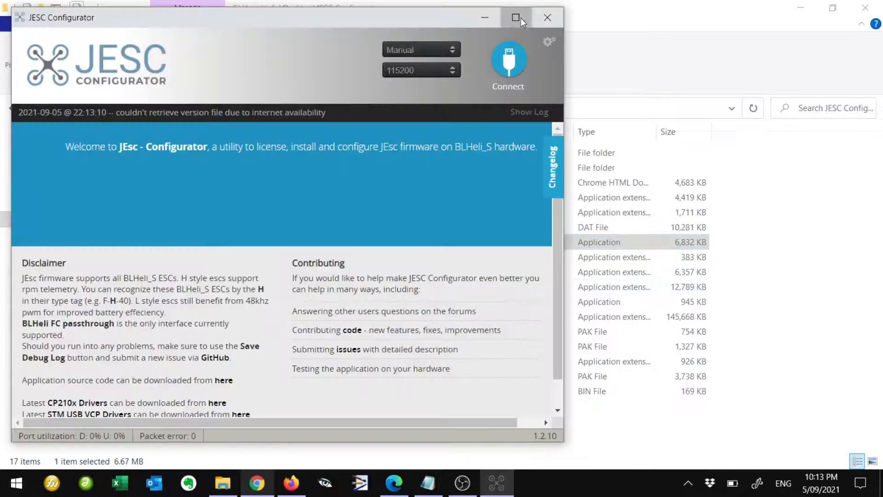
- Maximize JESC Configurator, then close this copy to return to the Desktop
{"action": "left_click", "coordinate": [515, 17]}
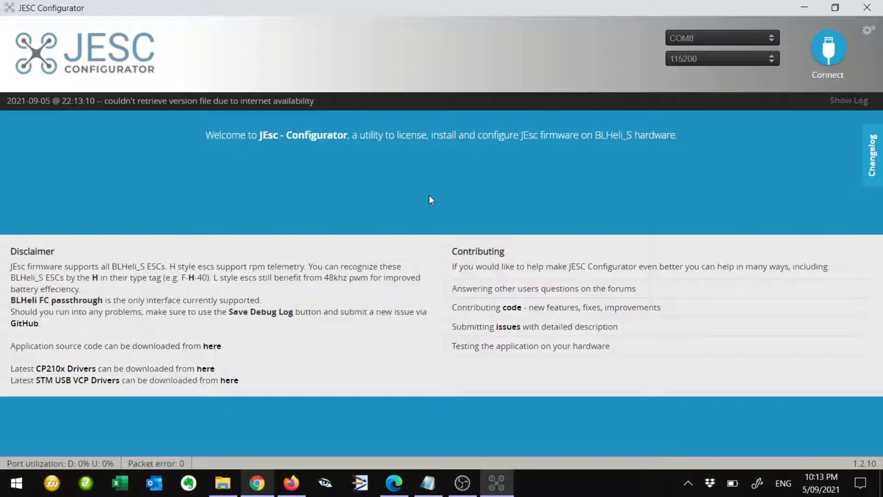
{"action": "left_click", "coordinate": [223, 483]}
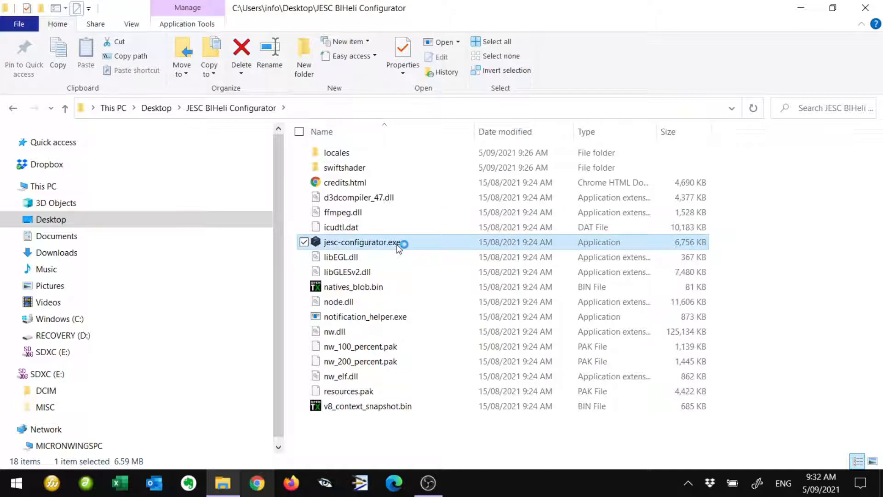
- Run the other JESC Configurator copy, connect on COM8 after a retry, and read the ESC setup
{"action": "double_click", "coordinate": [363, 242]}
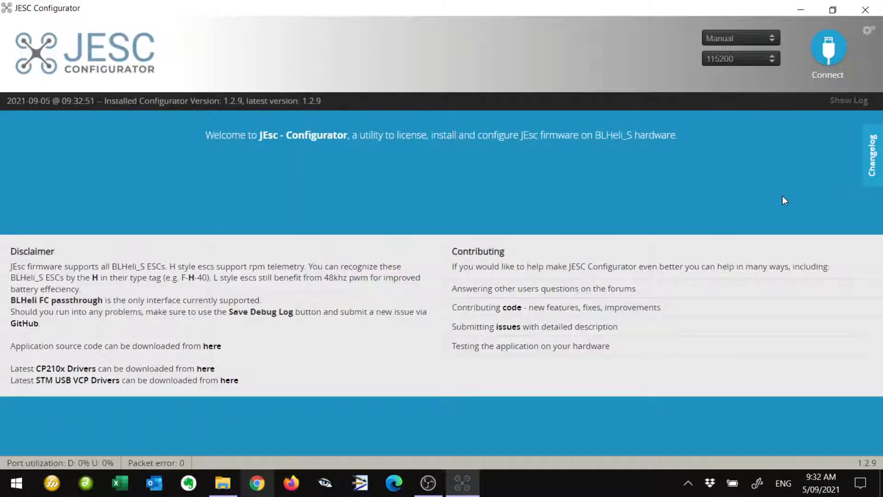
{"action": "left_click", "coordinate": [828, 50]}
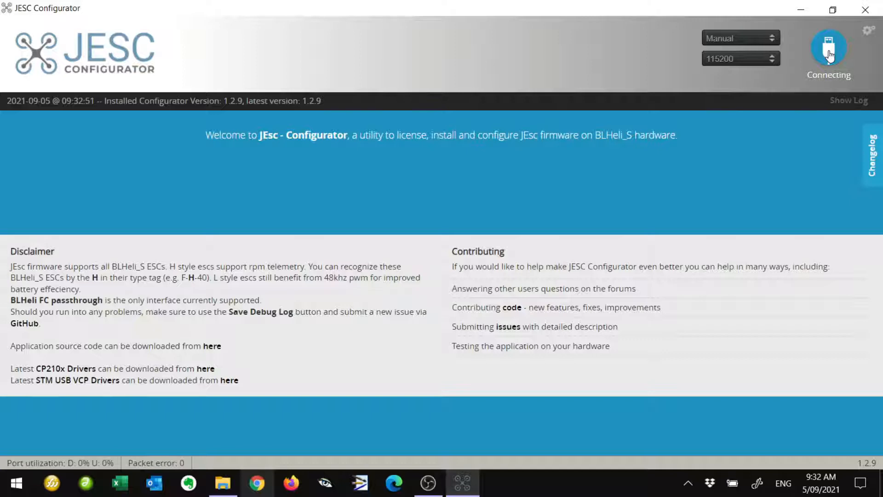
{"action": "left_click", "coordinate": [828, 48]}
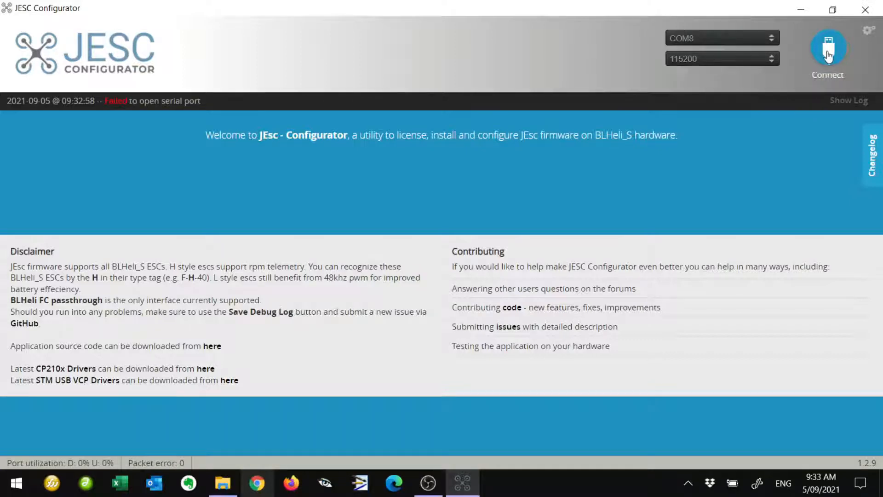
{"action": "left_click", "coordinate": [828, 48]}
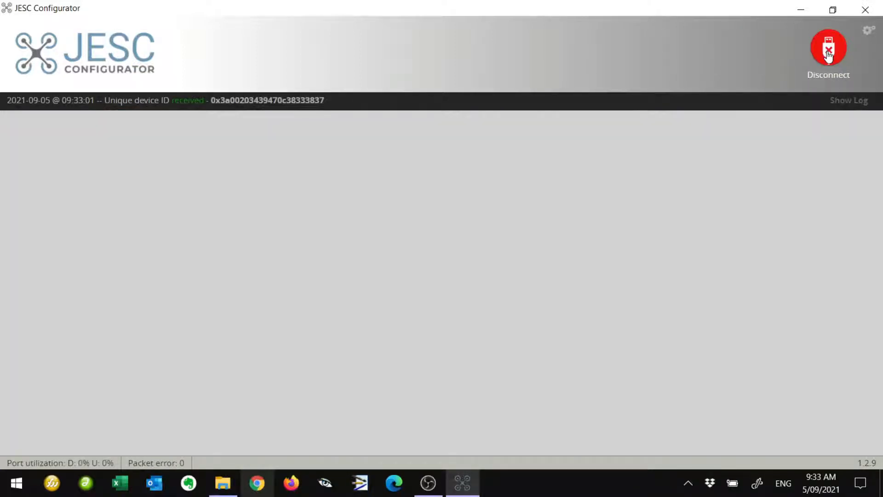
{"action": "left_click", "coordinate": [828, 47]}
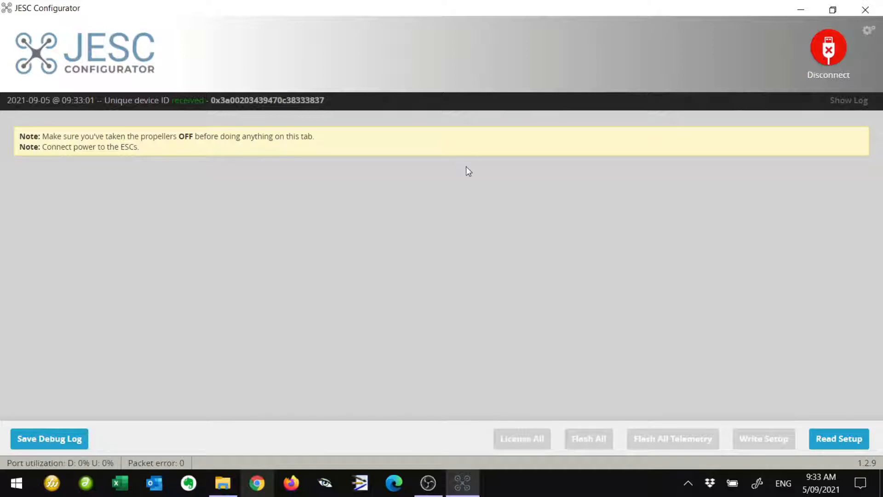
{"action": "mouse_move", "coordinate": [876, 358]}
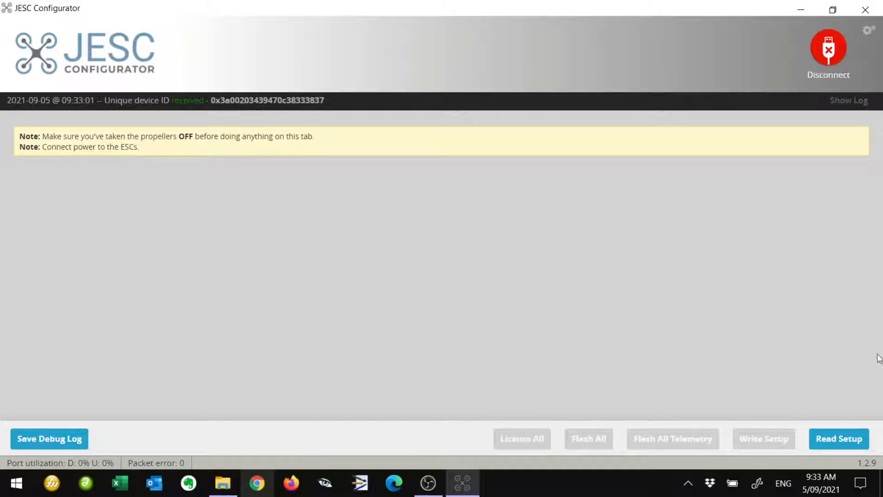
{"action": "left_click", "coordinate": [839, 437]}
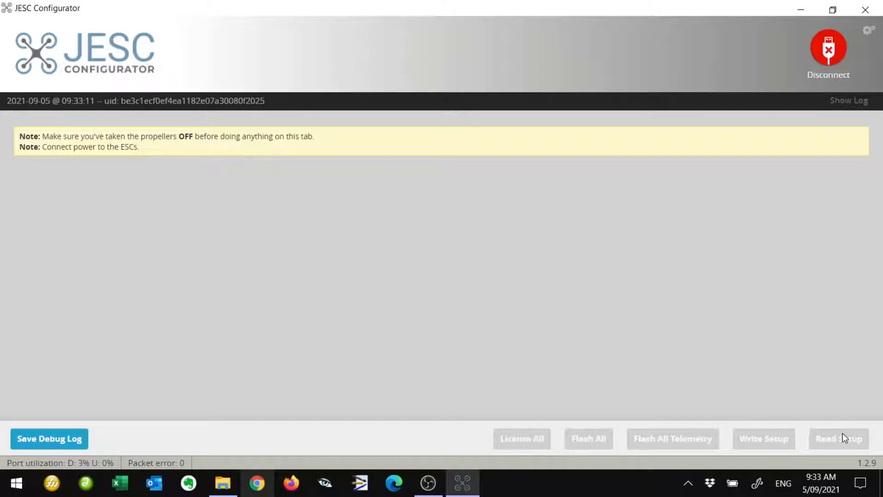
- Read the ESC setup showing four unlicensed BLHELIS-G-H-30 (16.7) ESCs and start License All
{"action": "left_click", "coordinate": [838, 438]}
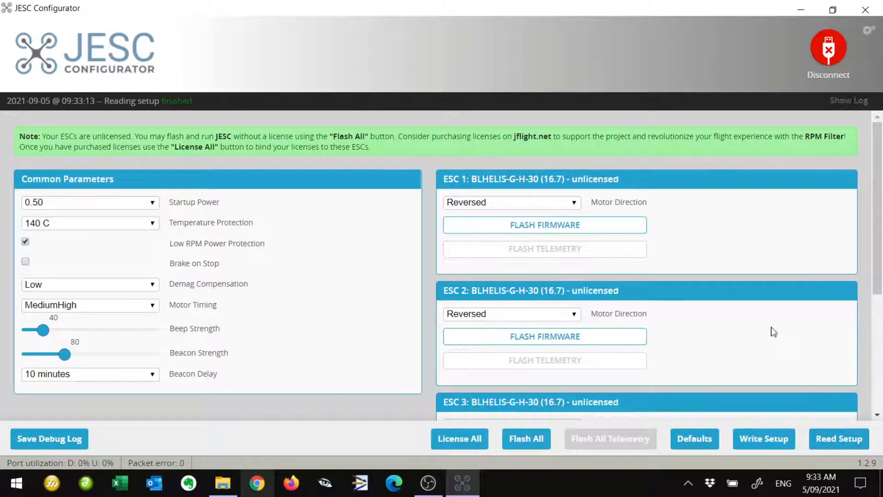
{"action": "mouse_move", "coordinate": [124, 203]}
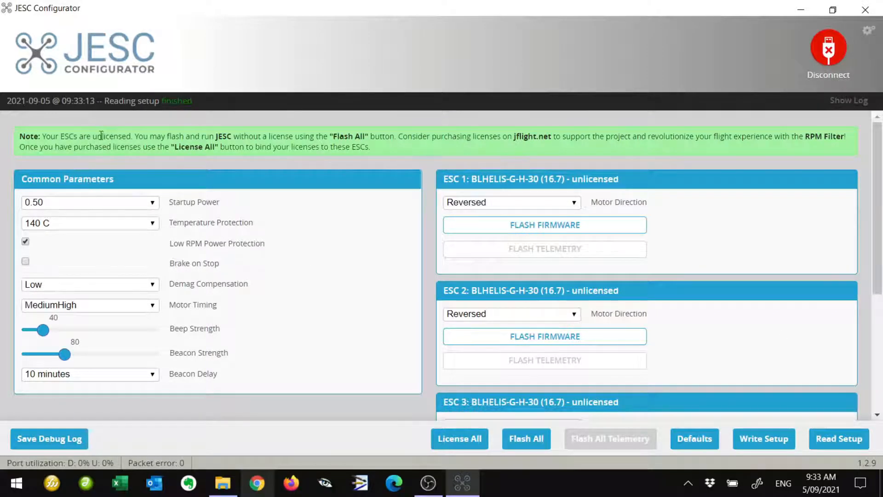
{"action": "left_click_drag", "start_coordinate": [42, 136], "coordinate": [121, 136]}
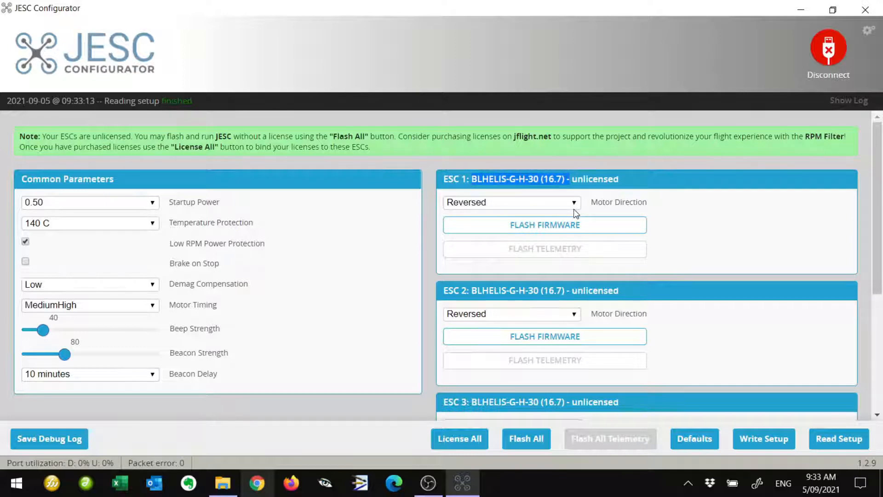
{"action": "mouse_move", "coordinate": [462, 205]}
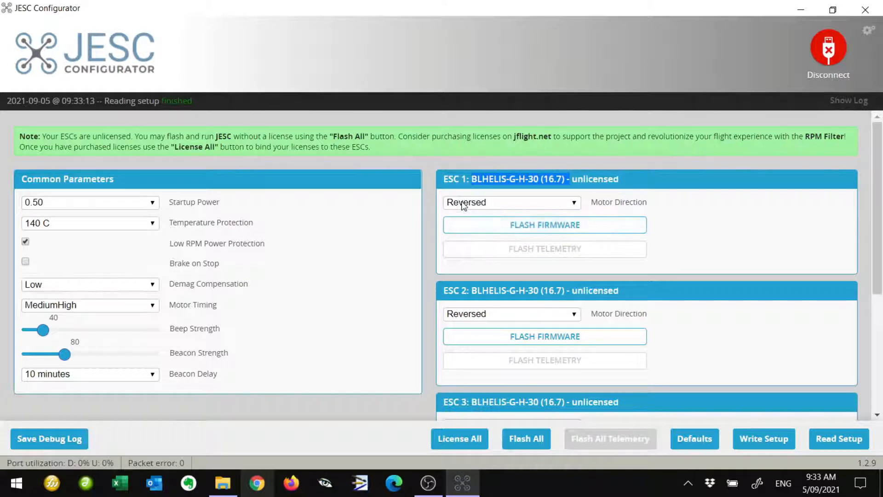
{"action": "mouse_move", "coordinate": [510, 276]}
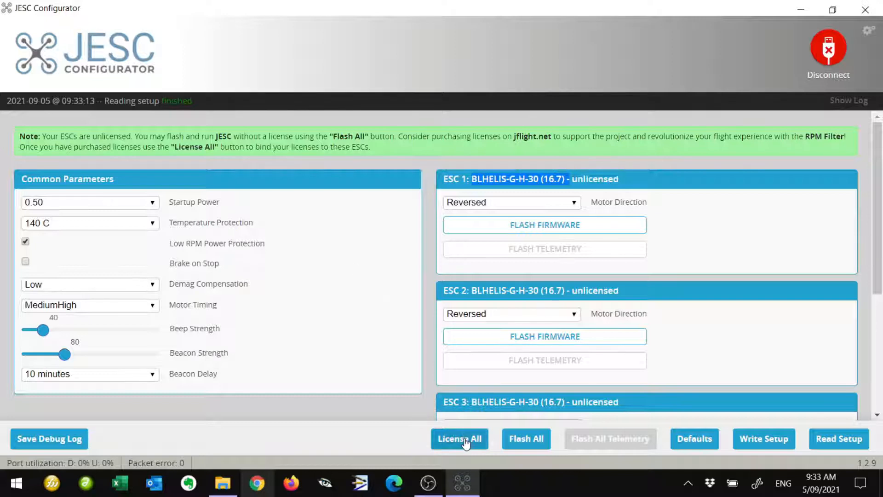
{"action": "left_click", "coordinate": [460, 437]}
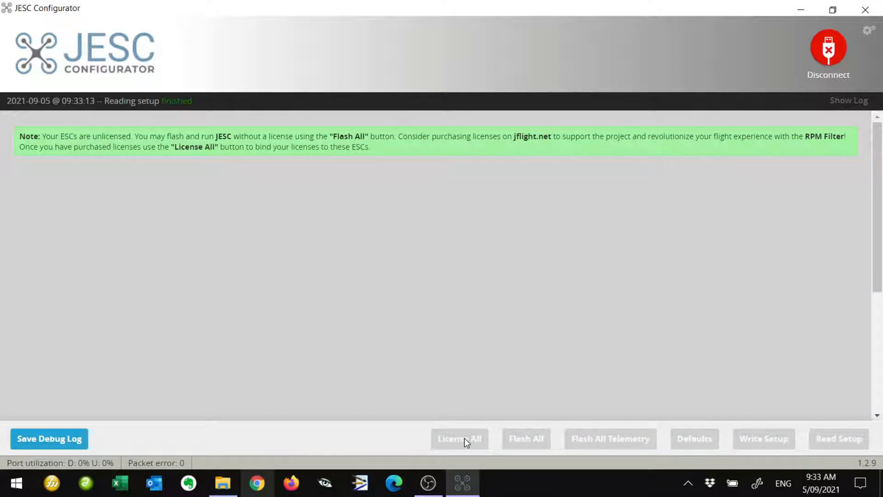
- Log into the jflight.net store with e-mail and password, reaching the licences page with 12 available
{"action": "left_click", "coordinate": [459, 438]}
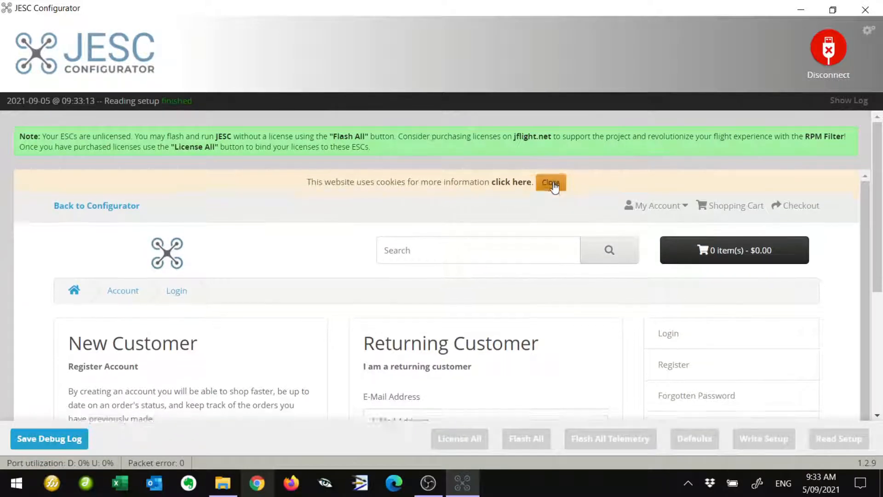
{"action": "left_click", "coordinate": [550, 182]}
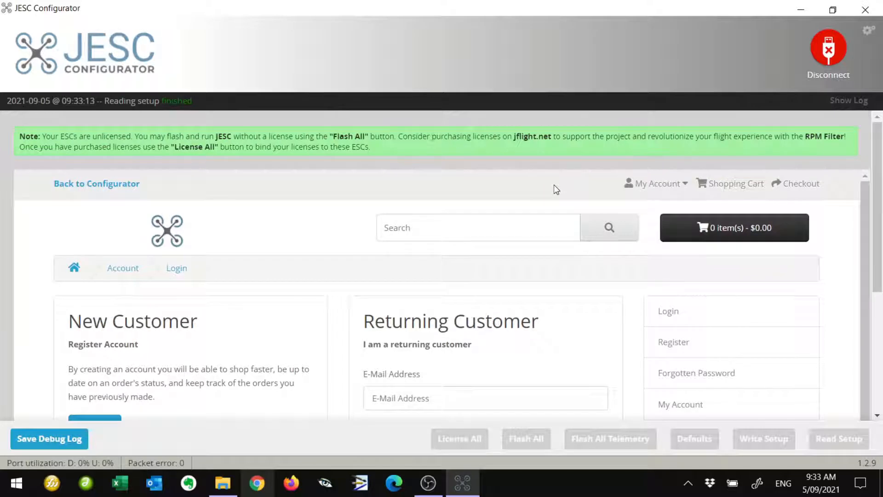
{"action": "scroll", "scroll_direction": "down", "scroll_amount": 3}
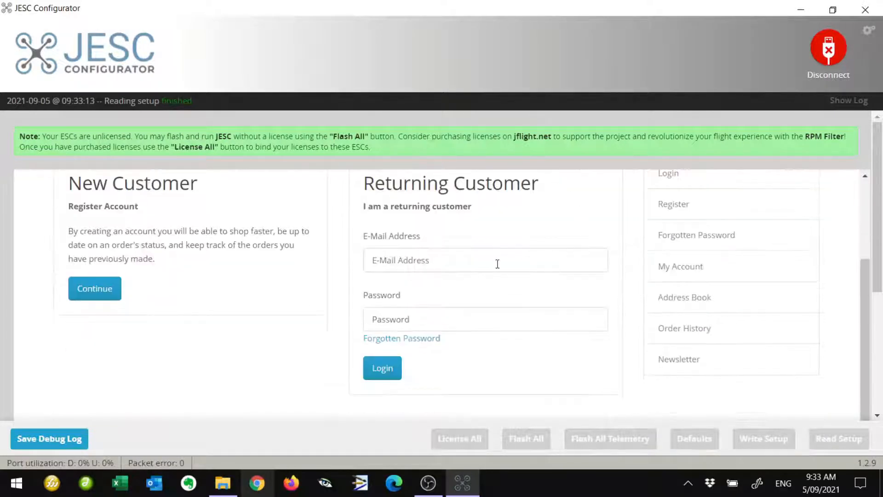
{"action": "left_click", "coordinate": [485, 259]}
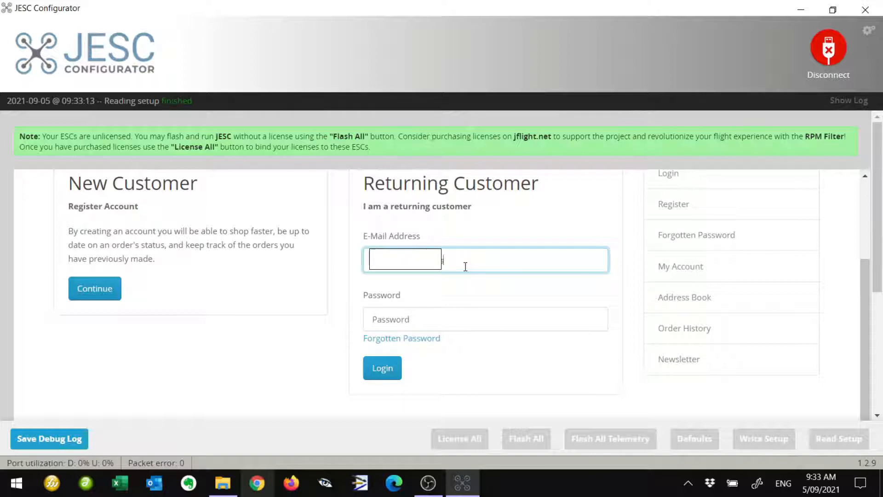
{"action": "type", "text": ".com"}
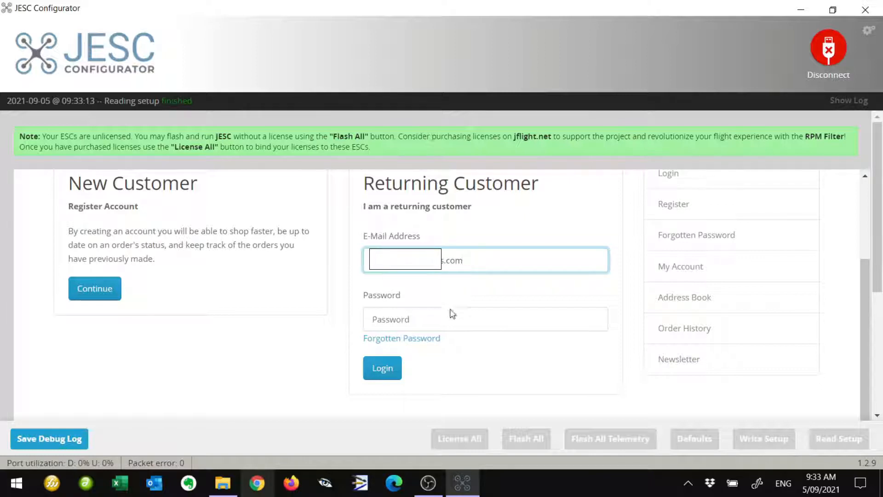
{"action": "type", "text": "•••••"}
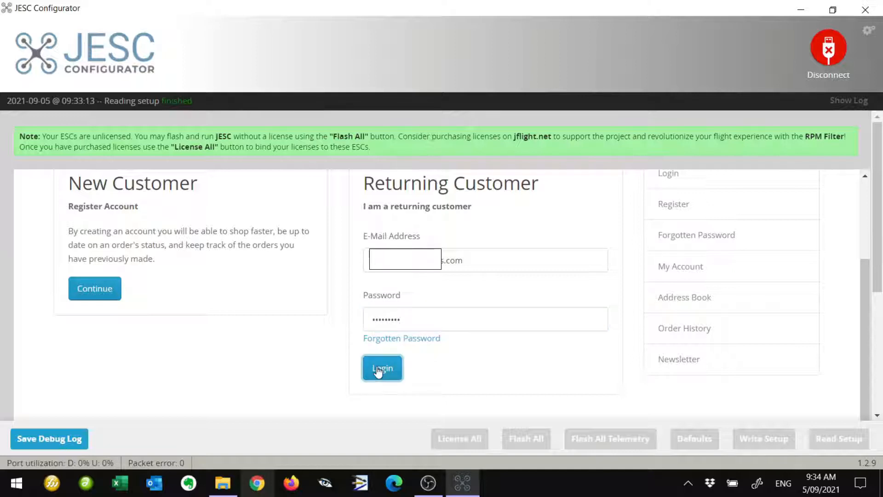
{"action": "left_click", "coordinate": [382, 367]}
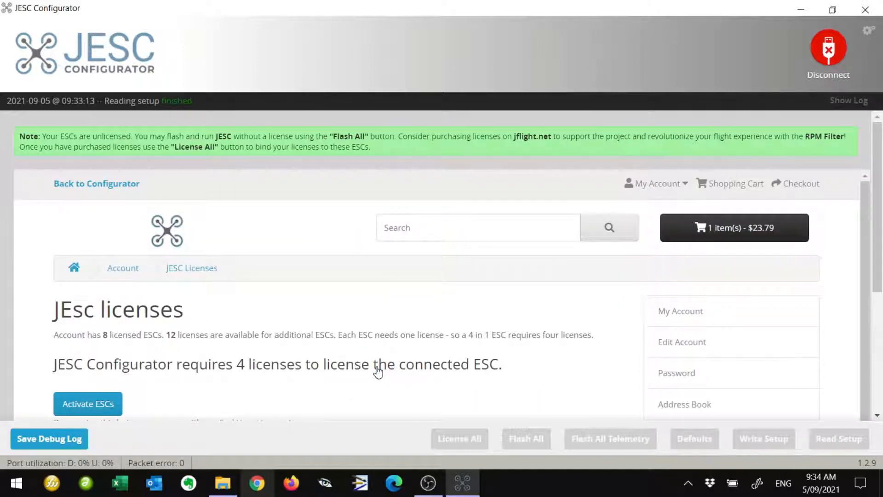
{"action": "left_click", "coordinate": [655, 183]}
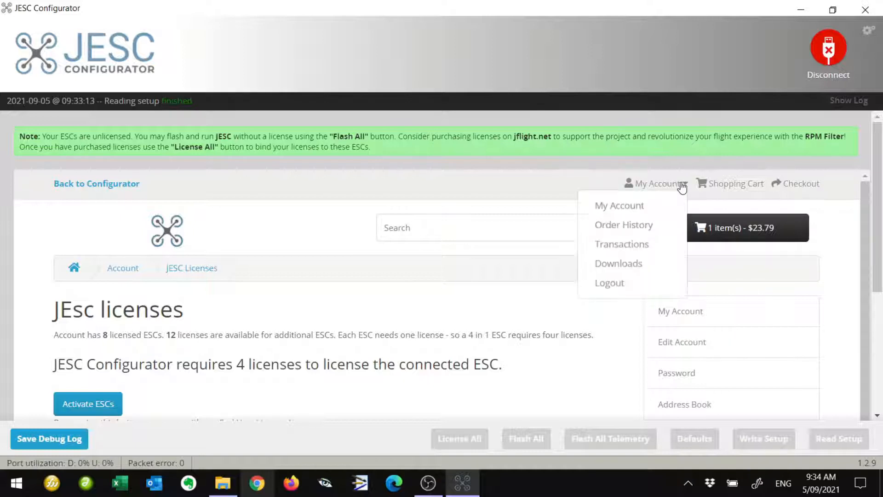
{"action": "mouse_move", "coordinate": [623, 224]}
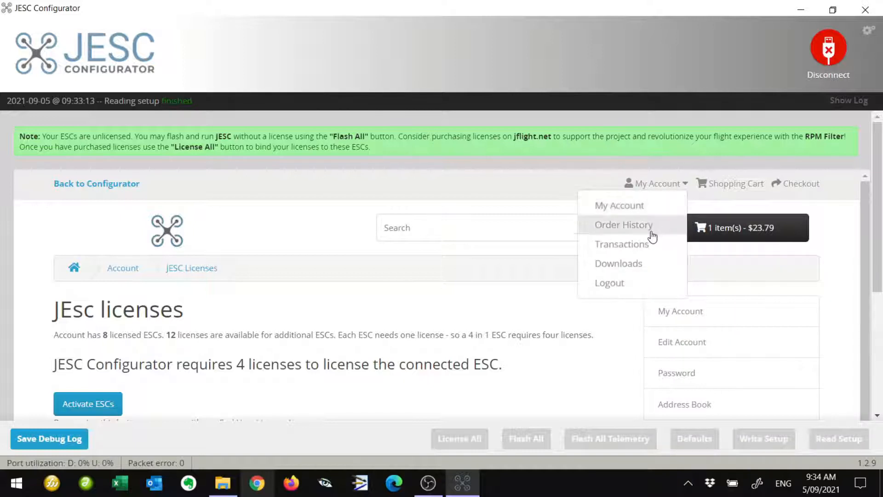
{"action": "mouse_move", "coordinate": [646, 282]}
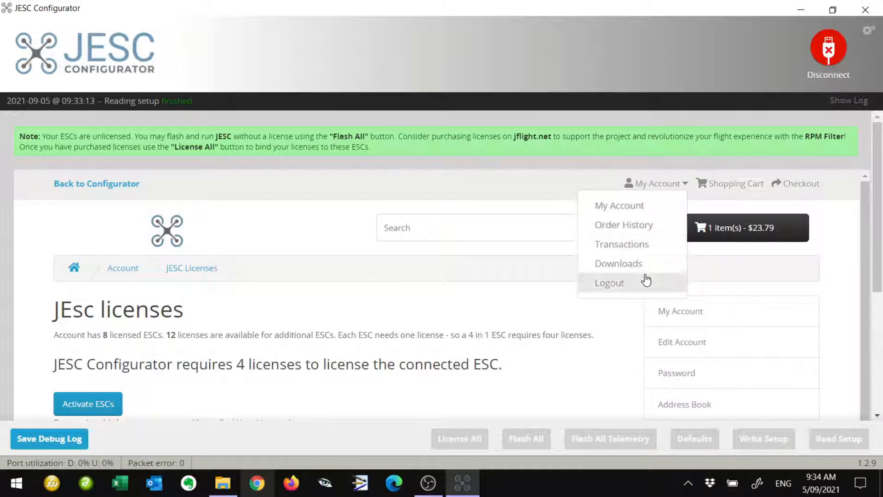
{"action": "scroll", "scroll_direction": "down", "scroll_amount": 3}
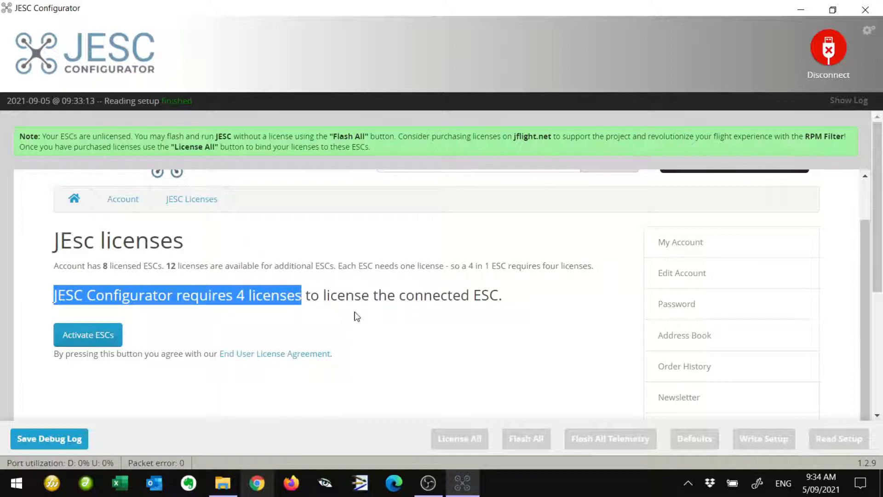
{"action": "left_click", "coordinate": [160, 329]}
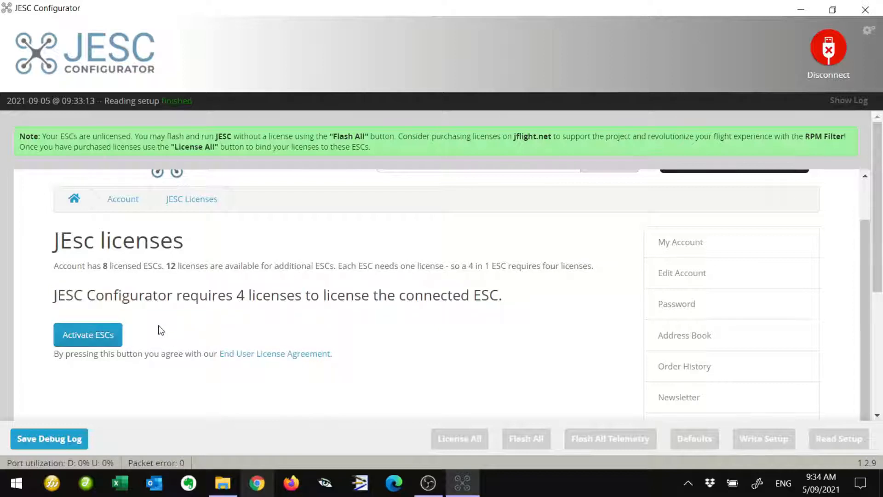
{"action": "mouse_move", "coordinate": [88, 334]}
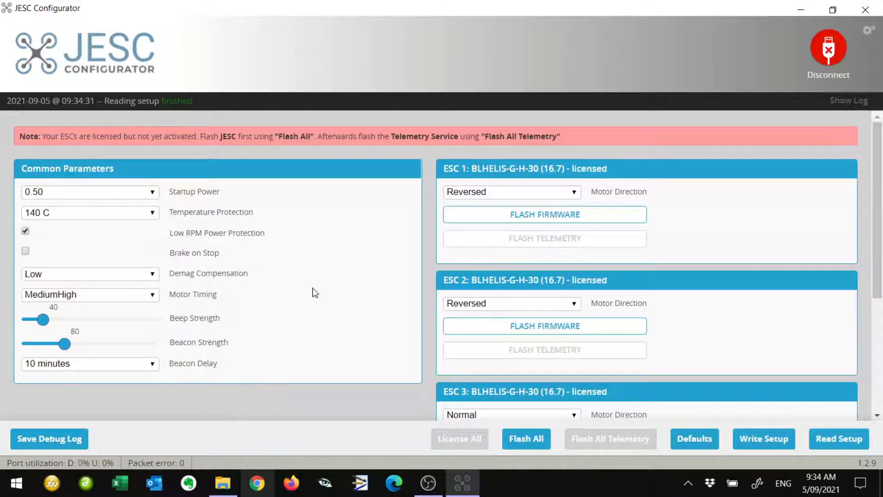
{"action": "mouse_move", "coordinate": [67, 134]}
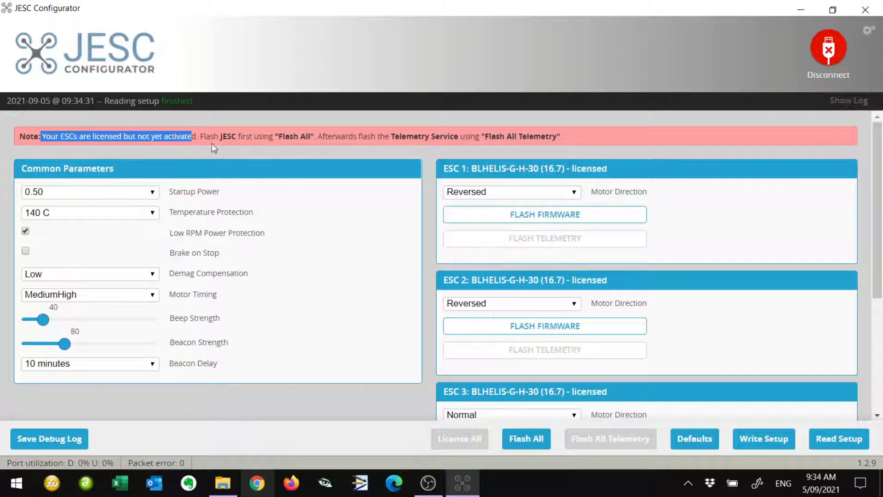
{"action": "mouse_move", "coordinate": [276, 139]}
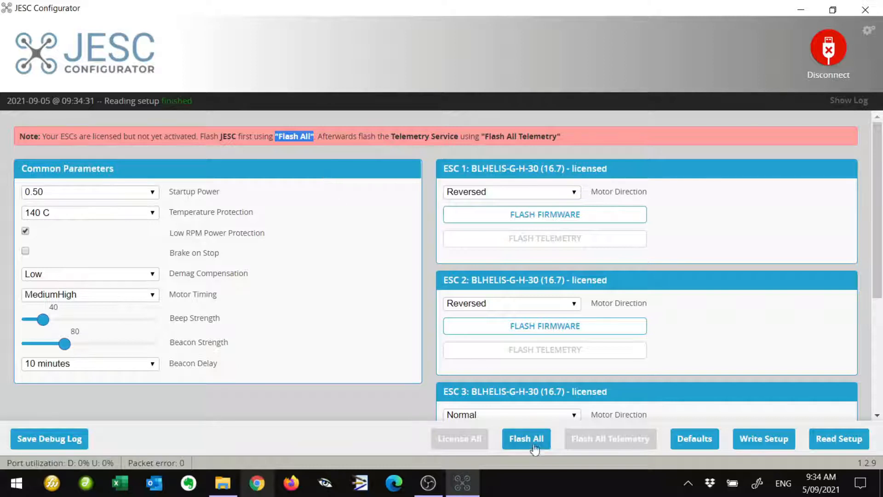
- Start Flash All and choose JESC 2.3 (rpm on H only) - 48khz PWM as the G-H-30 firmware version
{"action": "left_click", "coordinate": [525, 437]}
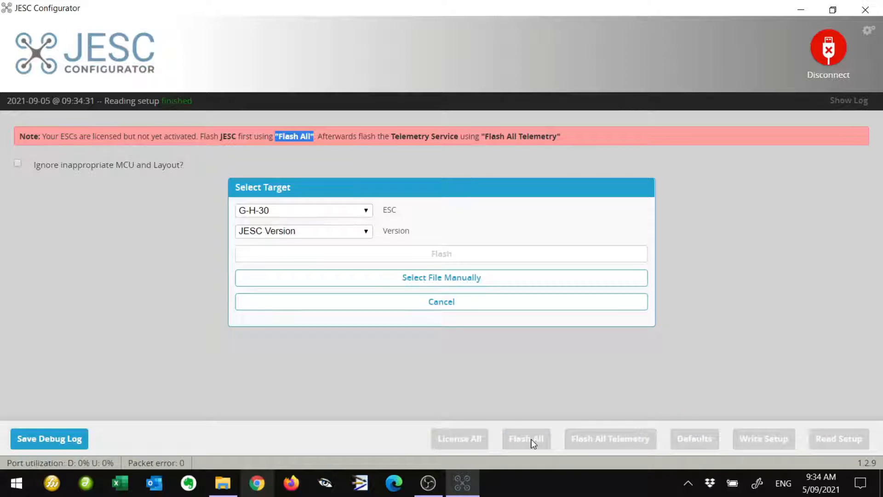
{"action": "mouse_move", "coordinate": [278, 212]}
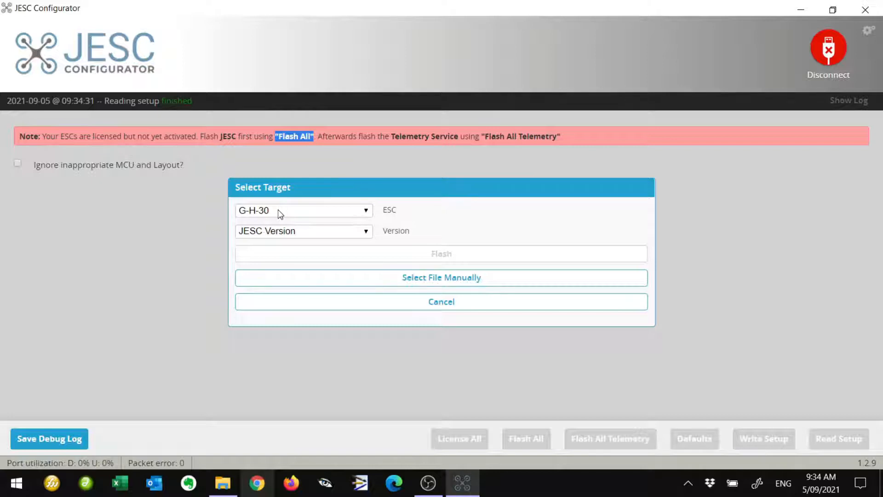
{"action": "left_click", "coordinate": [302, 230]}
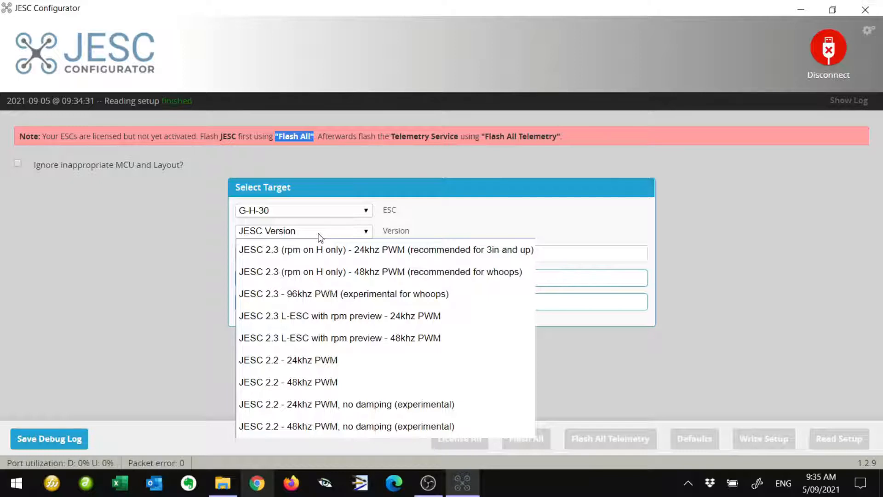
{"action": "mouse_move", "coordinate": [298, 315]}
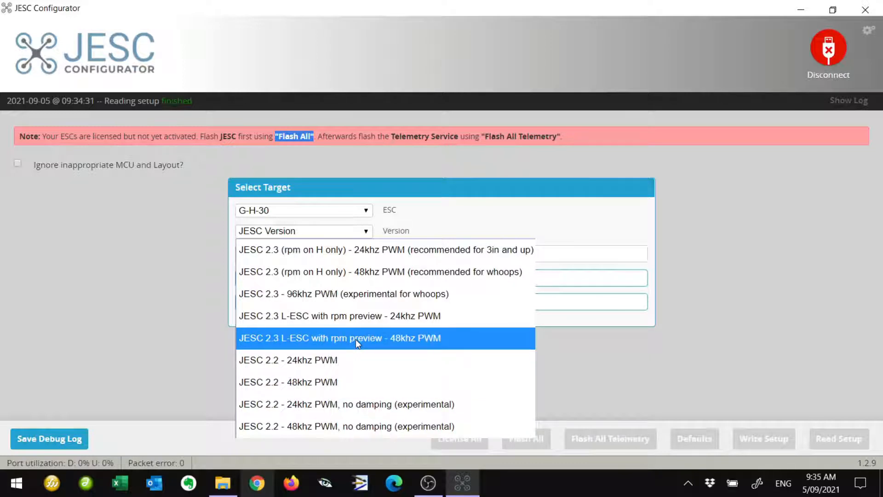
{"action": "mouse_move", "coordinate": [365, 332]}
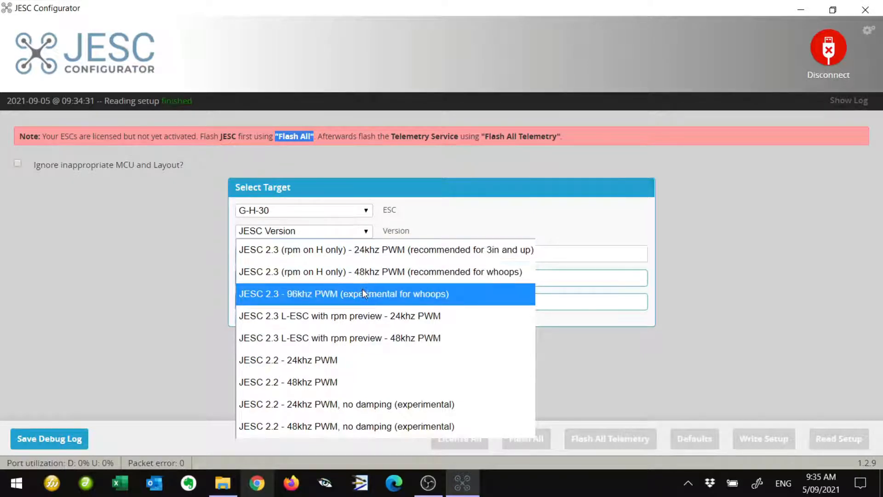
{"action": "mouse_move", "coordinate": [389, 297]}
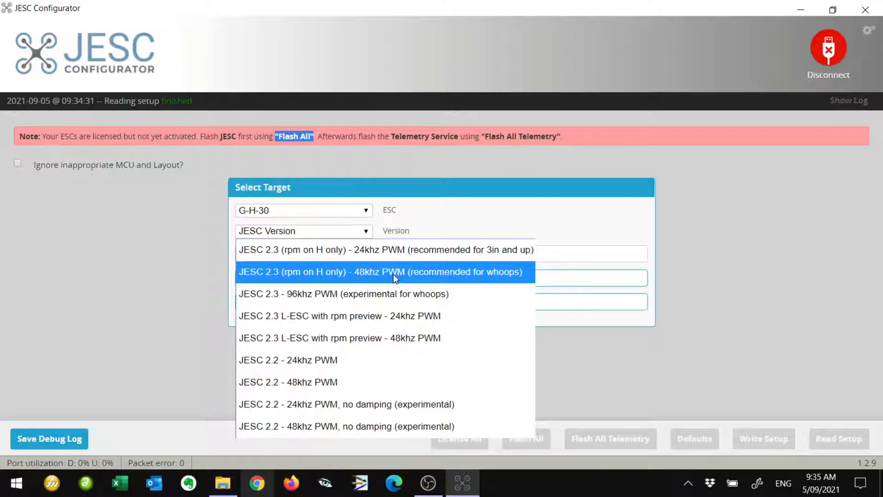
{"action": "left_click", "coordinate": [380, 271]}
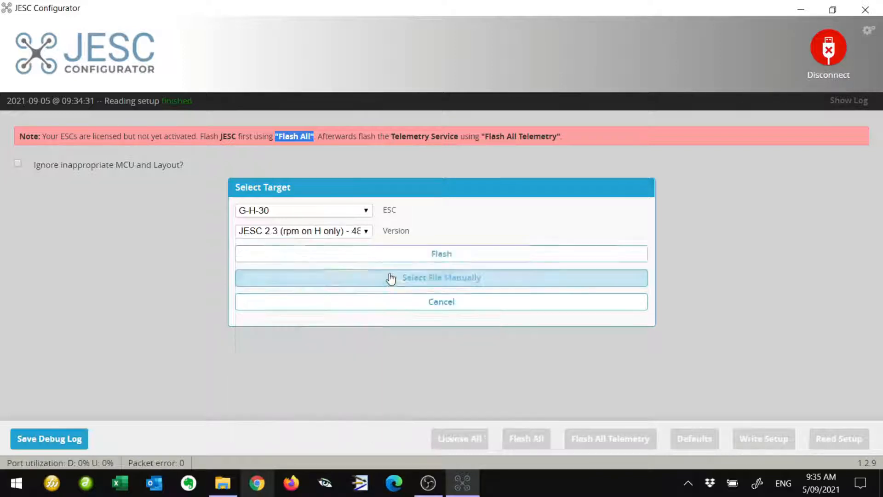
{"action": "mouse_move", "coordinate": [365, 233]}
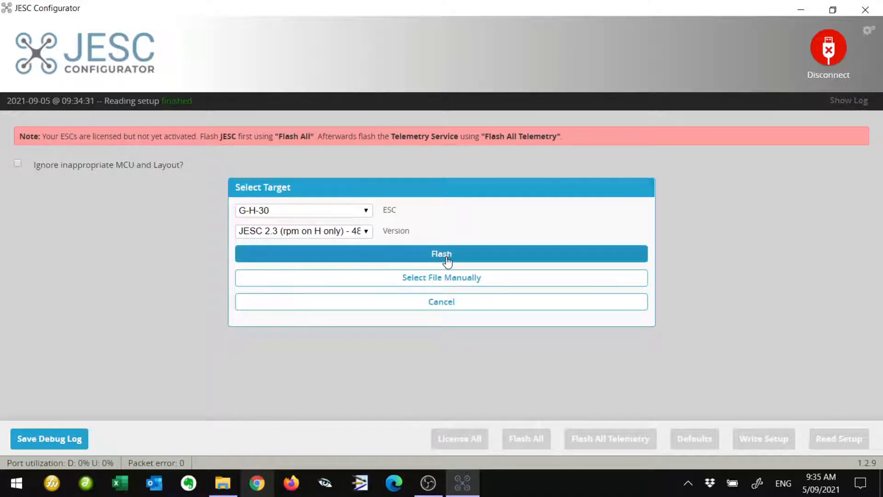
- Flash JESC onto ESCs 1–4 so each reads JESC-GH30-48 (2.3), activated and licensed, then re-read setup
{"action": "left_click", "coordinate": [441, 254]}
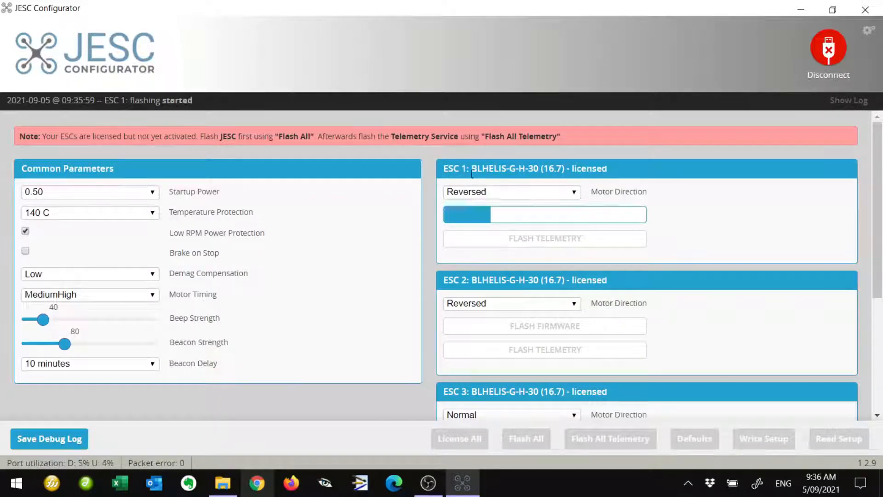
{"action": "mouse_move", "coordinate": [701, 240]}
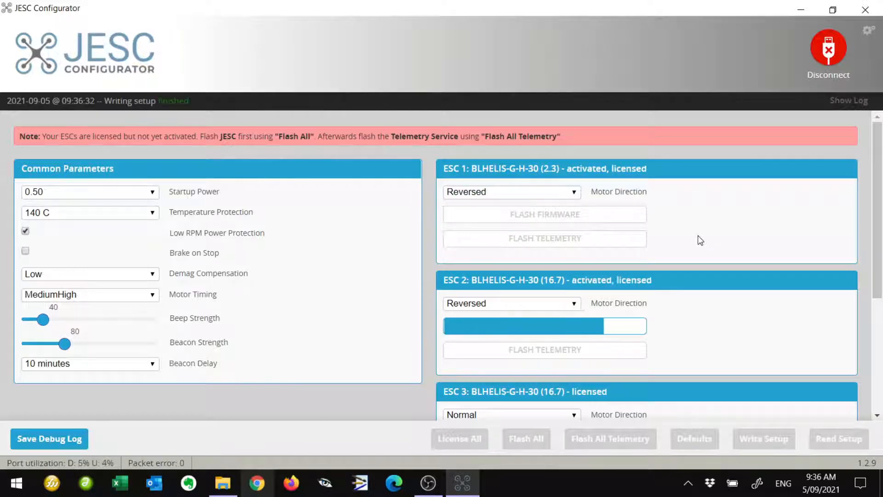
{"action": "scroll", "scroll_direction": "down", "scroll_amount": 3}
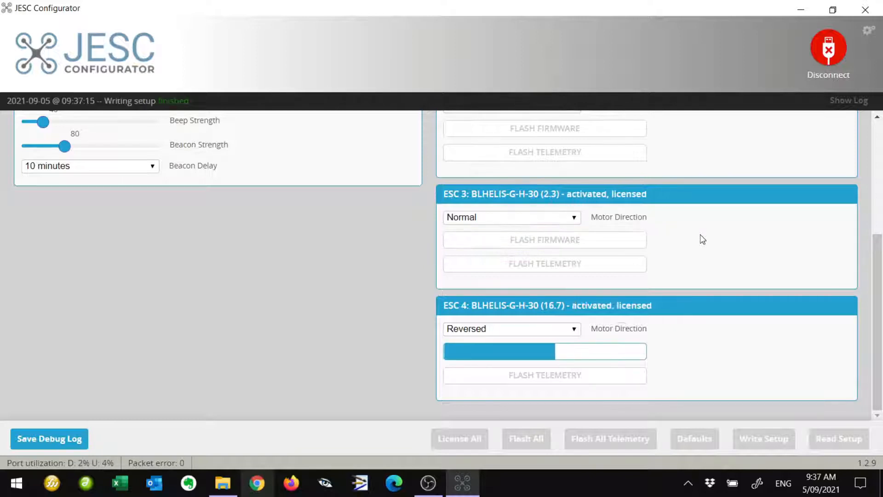
{"action": "left_click", "coordinate": [839, 437]}
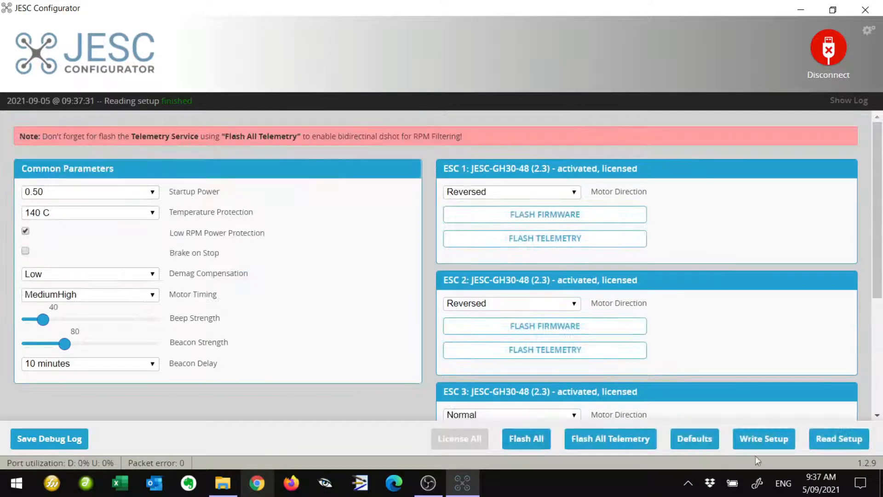
{"action": "mouse_move", "coordinate": [593, 449]}
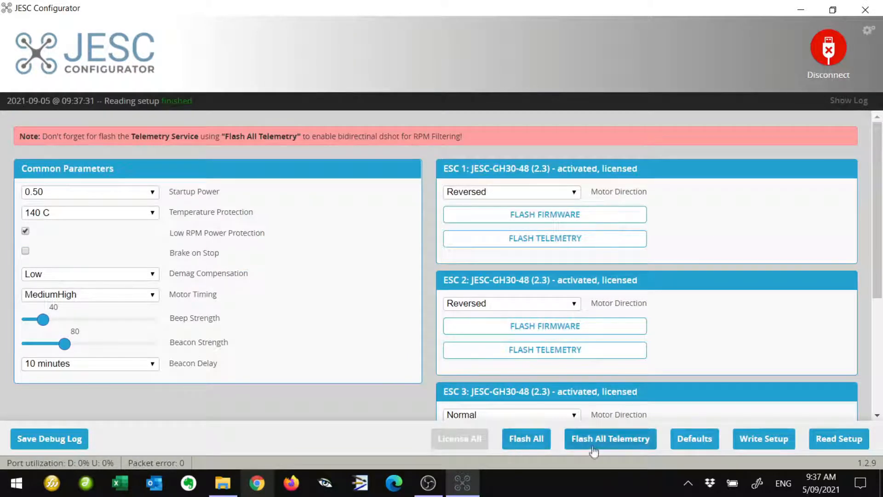
- Flash Dshot Telemetry Service 2.3 onto all four ESCs via Flash All Telemetry and review the results
{"action": "left_click", "coordinate": [610, 438]}
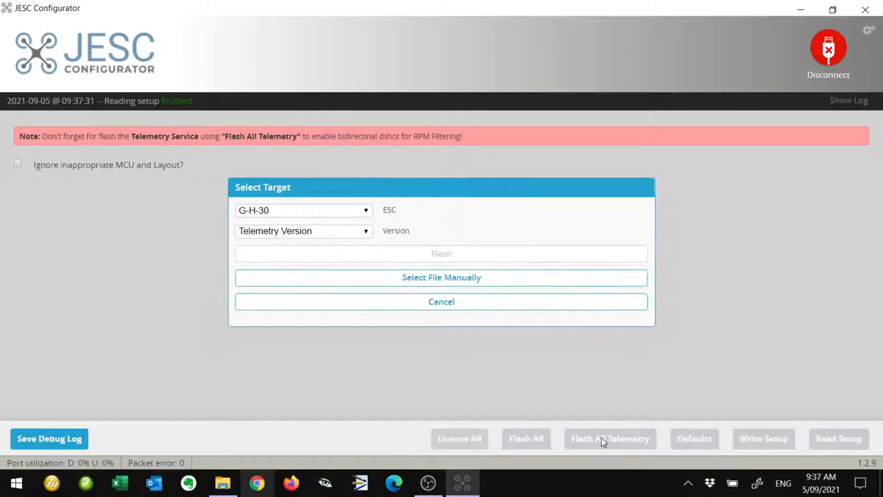
{"action": "mouse_move", "coordinate": [270, 211]}
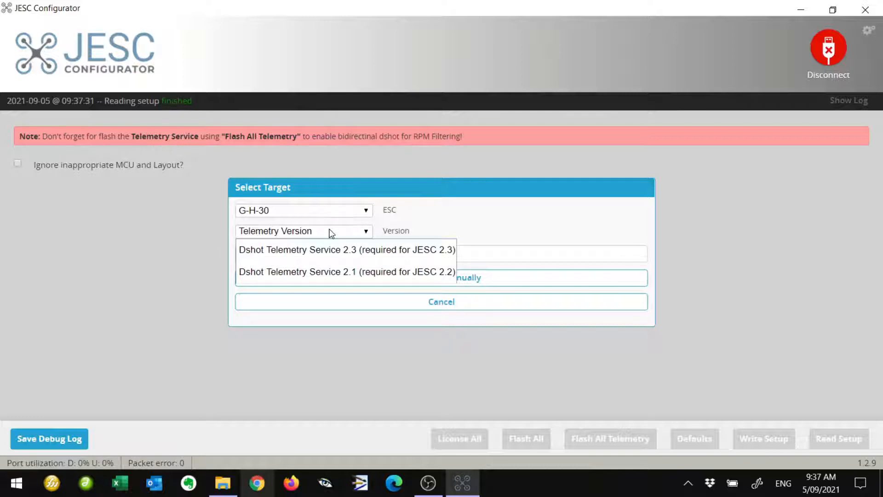
{"action": "mouse_move", "coordinate": [326, 239]}
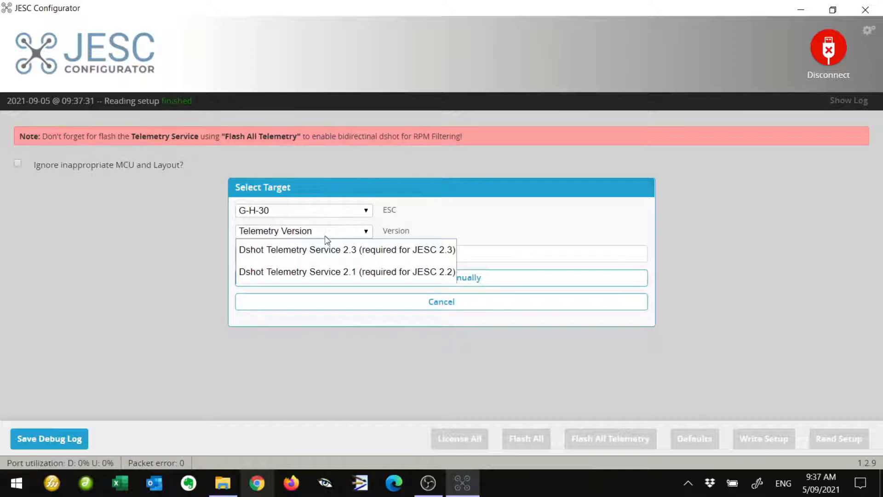
{"action": "left_click", "coordinate": [347, 249]}
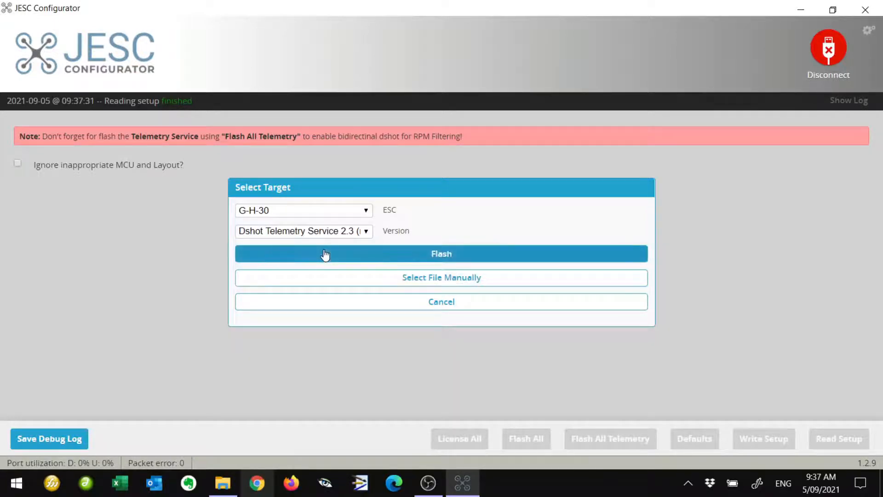
{"action": "left_click", "coordinate": [440, 301]}
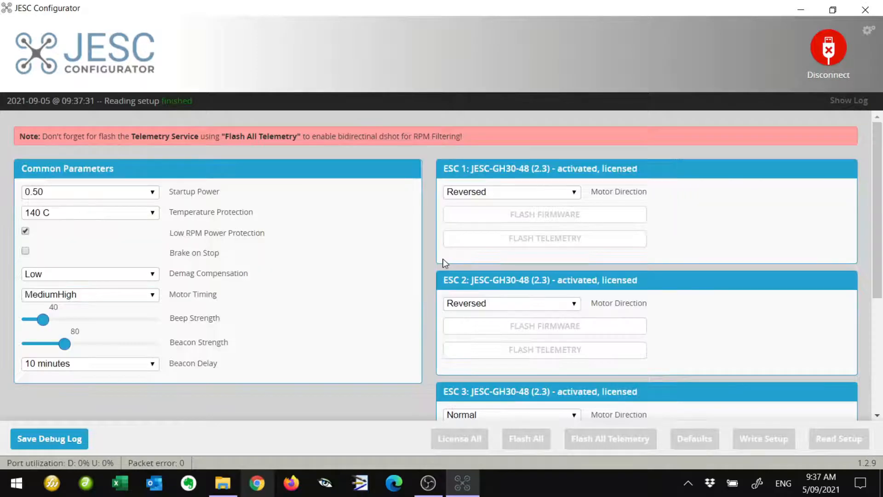
{"action": "left_click", "coordinate": [543, 237]}
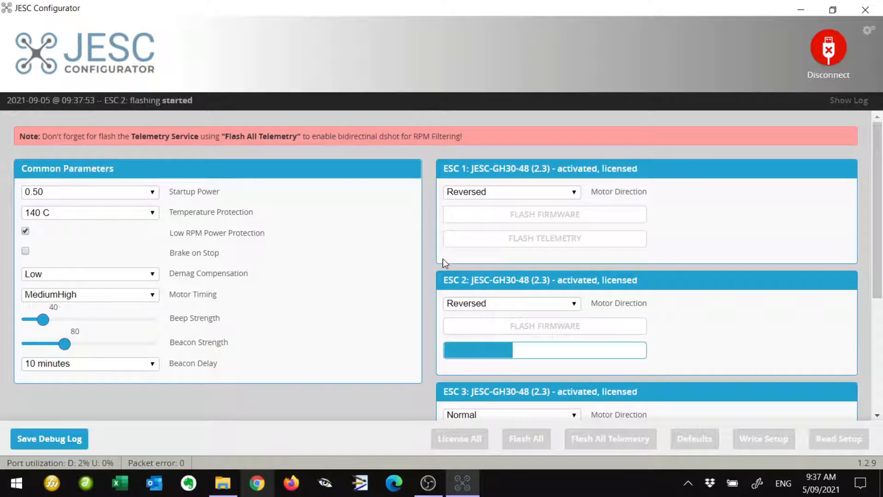
{"action": "mouse_move", "coordinate": [670, 274]}
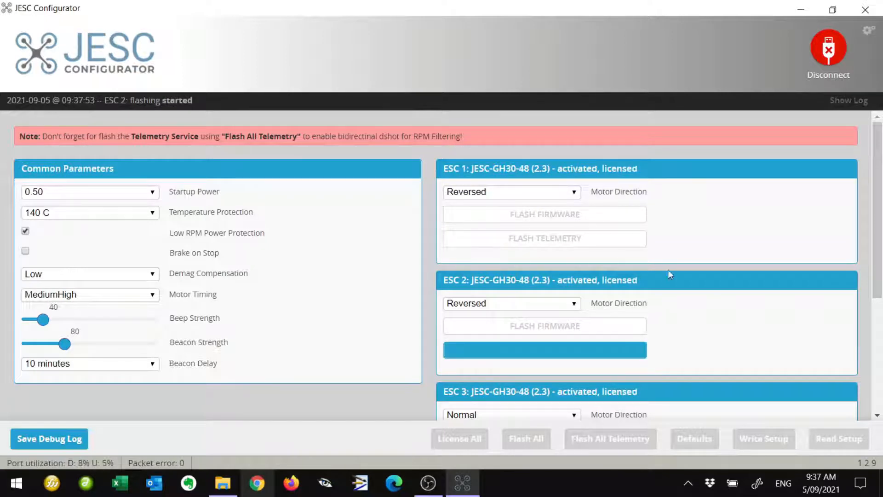
{"action": "scroll", "scroll_direction": "down", "scroll_amount": 3}
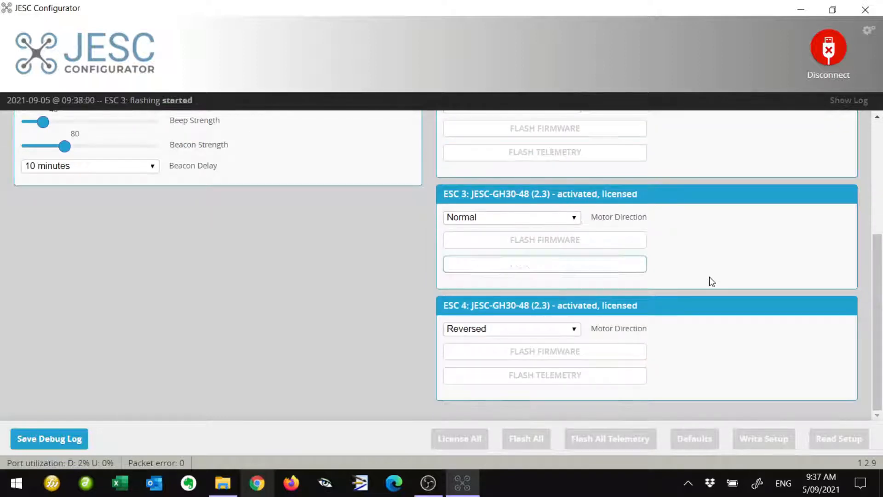
{"action": "left_click", "coordinate": [544, 264]}
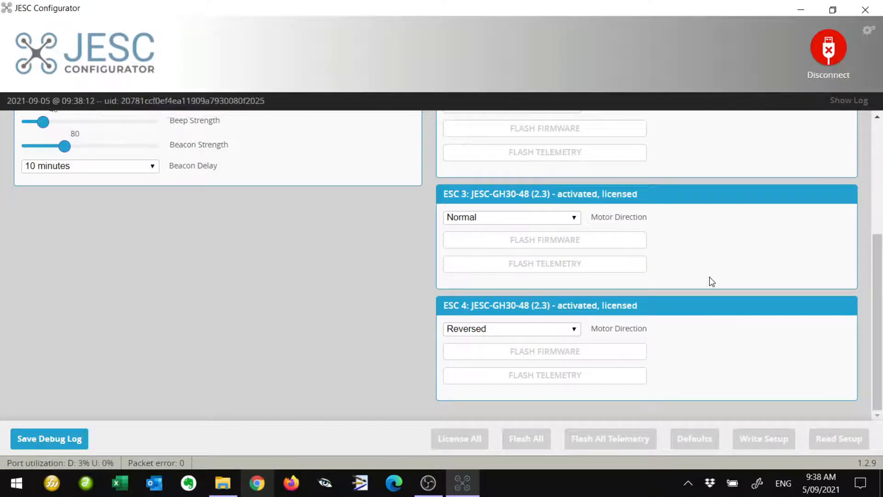
{"action": "scroll", "scroll_direction": "up", "scroll_amount": 3}
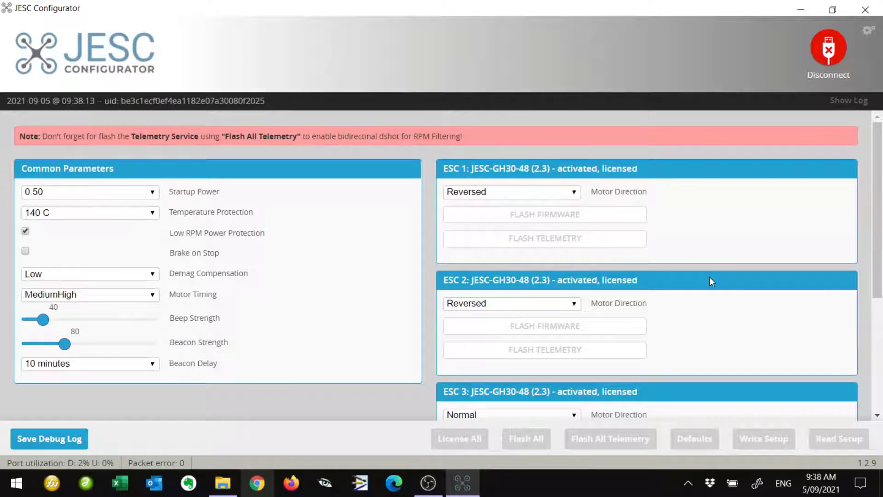
- Re-read the setup and keep motor timing at MediumHigh
{"action": "left_click", "coordinate": [838, 438]}
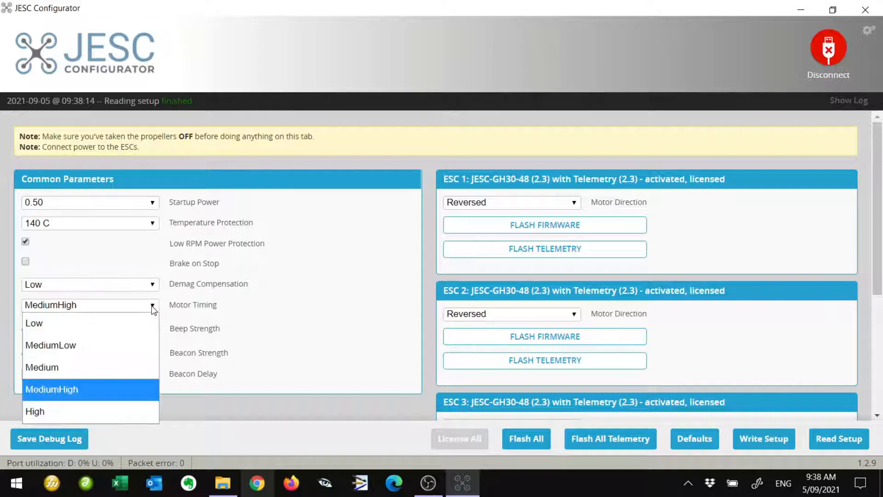
{"action": "left_click", "coordinate": [42, 366]}
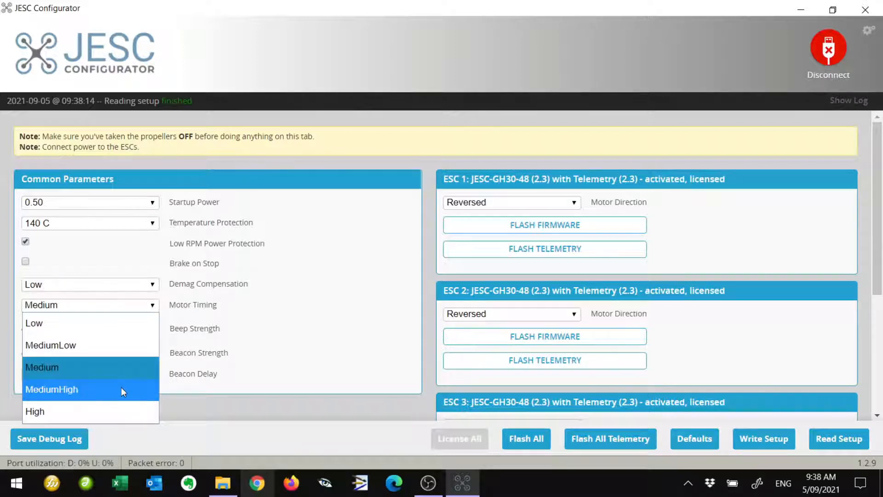
{"action": "left_click", "coordinate": [52, 388]}
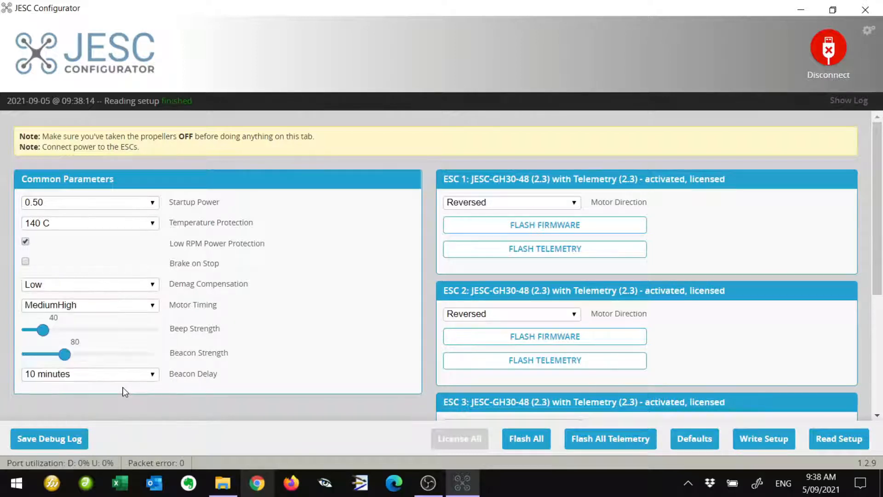
{"action": "mouse_move", "coordinate": [154, 312]}
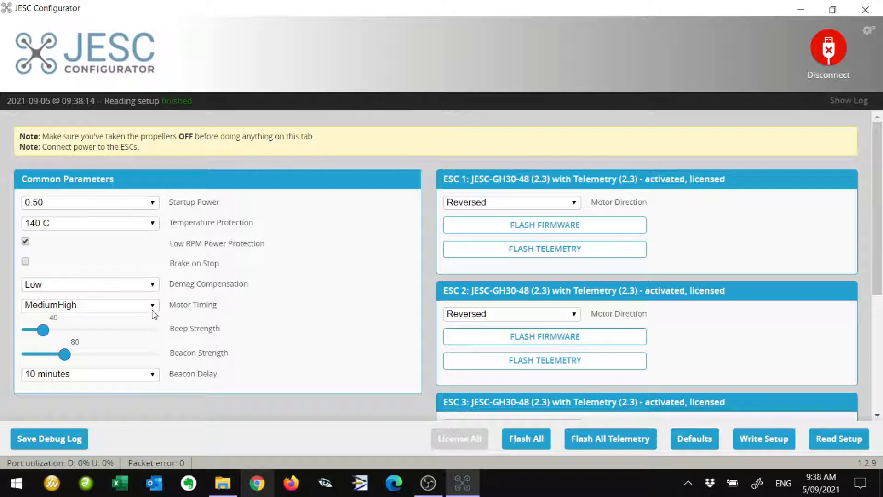
{"action": "mouse_move", "coordinate": [286, 319]}
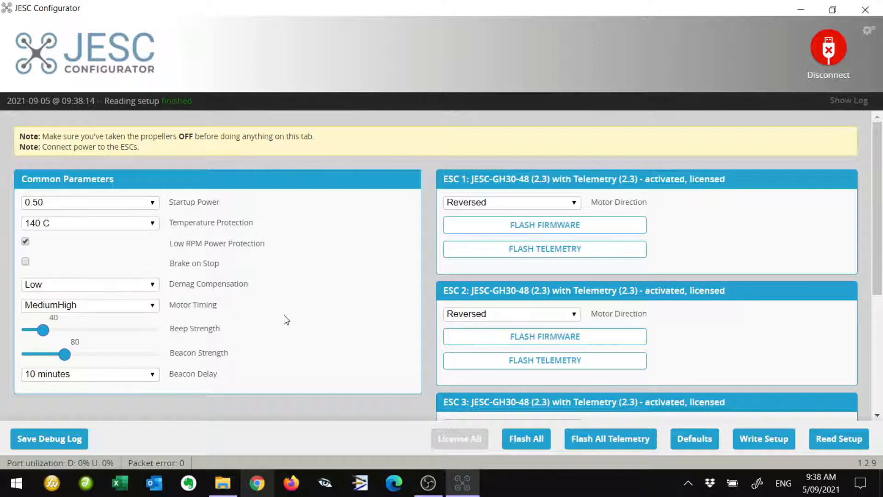
- Write the setup to the ESCs, re-read it and check each ESC's Motor Direction
{"action": "left_click", "coordinate": [763, 438]}
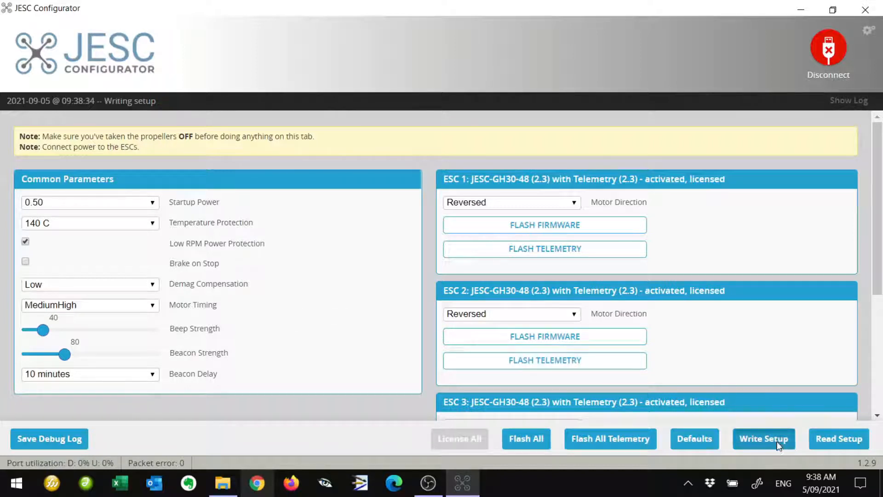
{"action": "left_click", "coordinate": [764, 437]}
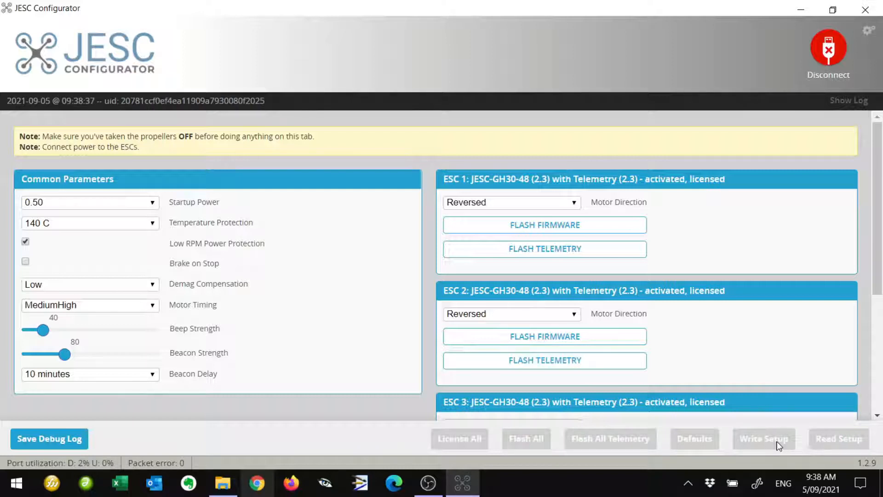
{"action": "left_click", "coordinate": [839, 437]}
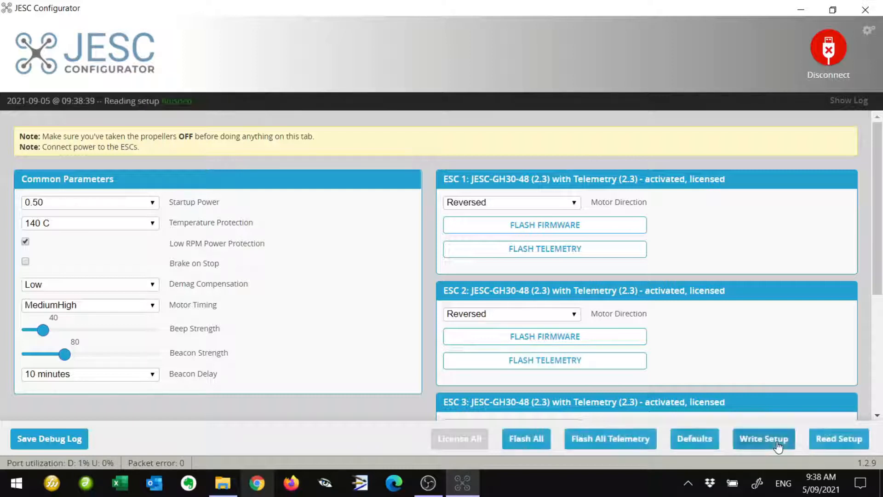
{"action": "mouse_move", "coordinate": [759, 363]}
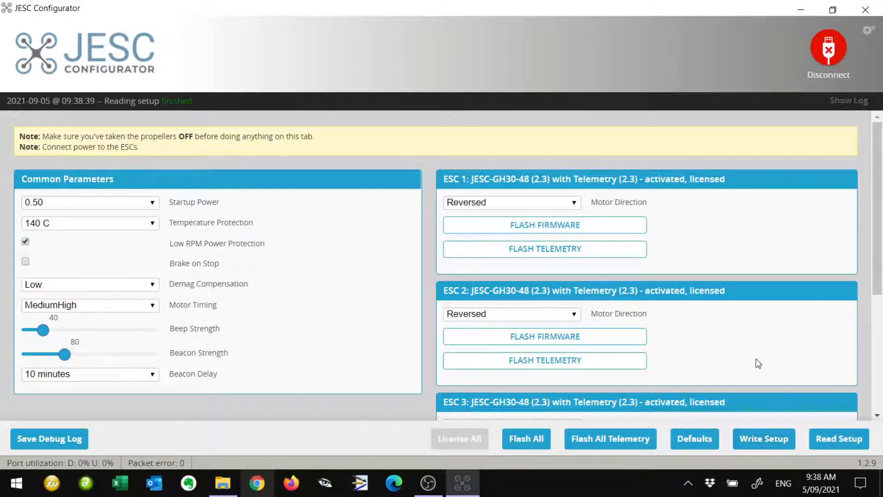
{"action": "scroll", "scroll_direction": "down", "scroll_amount": 3}
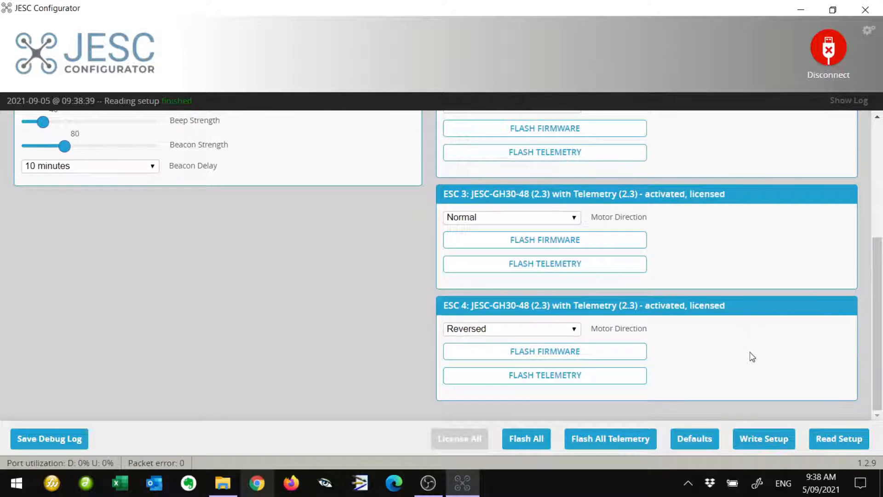
{"action": "scroll", "scroll_direction": "up", "scroll_amount": 3}
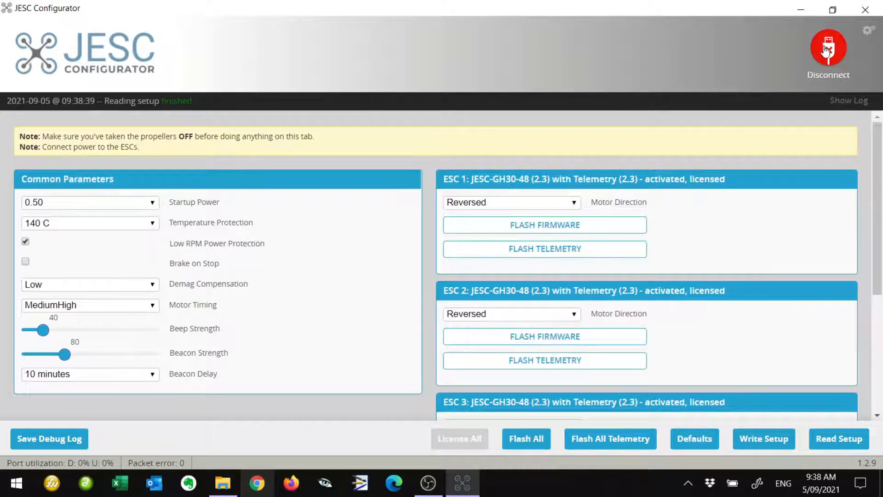
- Disconnect, reconnect and Read Setup until all ESCs show JESC-GH30-48 (2.3) with Telemetry, activated and licensed
{"action": "left_click", "coordinate": [828, 48]}
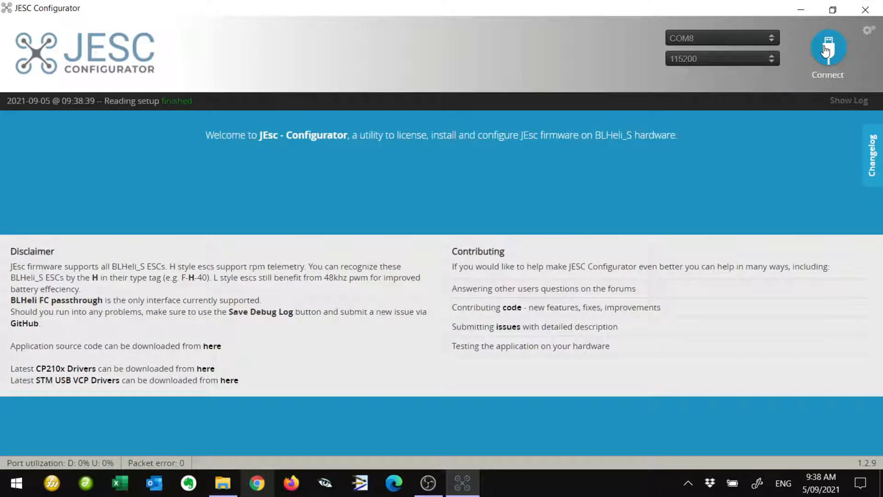
{"action": "mouse_move", "coordinate": [828, 58]}
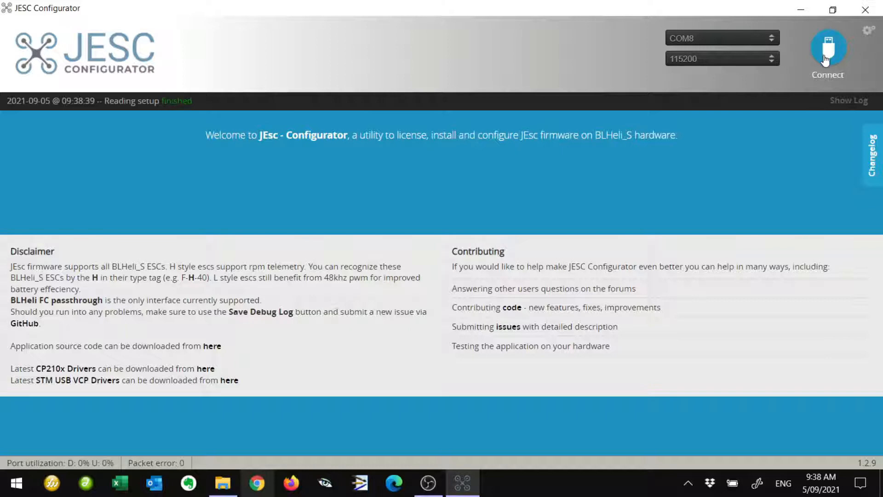
{"action": "mouse_move", "coordinate": [822, 167]}
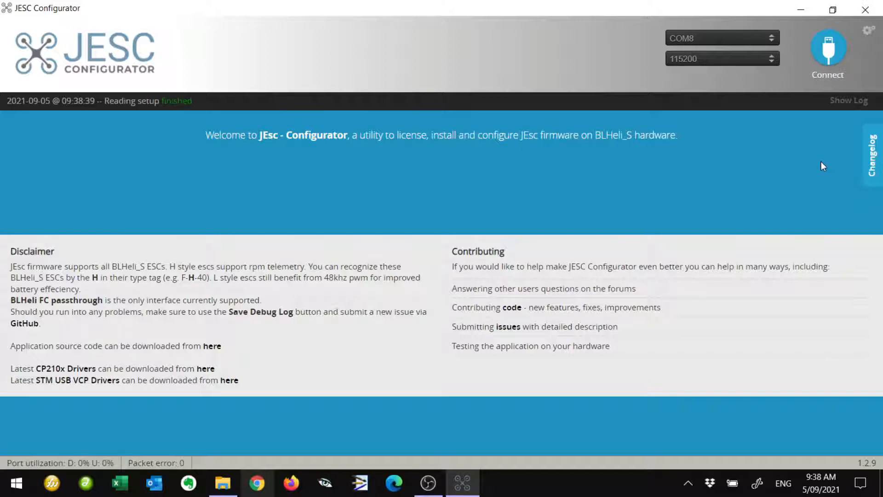
{"action": "mouse_move", "coordinate": [802, 128]}
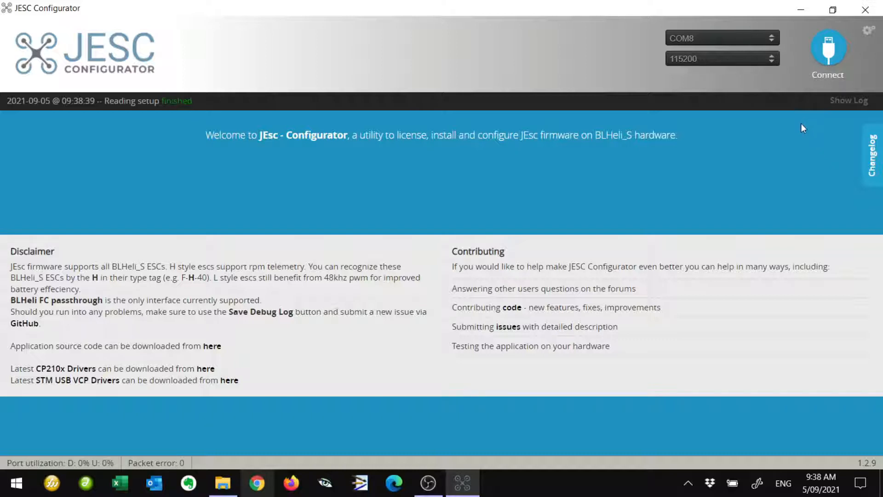
{"action": "left_click", "coordinate": [828, 50]}
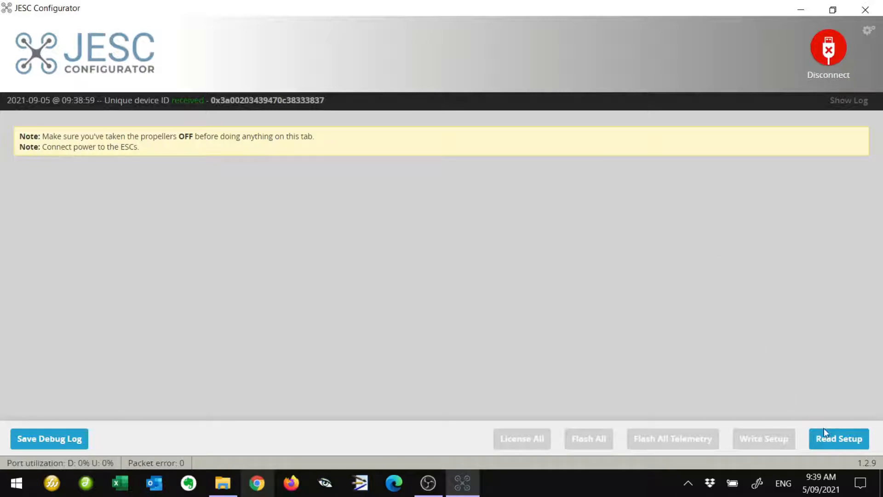
{"action": "left_click", "coordinate": [838, 437]}
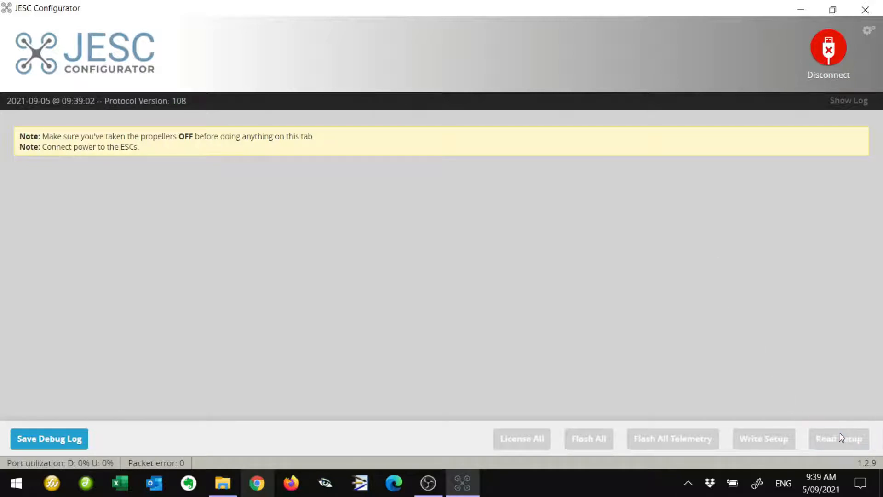
{"action": "left_click", "coordinate": [839, 438]}
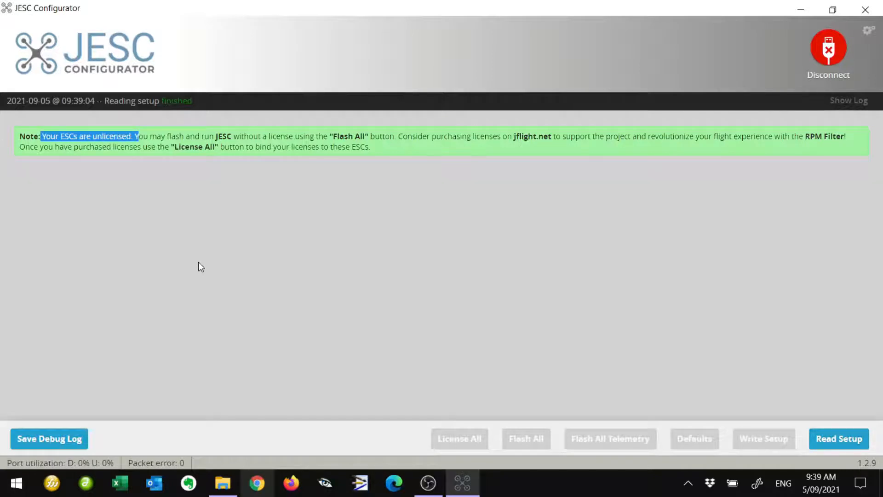
{"action": "left_click", "coordinate": [839, 438]}
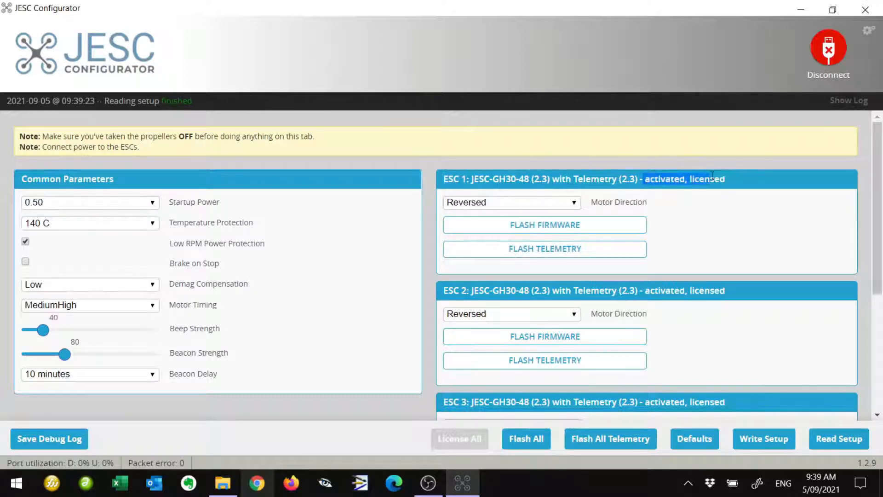
{"action": "mouse_move", "coordinate": [725, 247]}
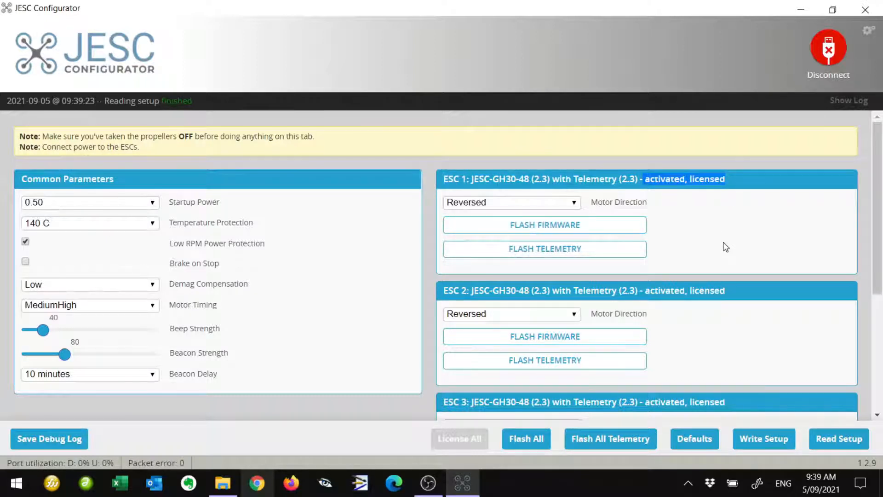
{"action": "mouse_move", "coordinate": [735, 188]}
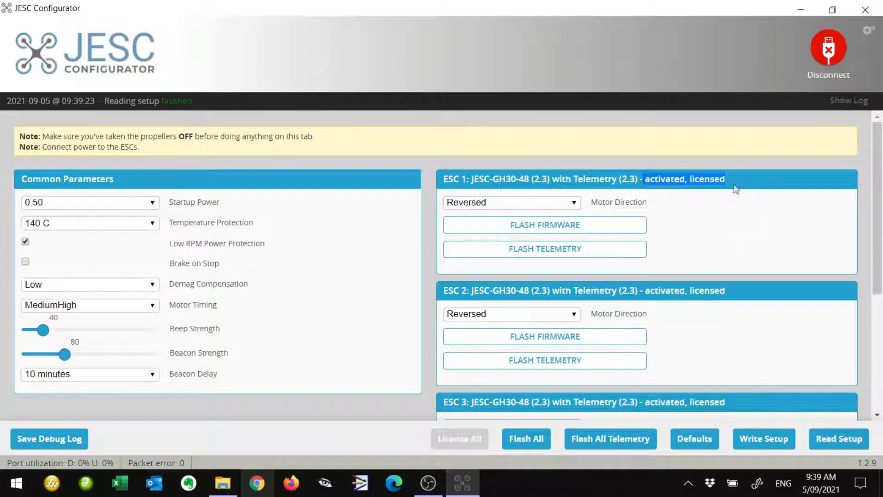
- On the Configuration page, review PID loop frequency and keep it at 8.00 kHz
{"action": "left_click", "coordinate": [496, 482]}
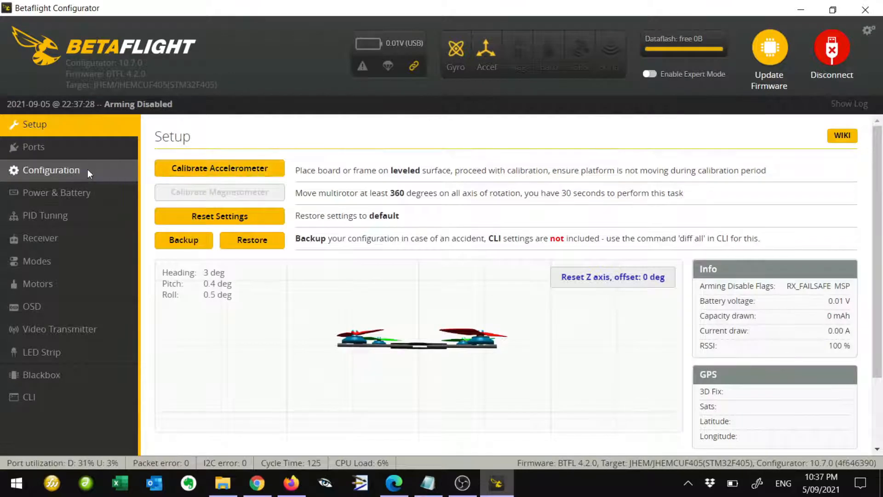
{"action": "left_click", "coordinate": [51, 169]}
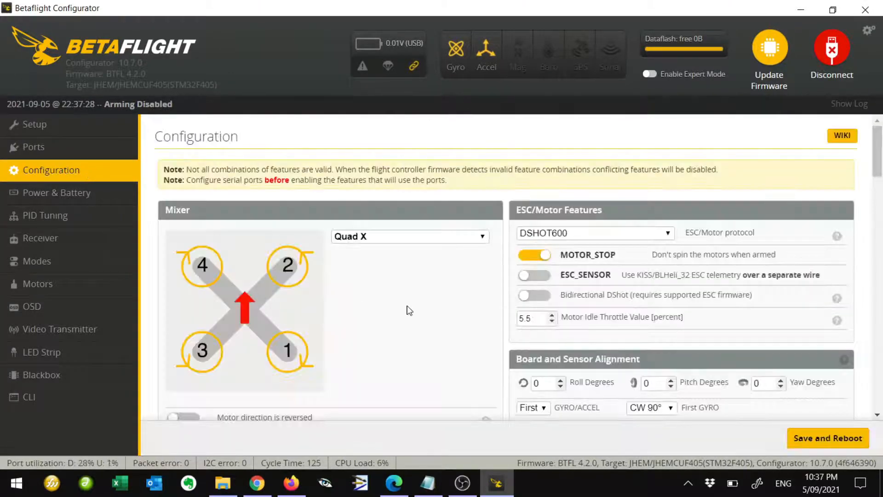
{"action": "scroll", "scroll_direction": "down", "scroll_amount": 3}
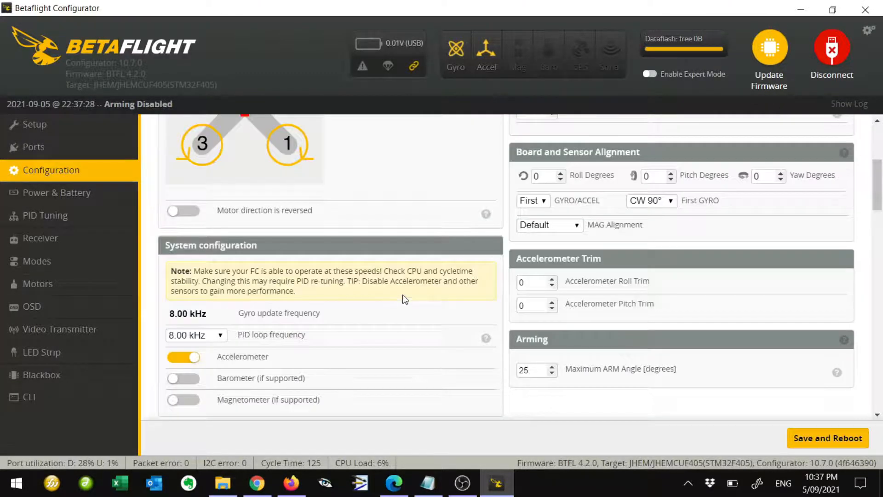
{"action": "mouse_move", "coordinate": [249, 334]}
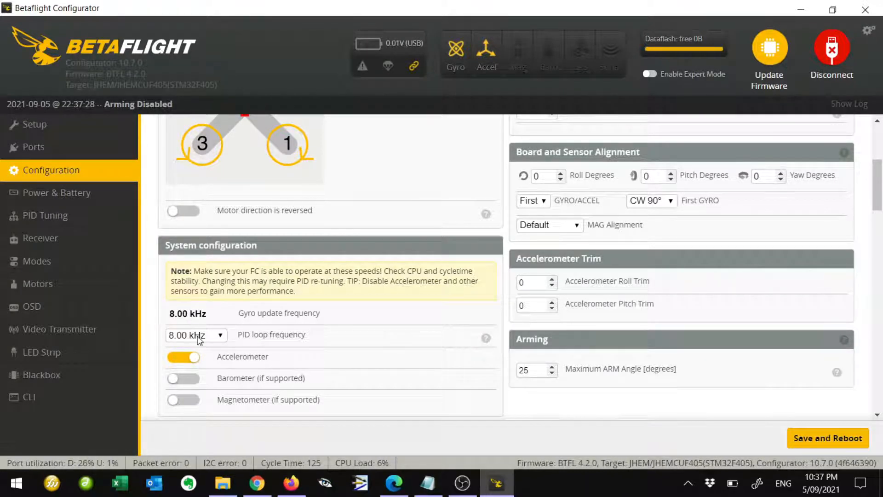
{"action": "left_click", "coordinate": [196, 334]}
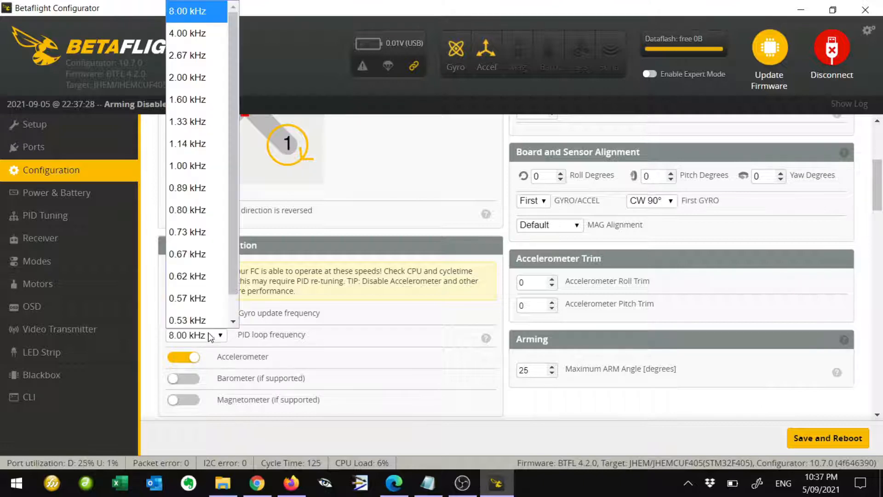
{"action": "left_click", "coordinate": [188, 11]}
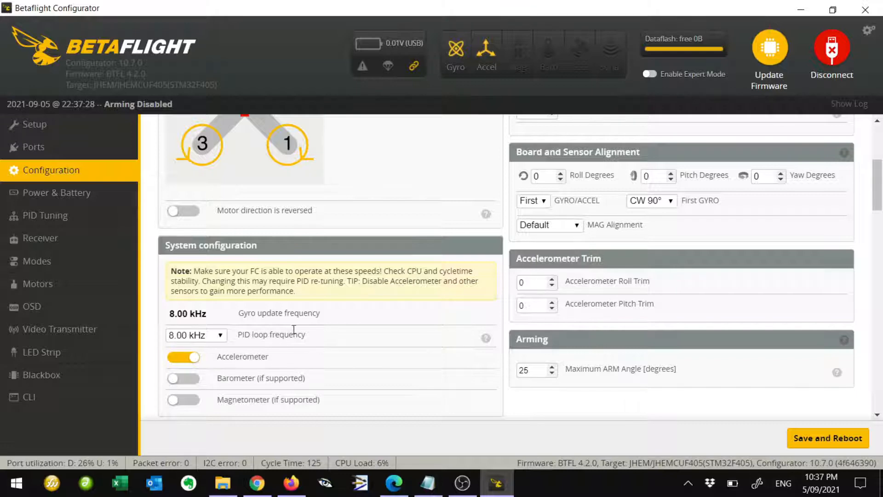
{"action": "scroll", "scroll_direction": "up", "scroll_amount": 3}
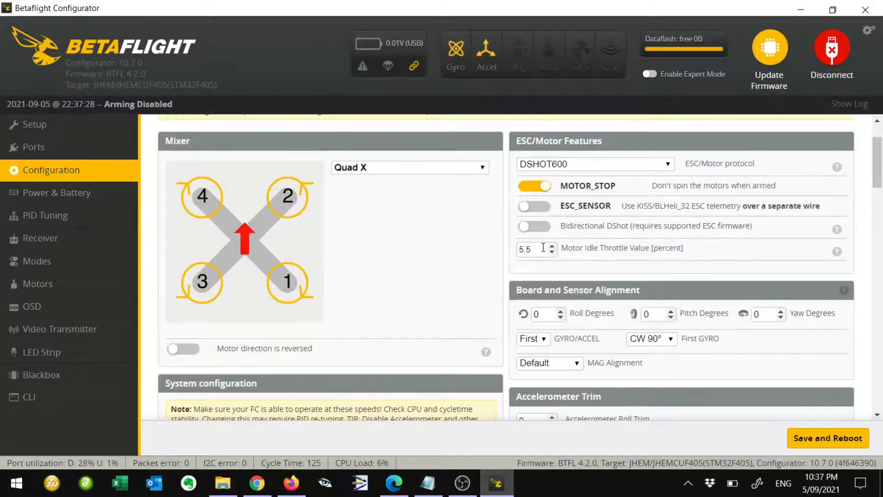
- Enable Bidirectional DShot and set the ESC/Motor protocol to DSHOT600
{"action": "left_click", "coordinate": [534, 227]}
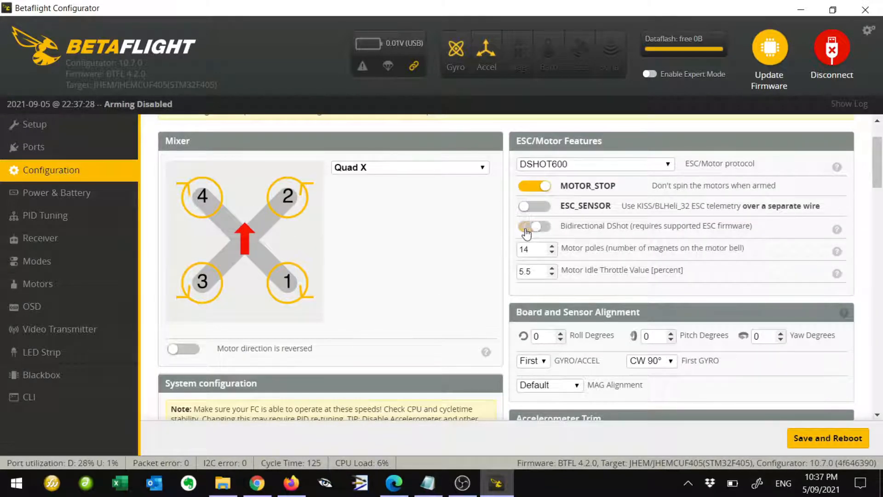
{"action": "left_click", "coordinate": [534, 226]}
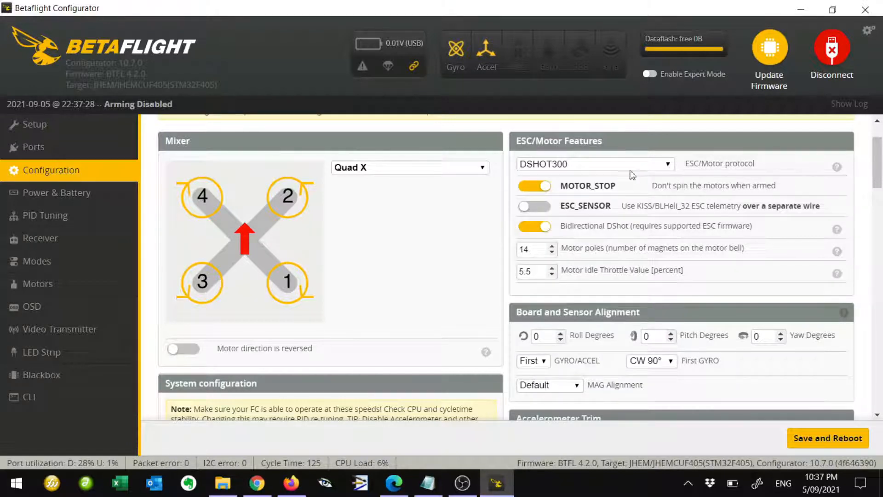
{"action": "scroll", "scroll_direction": "down", "scroll_amount": 3}
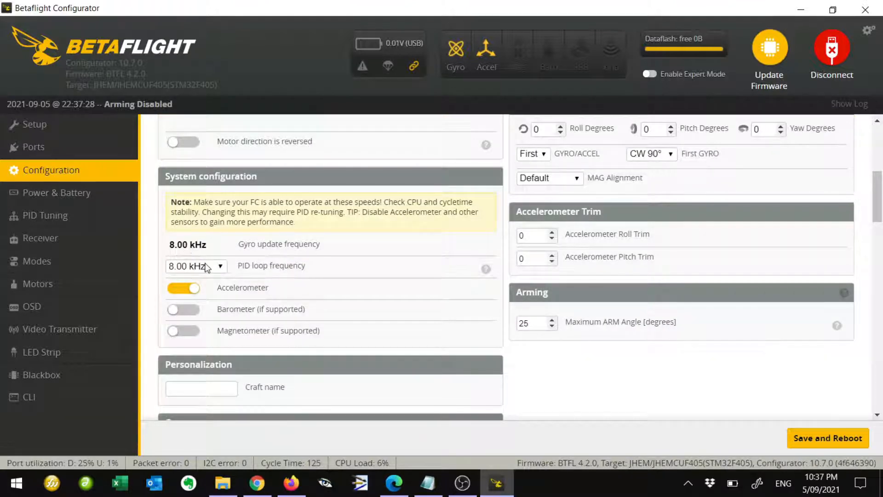
{"action": "scroll", "scroll_direction": "up", "scroll_amount": 3}
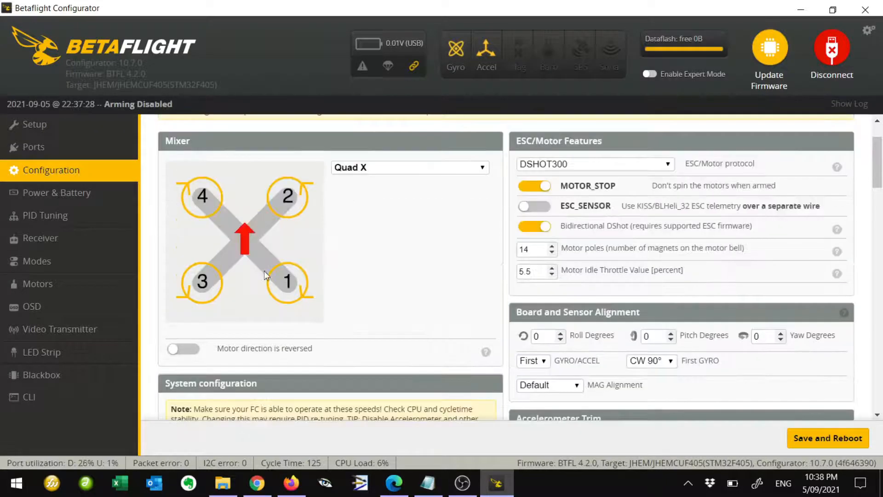
{"action": "left_click", "coordinate": [594, 164]}
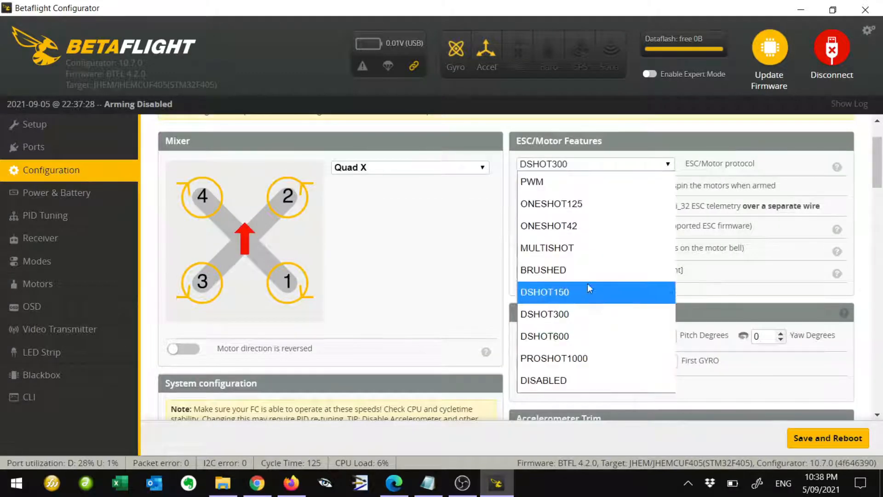
{"action": "left_click", "coordinate": [544, 337]}
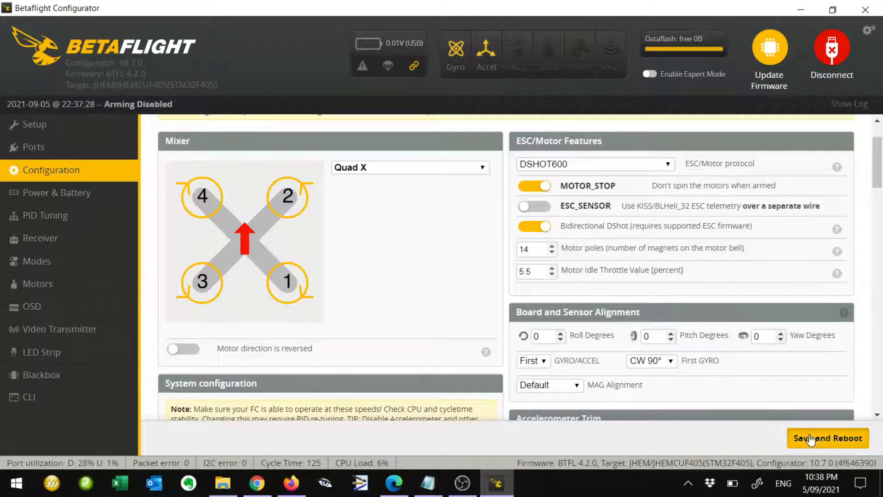
- Save and reboot, reconnect and return to Configuration showing DSHOT600, bidirectional DShot and 14 poles
{"action": "left_click", "coordinate": [827, 438]}
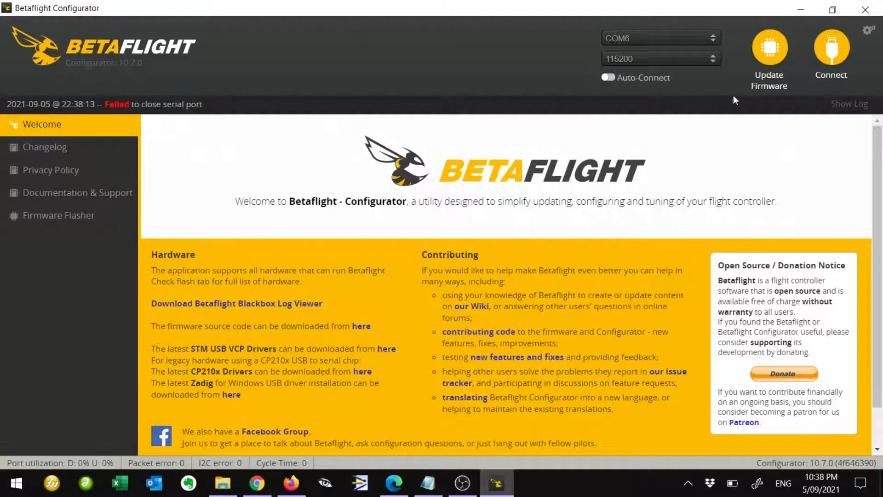
{"action": "left_click", "coordinate": [831, 50]}
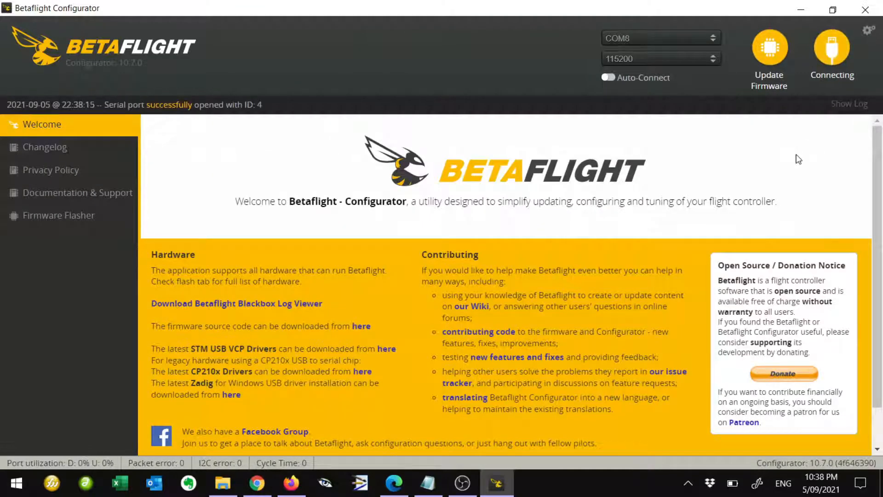
{"action": "left_click", "coordinate": [832, 47]}
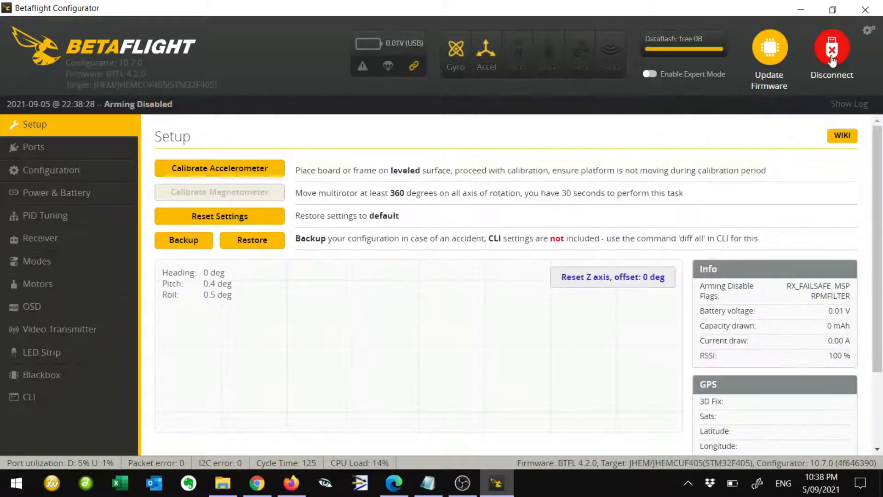
{"action": "left_click", "coordinate": [51, 169]}
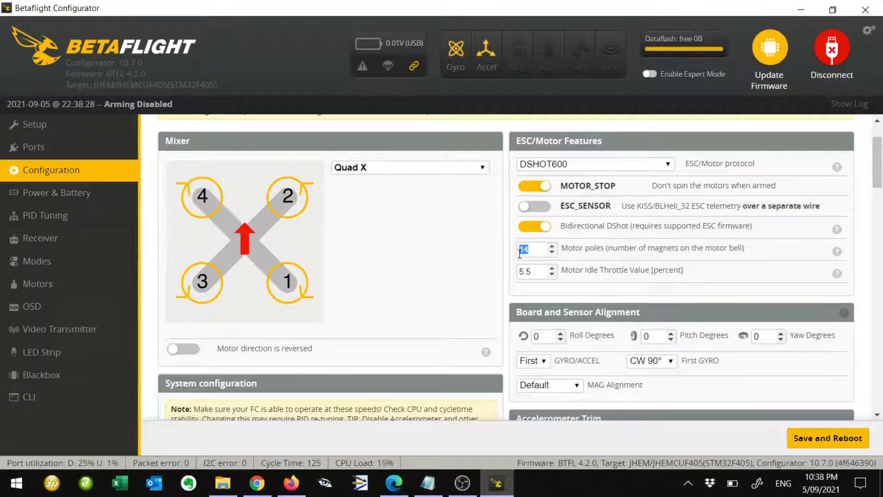
{"action": "mouse_move", "coordinate": [599, 260]}
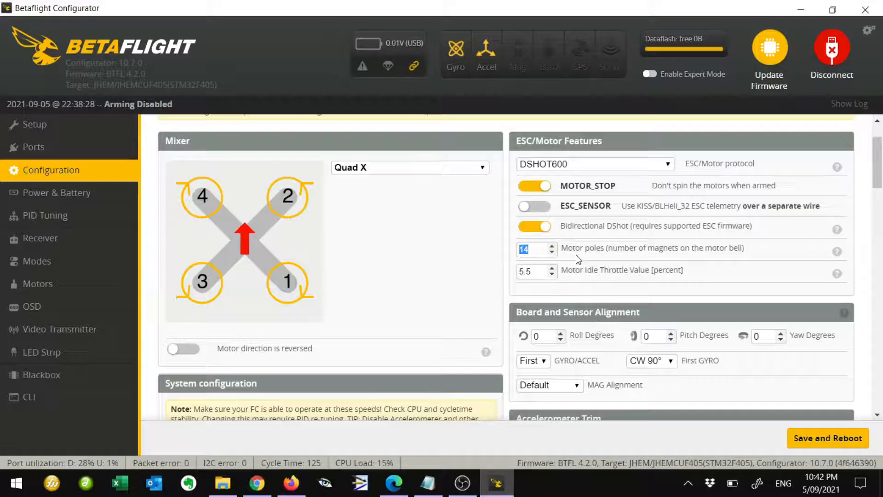
- Change motor poles from 14 to 12 and Save and Reboot, returning to the disconnected welcome page
{"action": "left_click", "coordinate": [530, 250]}
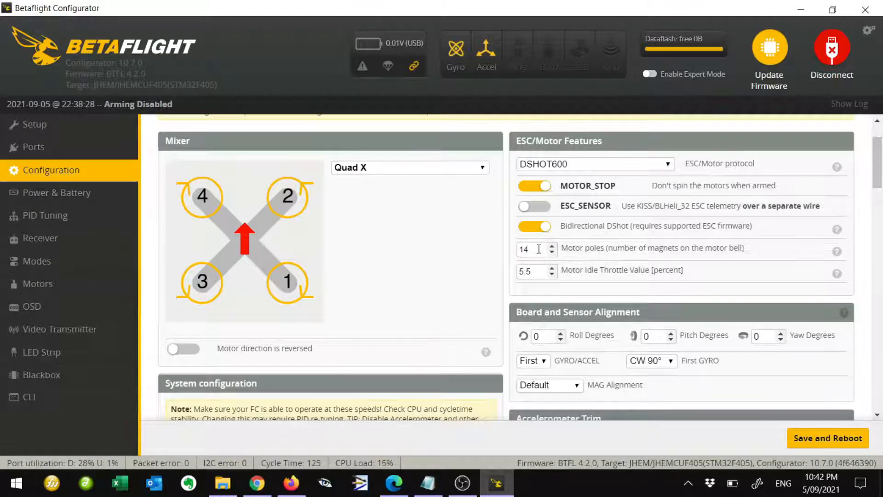
{"action": "triple_click", "coordinate": [526, 248]}
{"action": "type", "text": "12"}
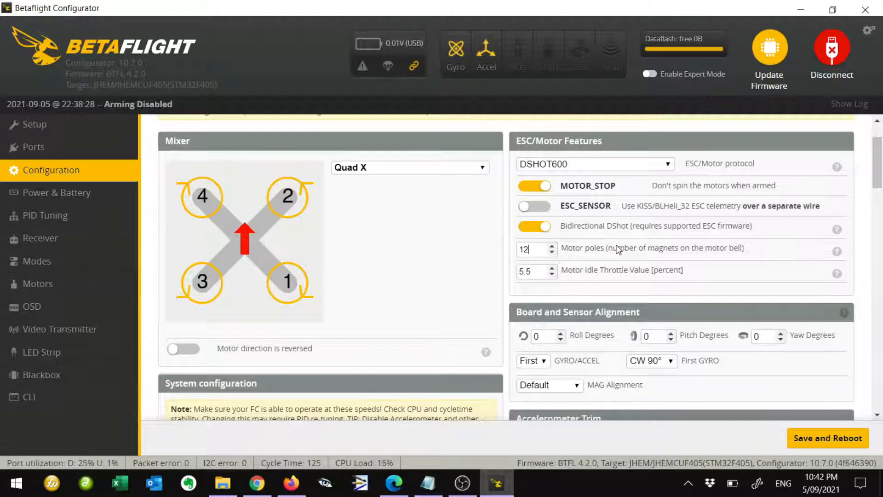
{"action": "mouse_move", "coordinate": [646, 251]}
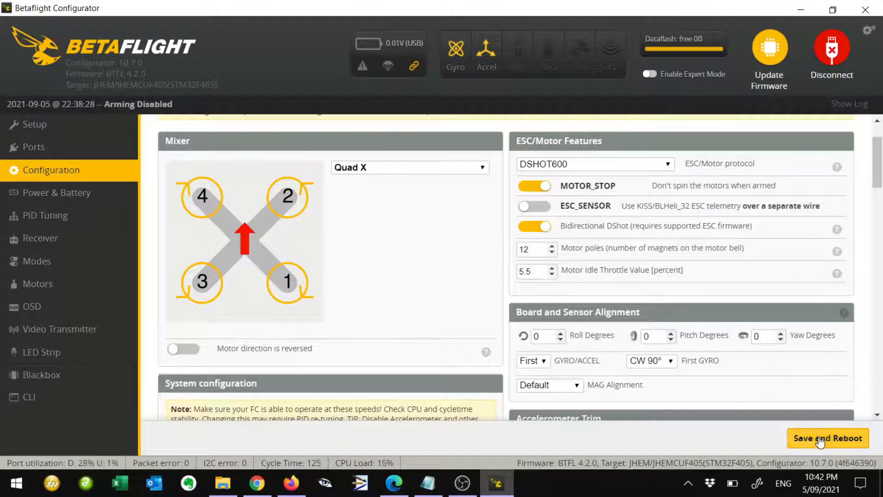
{"action": "left_click", "coordinate": [826, 438]}
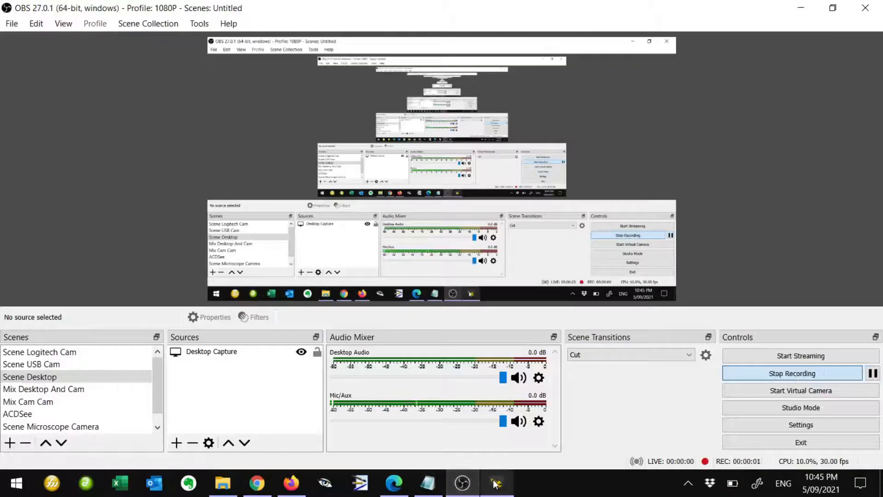
{"action": "left_click", "coordinate": [495, 483]}
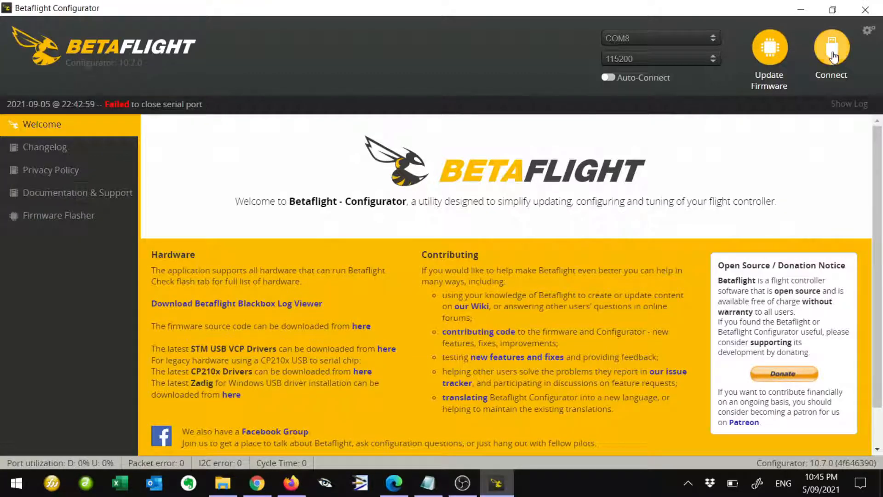
- Reconnect to the rebooted board, confirm 12 motor poles kept, and return to Setup at 12.3 V
{"action": "left_click", "coordinate": [831, 51]}
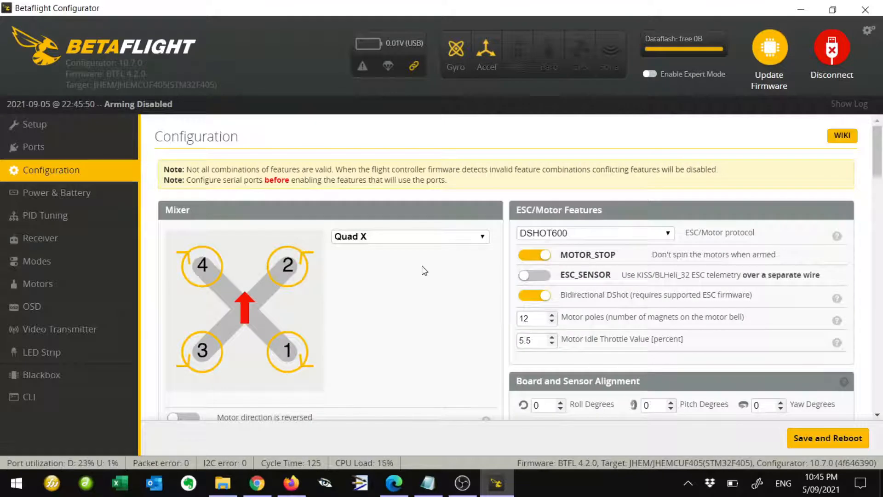
{"action": "mouse_move", "coordinate": [432, 274]}
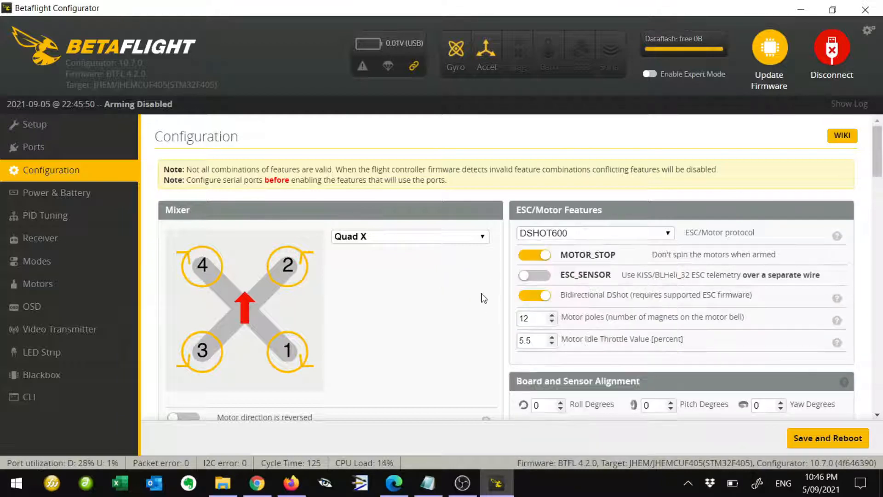
{"action": "scroll", "scroll_direction": "down", "scroll_amount": 3}
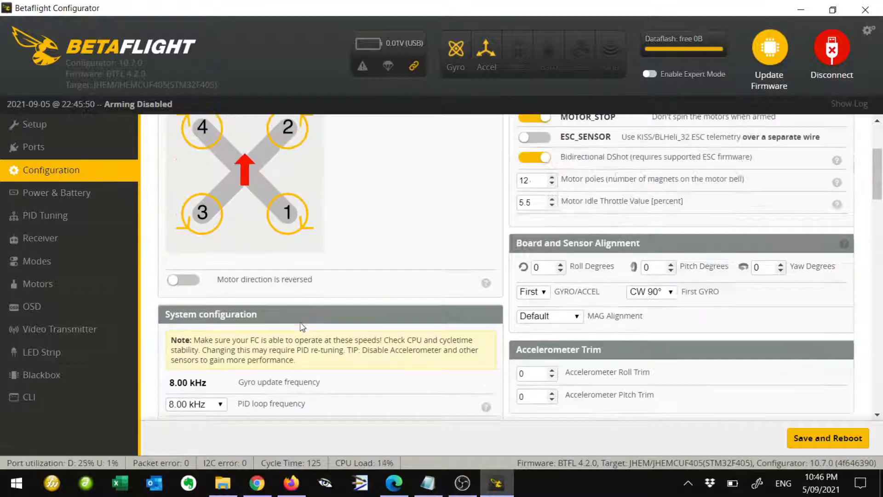
{"action": "left_click", "coordinate": [34, 124]}
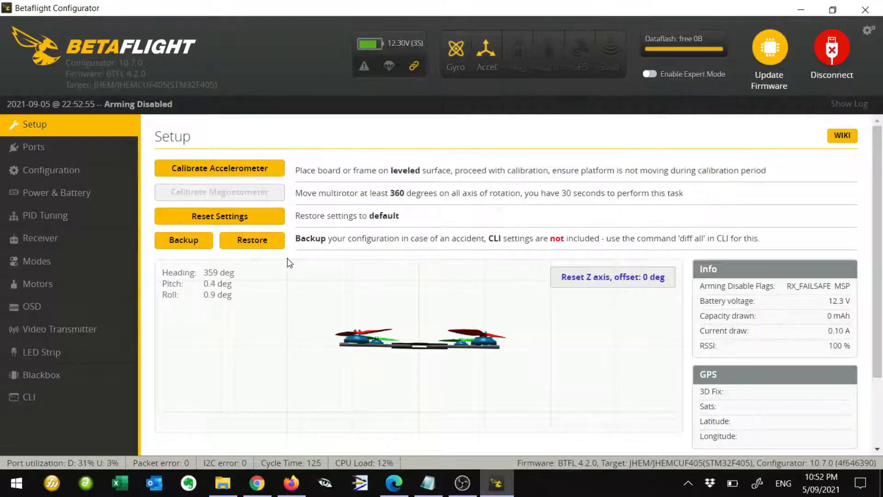
- Acknowledge the risks to enable motor test mode with motors at 1000, then switch it off again
{"action": "left_click", "coordinate": [37, 284]}
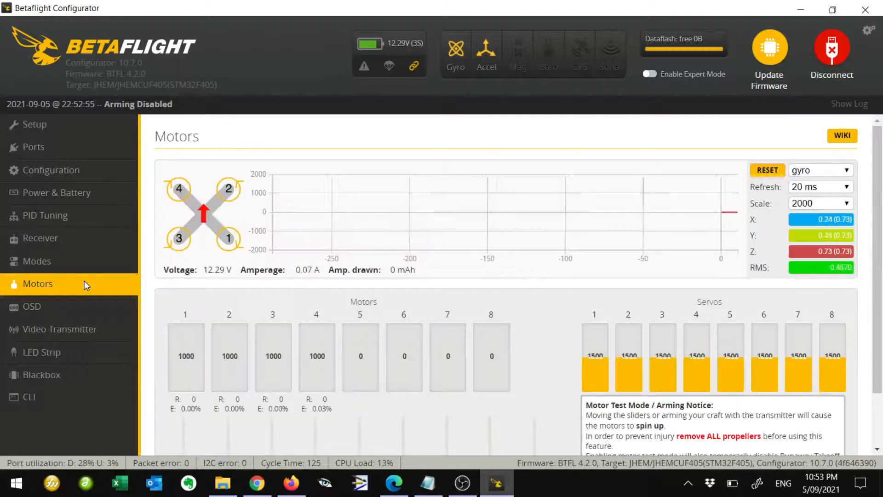
{"action": "scroll", "scroll_direction": "down", "scroll_amount": 3}
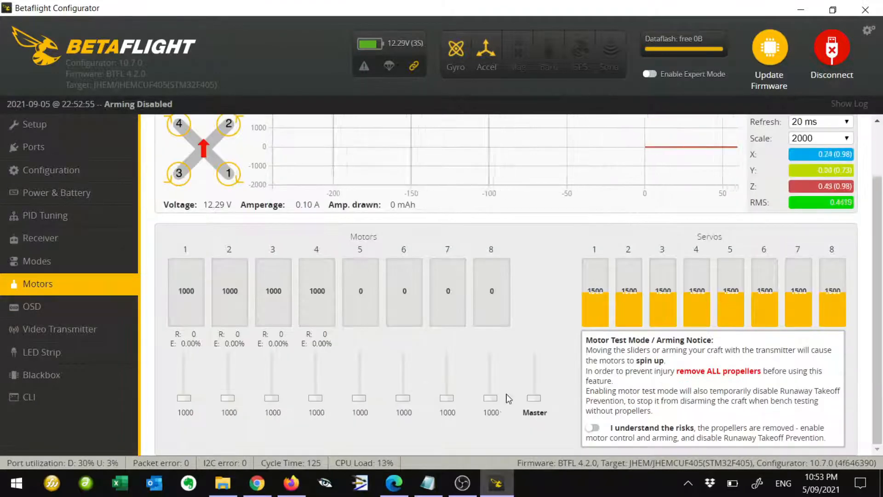
{"action": "left_click", "coordinate": [593, 427]}
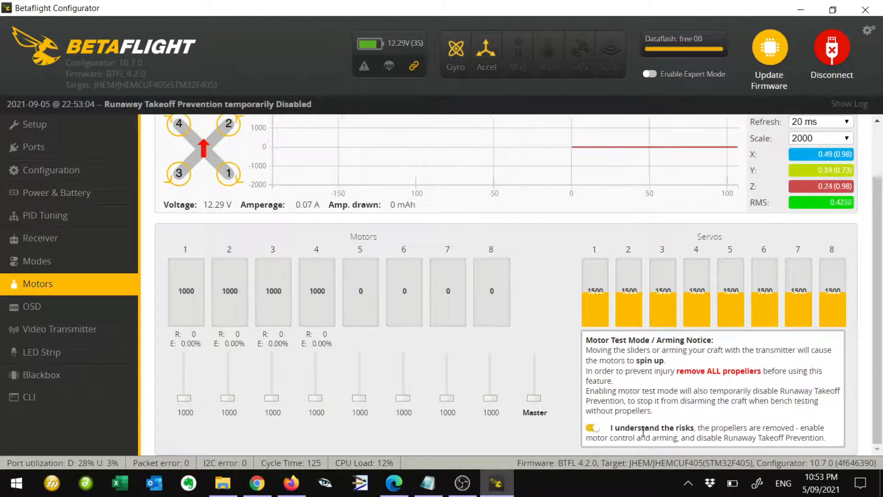
{"action": "double_click", "coordinate": [651, 428]}
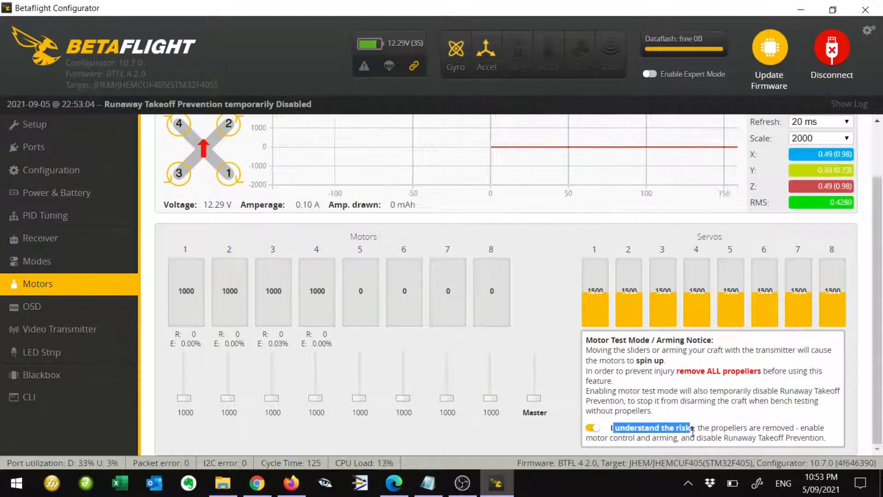
{"action": "scroll", "scroll_direction": "up", "scroll_amount": 3}
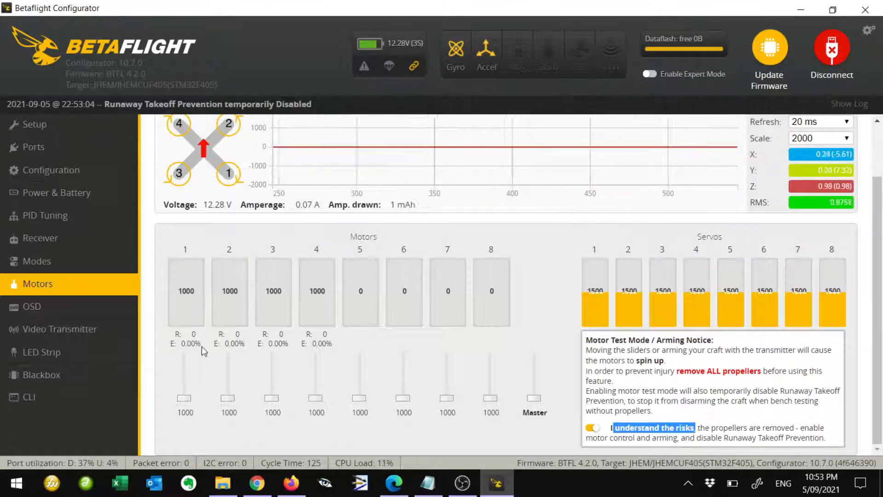
{"action": "mouse_move", "coordinate": [199, 346]}
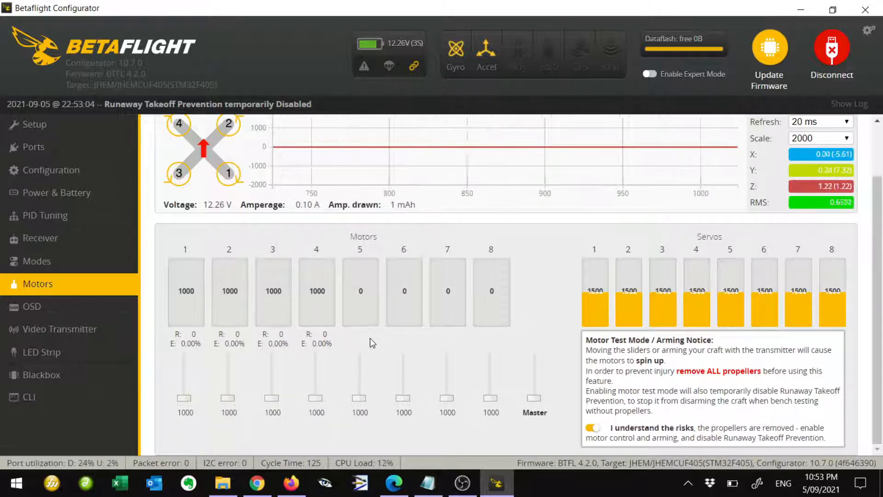
{"action": "left_click", "coordinate": [592, 428]}
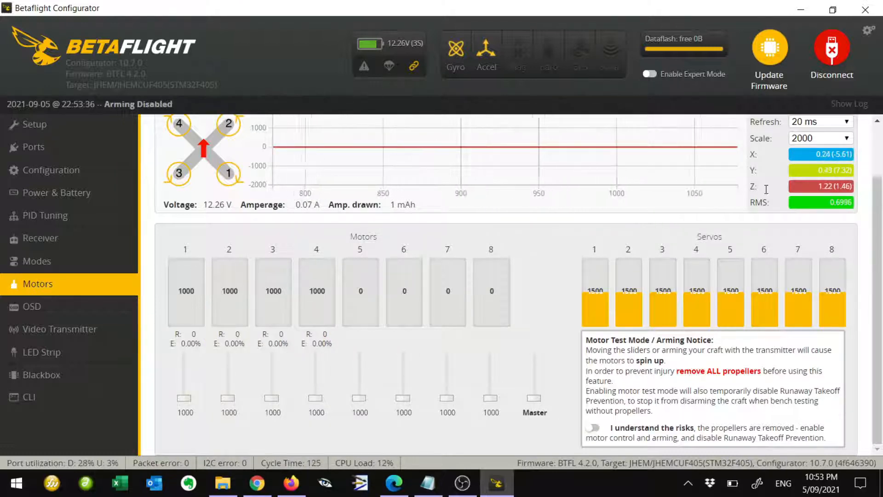
- Cycle the connection to the flight controller and bring up the PID Tuning filter settings
{"action": "left_click", "coordinate": [831, 54]}
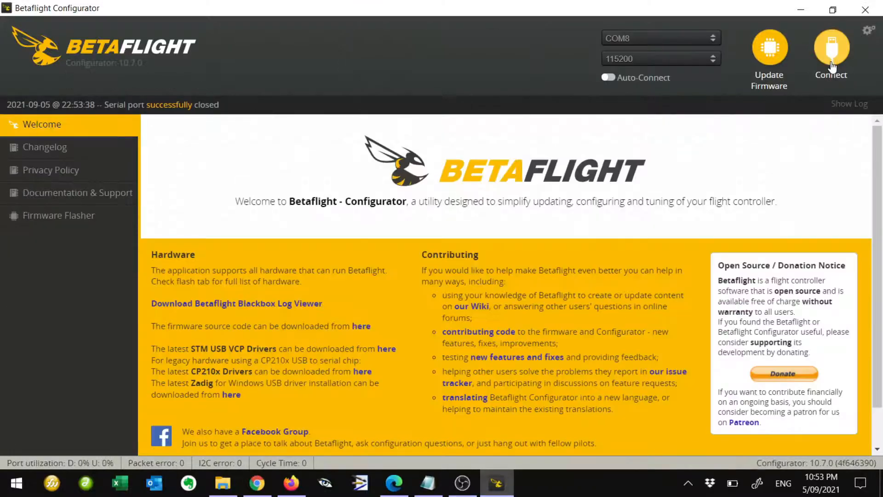
{"action": "left_click", "coordinate": [830, 51]}
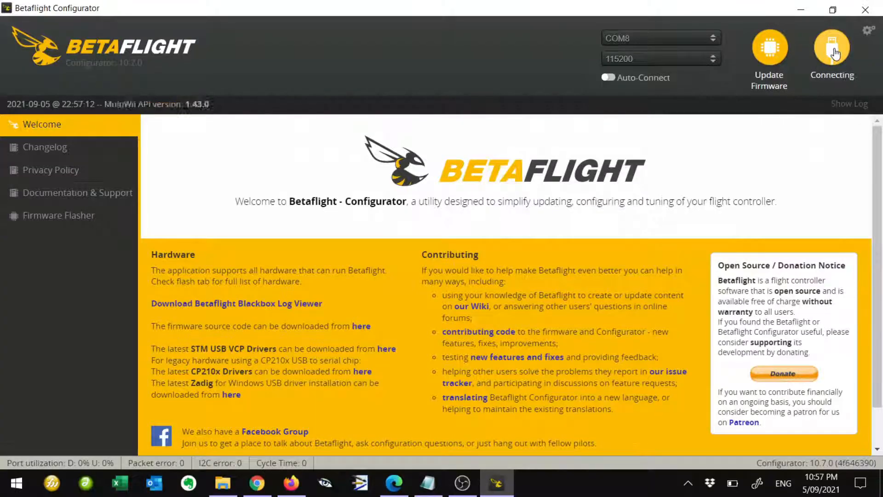
{"action": "left_click", "coordinate": [832, 49]}
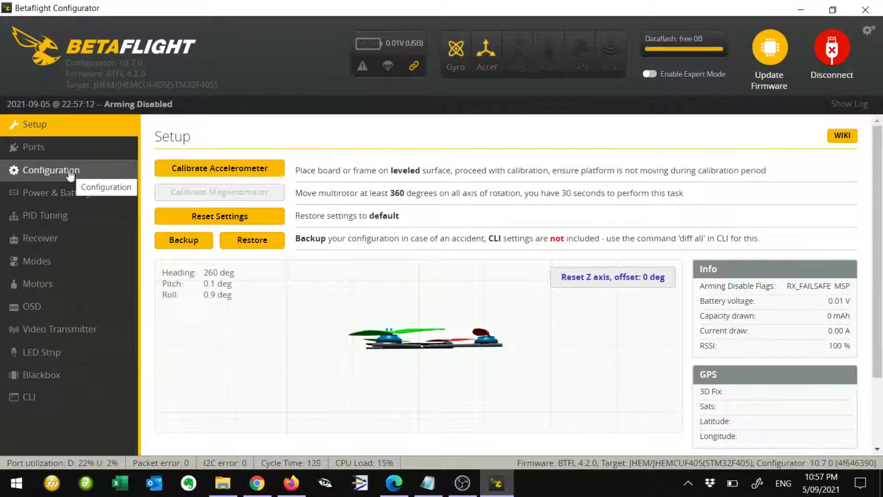
{"action": "left_click", "coordinate": [45, 215]}
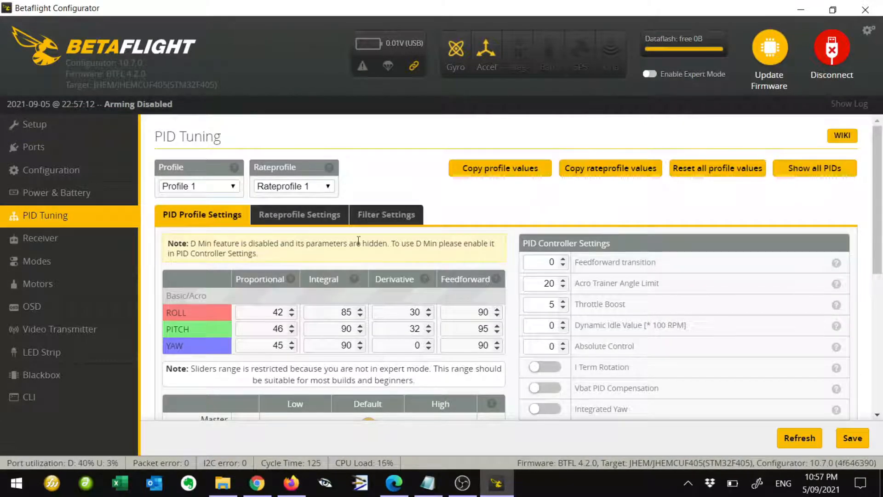
{"action": "left_click", "coordinate": [387, 214]}
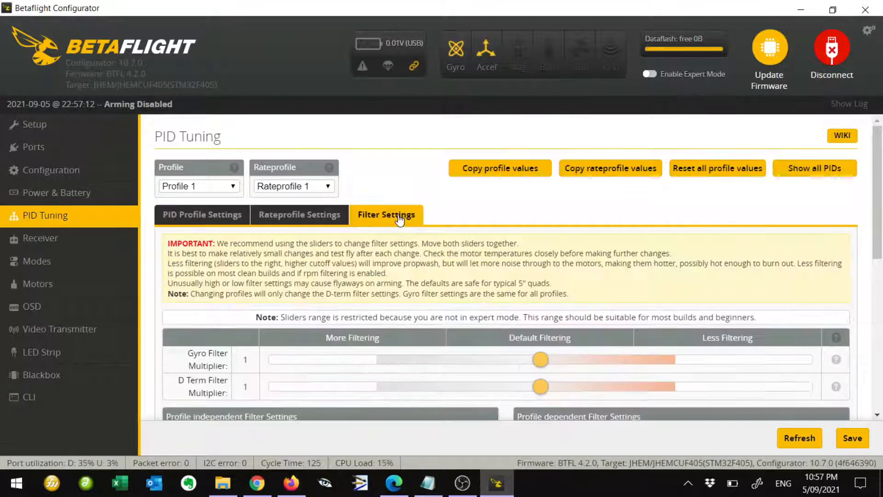
- Save the filter settings with RPM filter at 3 harmonics and dynamic notch 150–600 Hz
{"action": "scroll", "scroll_direction": "down", "scroll_amount": 3}
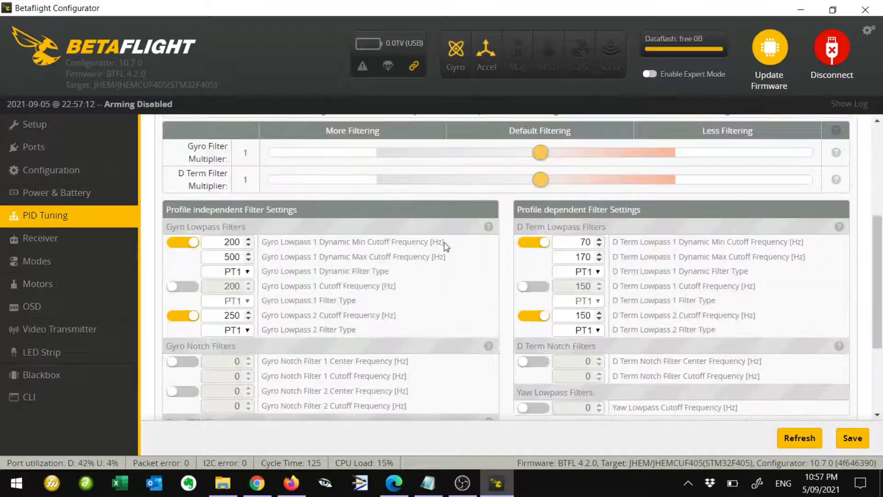
{"action": "scroll", "scroll_direction": "down", "scroll_amount": 3}
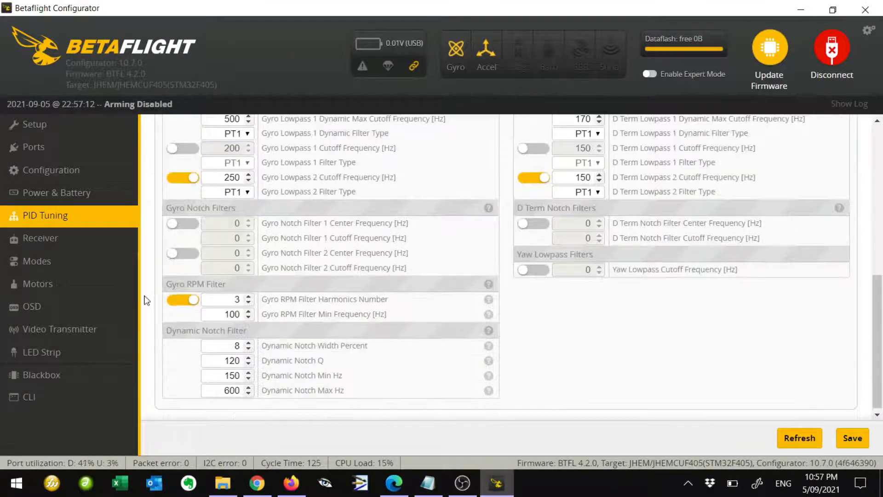
{"action": "double_click", "coordinate": [195, 285]}
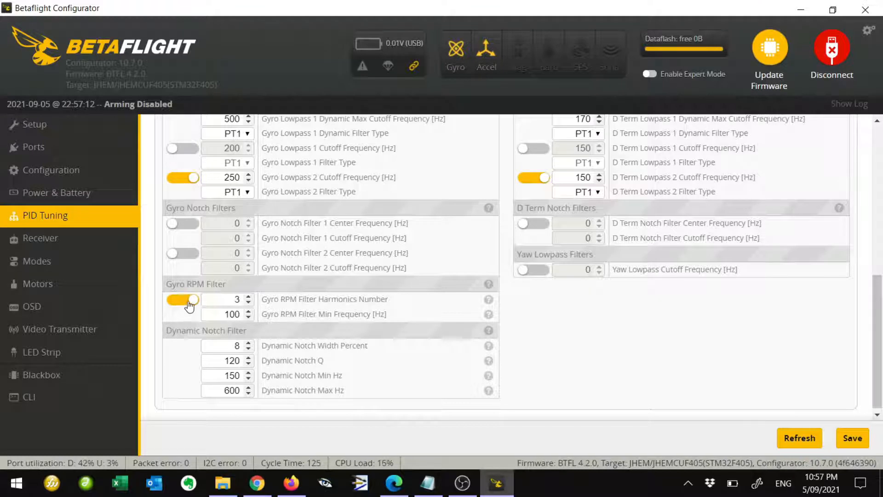
{"action": "mouse_move", "coordinate": [254, 330]}
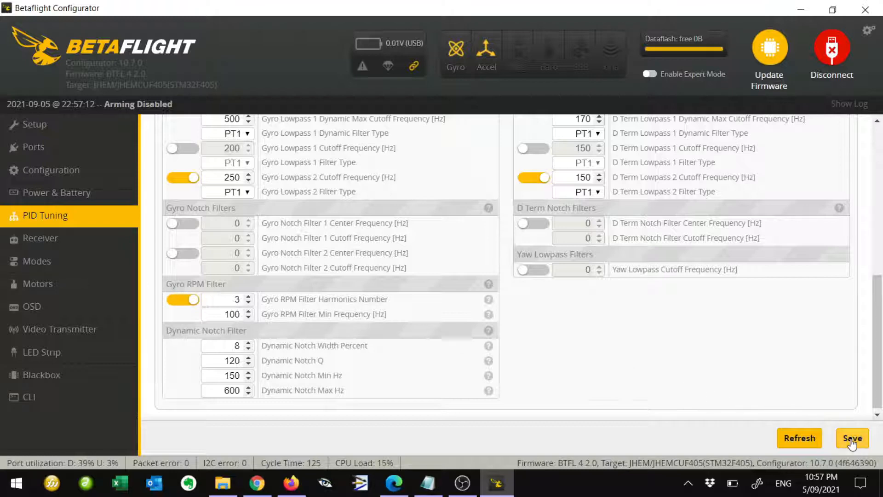
{"action": "left_click", "coordinate": [851, 438]}
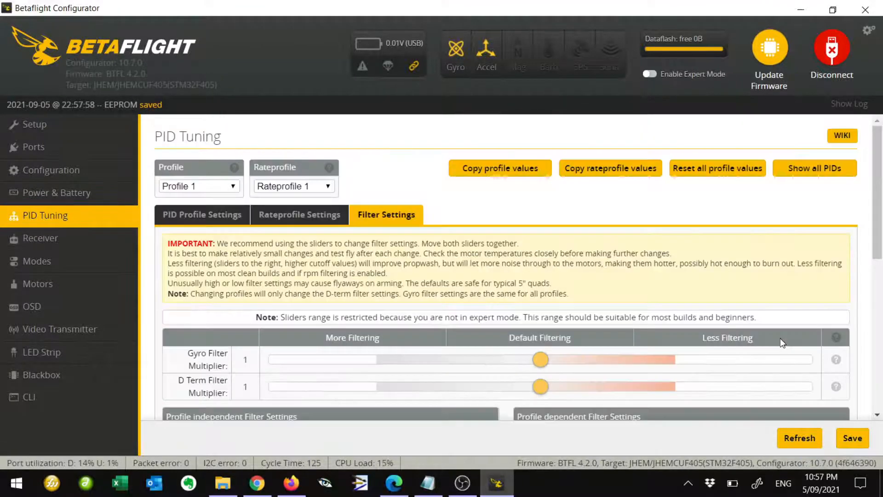
- Run 'tasks' in the CLI showing gyro, filter and PID at 8000 Hz, then disconnect
{"action": "left_click", "coordinate": [28, 396]}
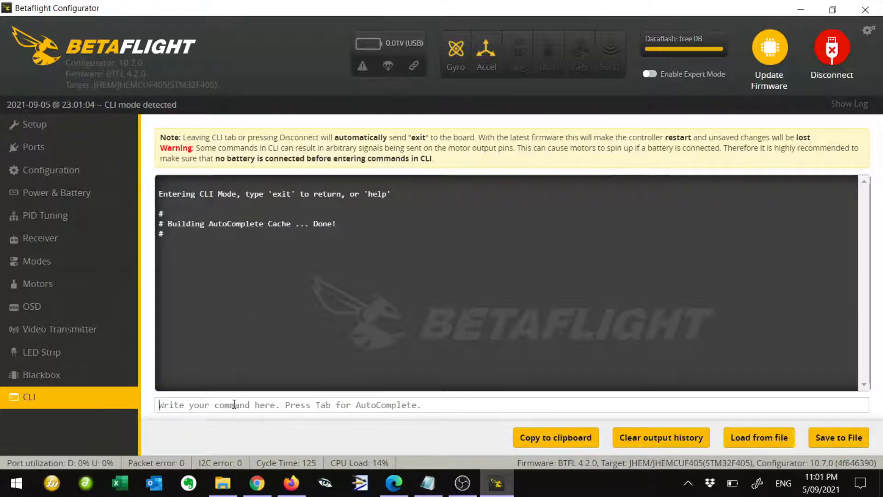
{"action": "type", "text": "tasks"}
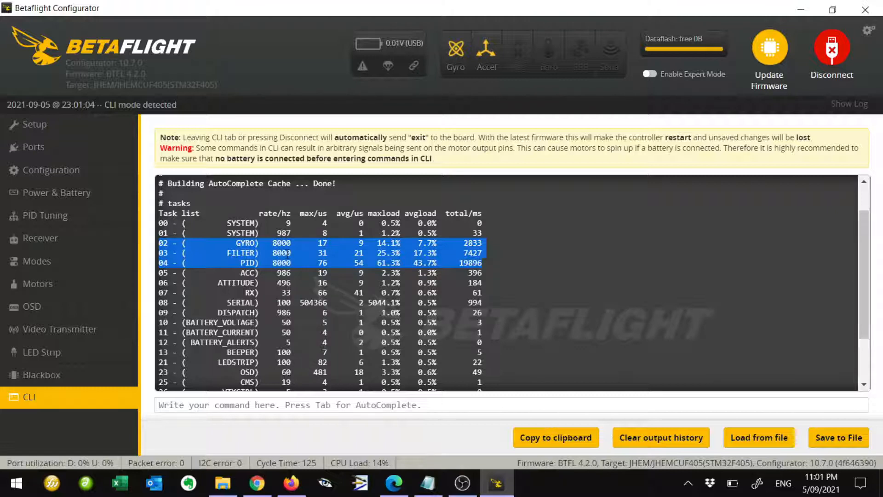
{"action": "mouse_move", "coordinate": [56, 192]}
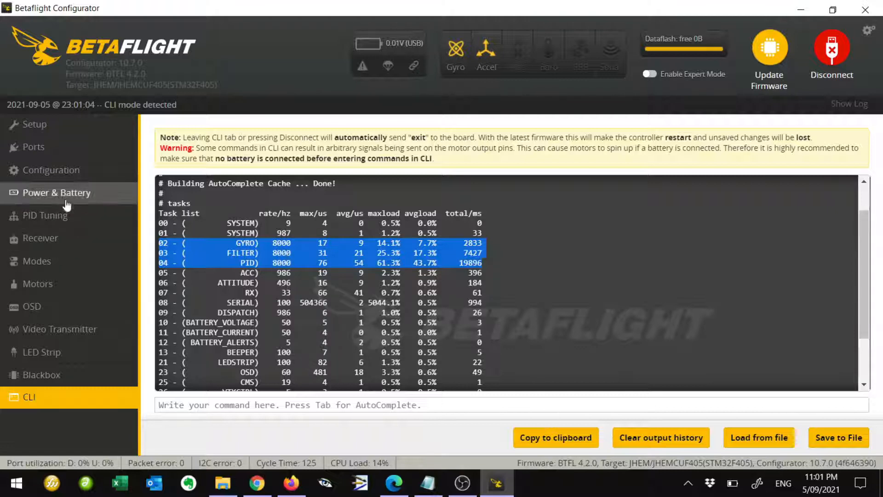
{"action": "mouse_move", "coordinate": [52, 169]}
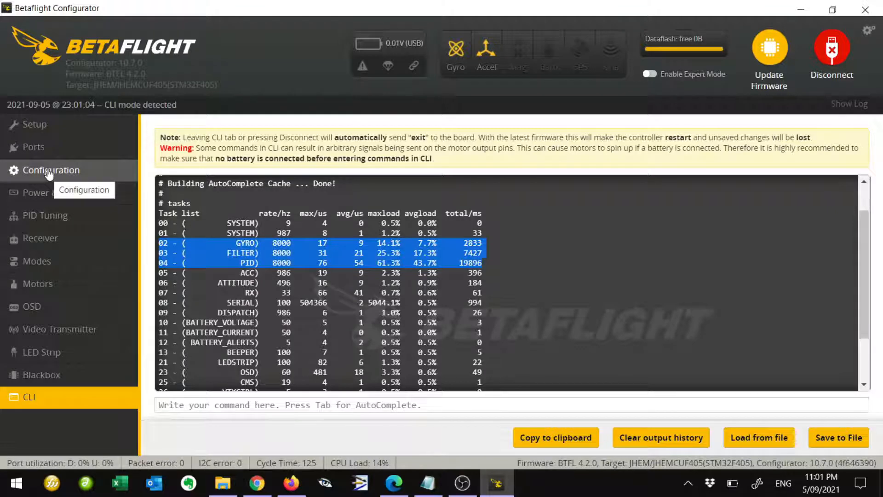
{"action": "left_click", "coordinate": [830, 51]}
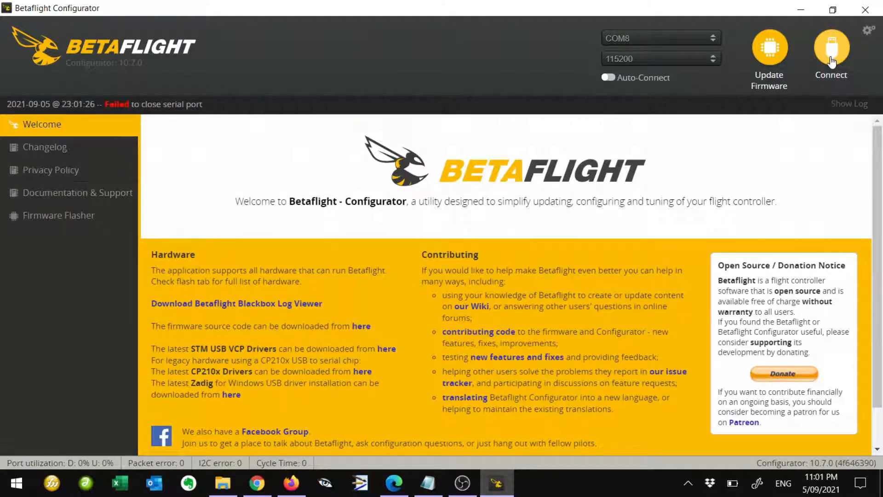
- Reconnect, confirm 8.00 kHz gyro and PID loop rates in Configuration, and return to Setup
{"action": "left_click", "coordinate": [830, 51]}
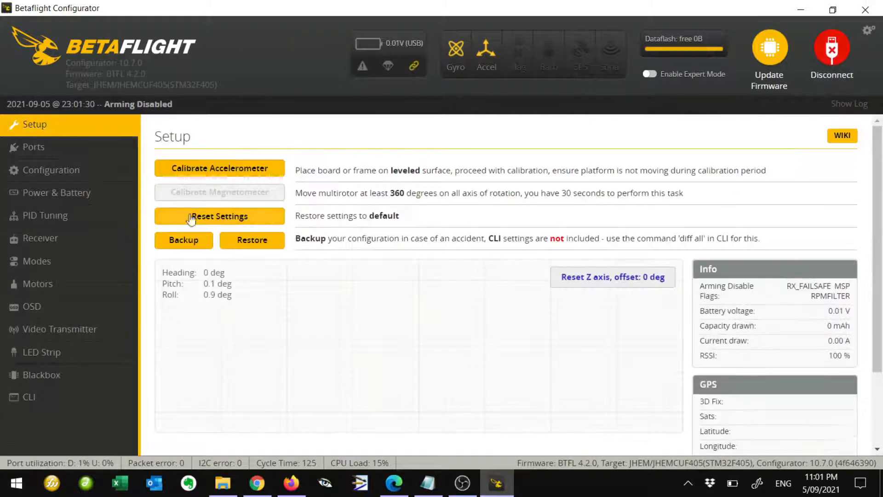
{"action": "left_click", "coordinate": [52, 169]}
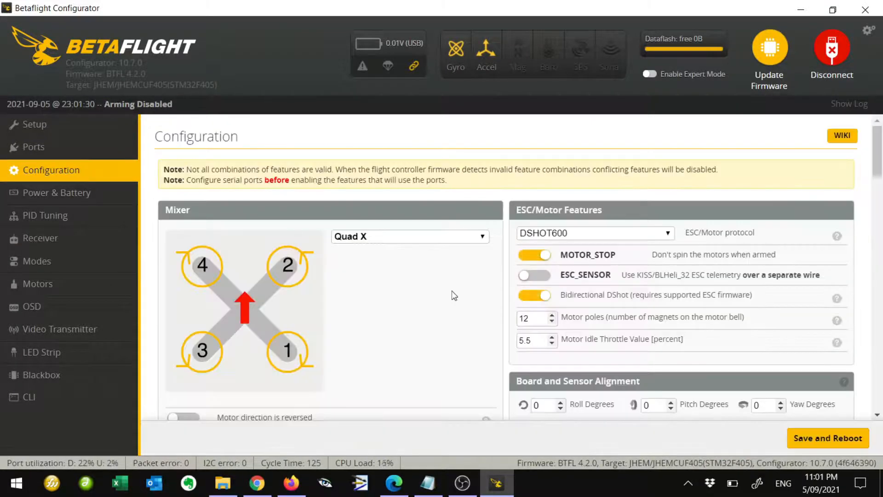
{"action": "scroll", "scroll_direction": "down", "scroll_amount": 3}
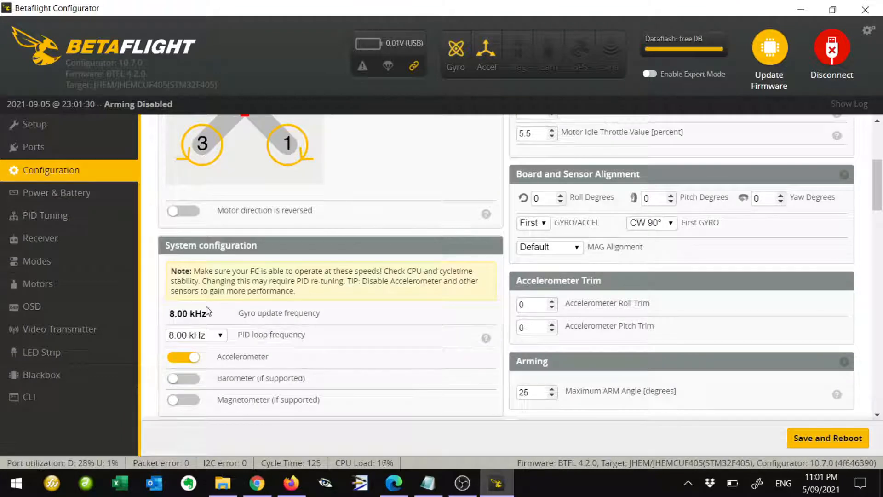
{"action": "mouse_move", "coordinate": [250, 327]}
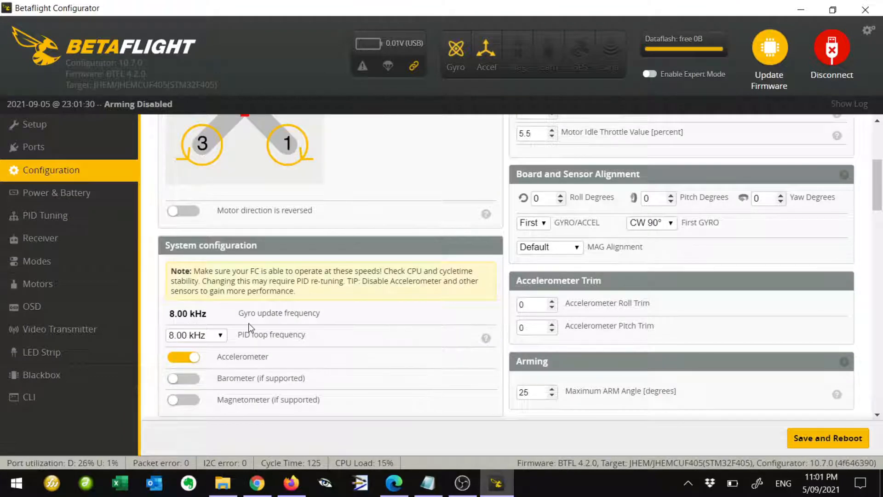
{"action": "left_click", "coordinate": [34, 125]}
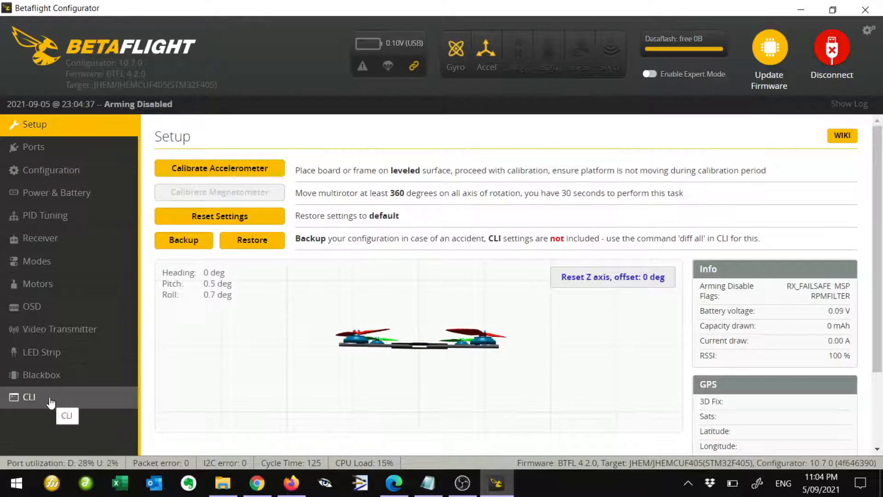
- Run 'tasks' in the CLI again showing gyro, filter and PID at 8000 Hz, then disconnect
{"action": "left_click", "coordinate": [28, 396]}
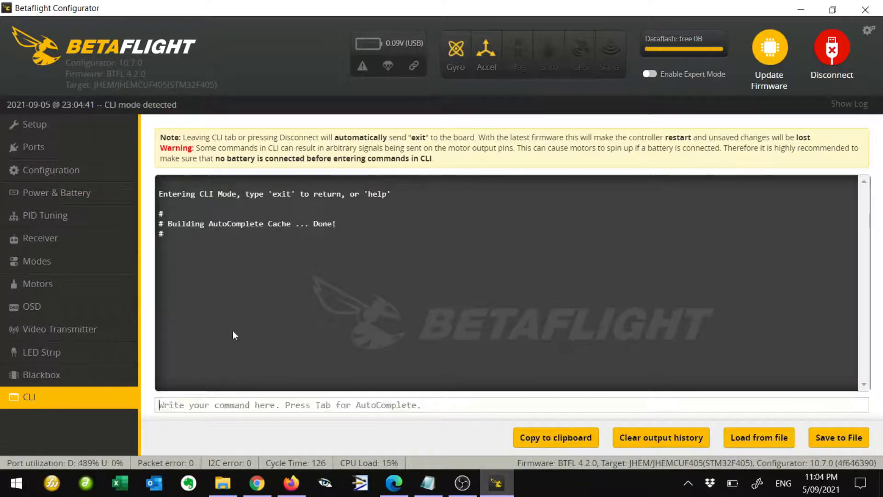
{"action": "type", "text": "t"}
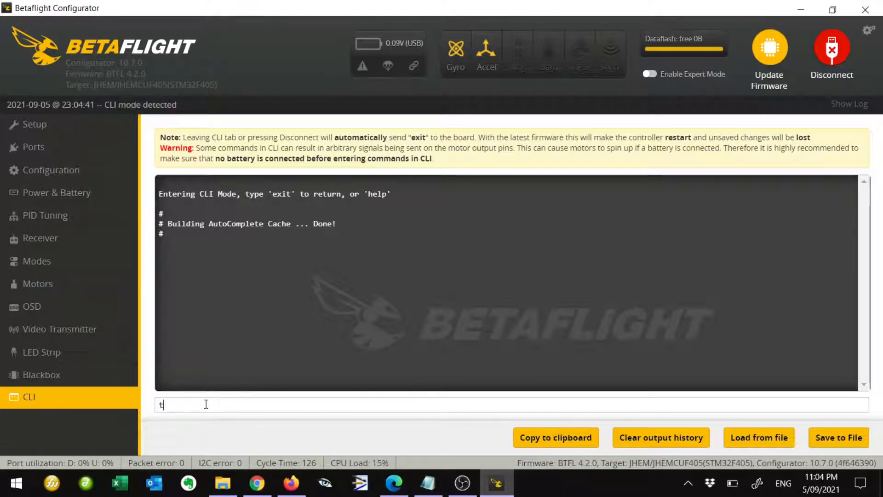
{"action": "key", "text": "Return"}
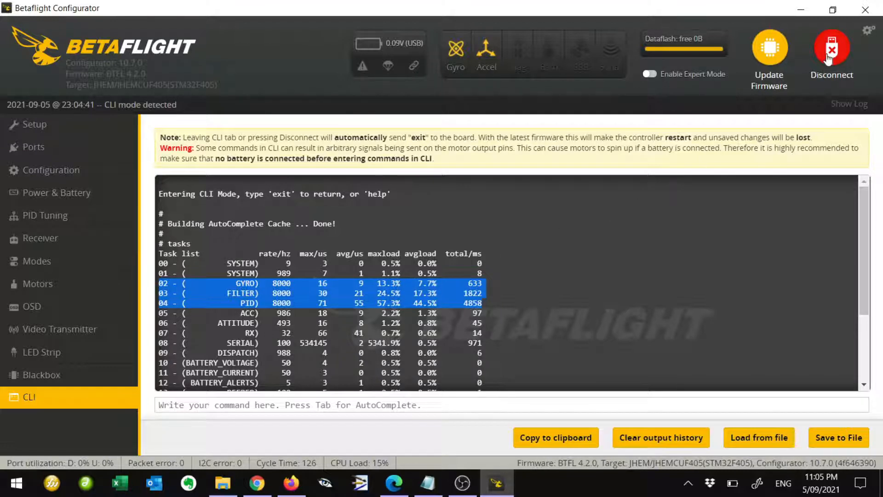
{"action": "left_click", "coordinate": [832, 51]}
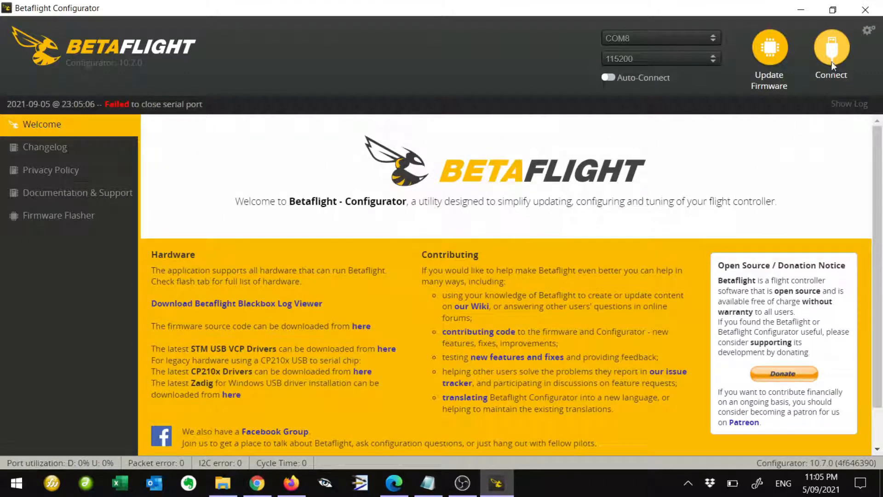
- Reconnect and confirm DSHOT600, bidirectional DShot, 12 poles and 8.00 kHz loops, then return to Setup
{"action": "left_click", "coordinate": [829, 50]}
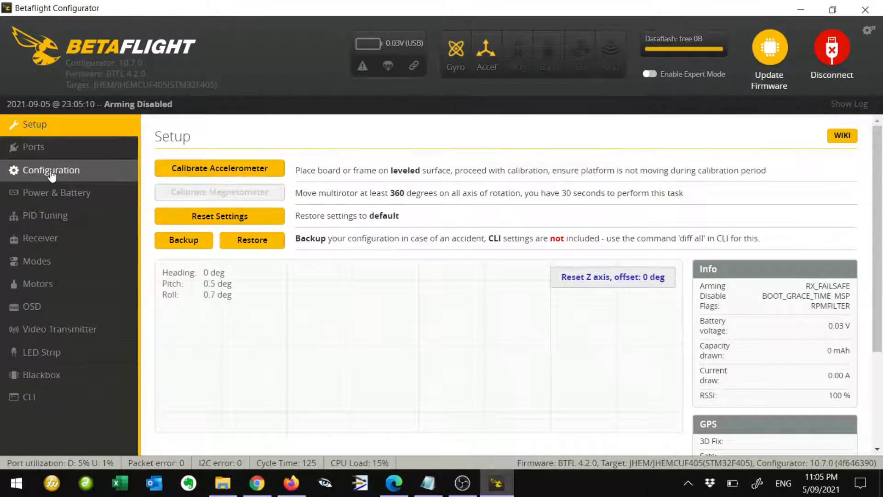
{"action": "left_click", "coordinate": [50, 169]}
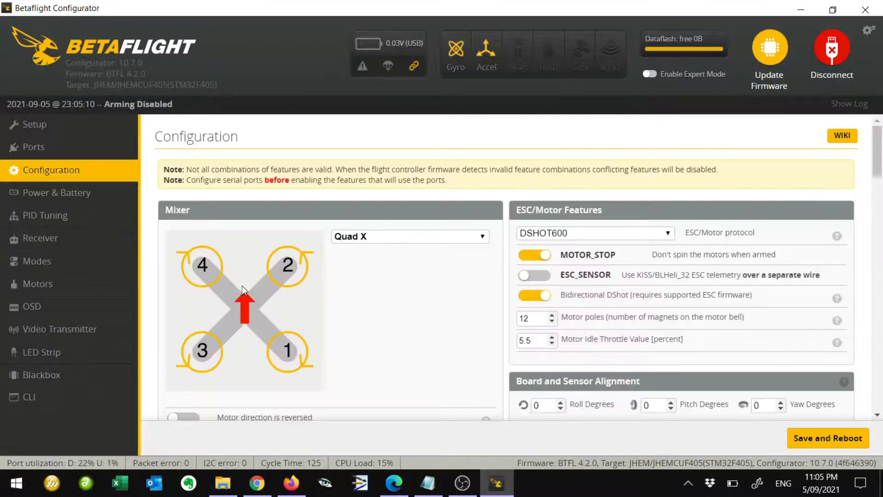
{"action": "scroll", "scroll_direction": "down", "scroll_amount": 3}
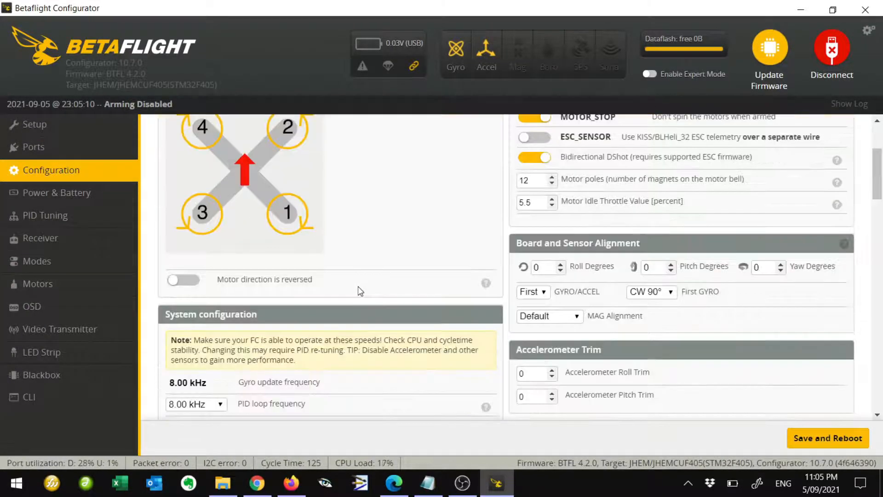
{"action": "scroll", "scroll_direction": "down", "scroll_amount": 3}
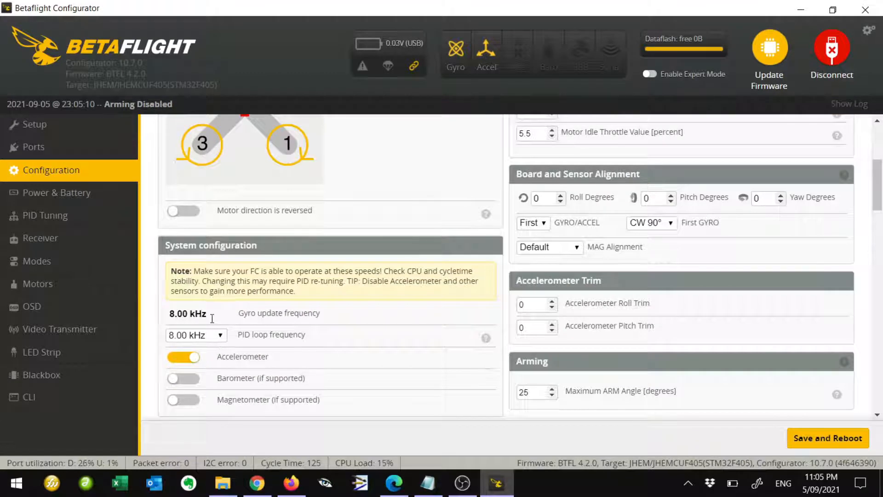
{"action": "mouse_move", "coordinate": [215, 333]}
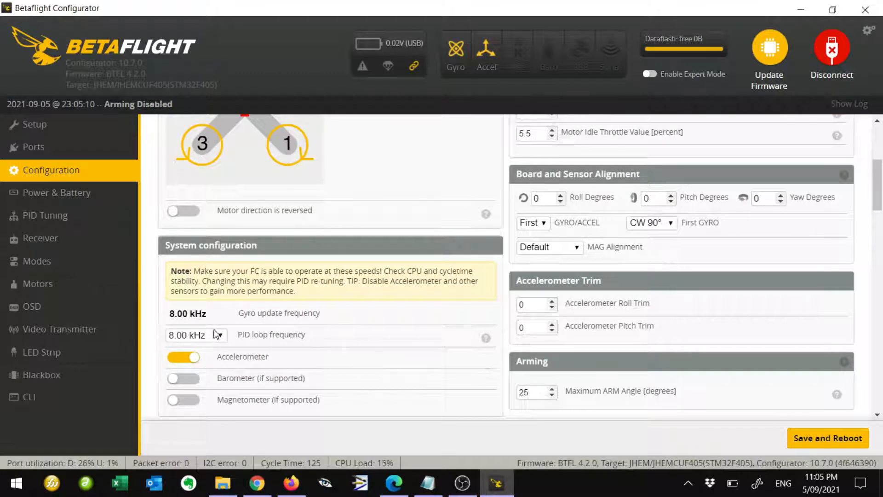
{"action": "left_click", "coordinate": [196, 334]}
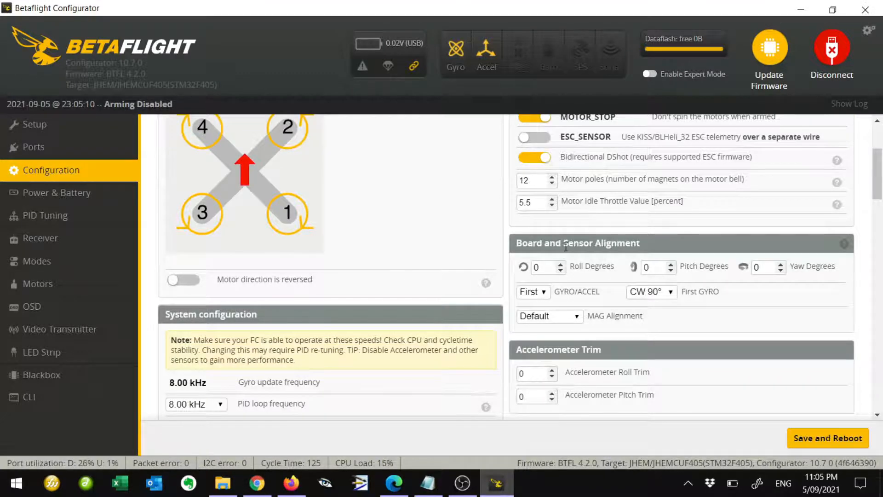
{"action": "scroll", "scroll_direction": "up", "scroll_amount": 3}
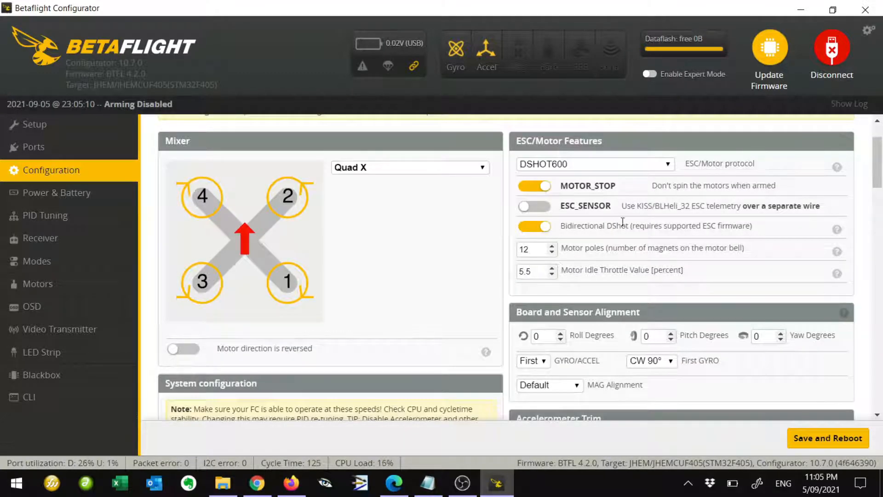
{"action": "left_click", "coordinate": [34, 124]}
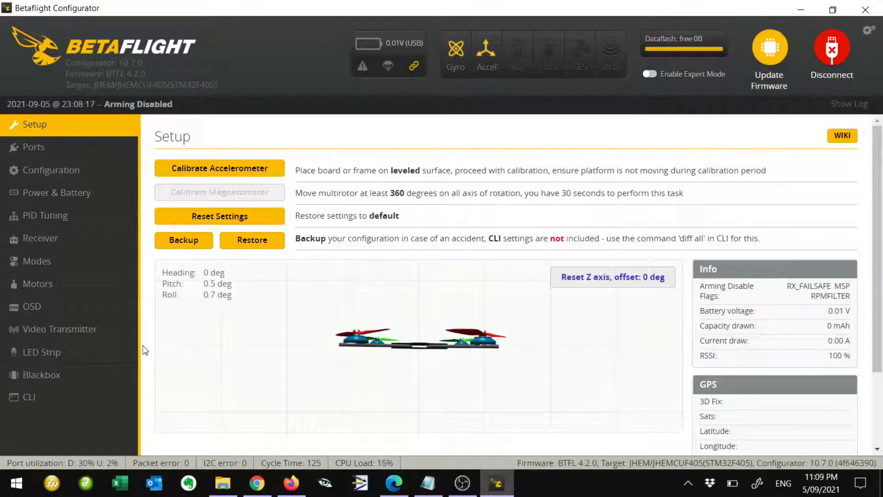
{"action": "mouse_move", "coordinate": [61, 247]}
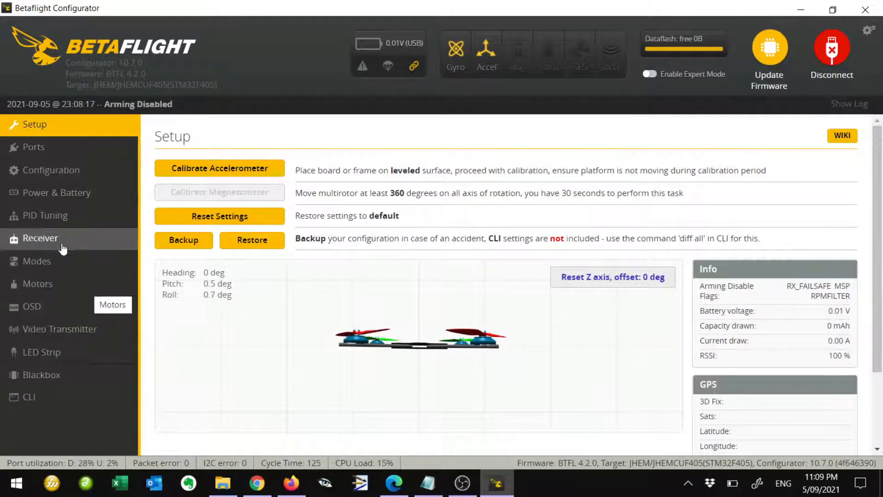
- Lower the gyro RPM filter harmonics from 3 to 1 in Filter Settings and save to the board
{"action": "left_click", "coordinate": [45, 216]}
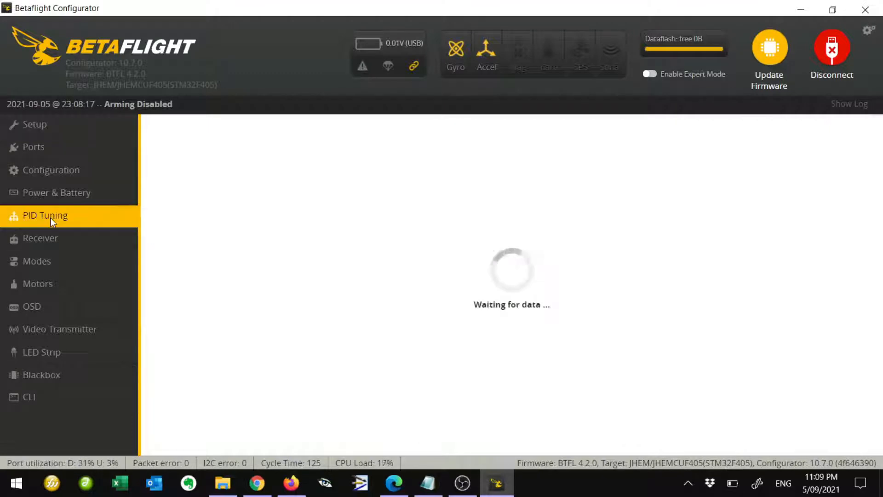
{"action": "left_click", "coordinate": [45, 215]}
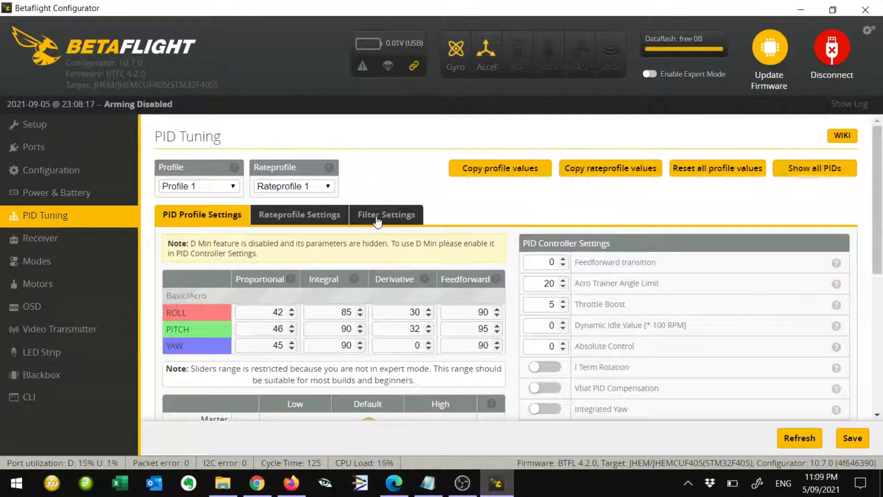
{"action": "left_click", "coordinate": [386, 215]}
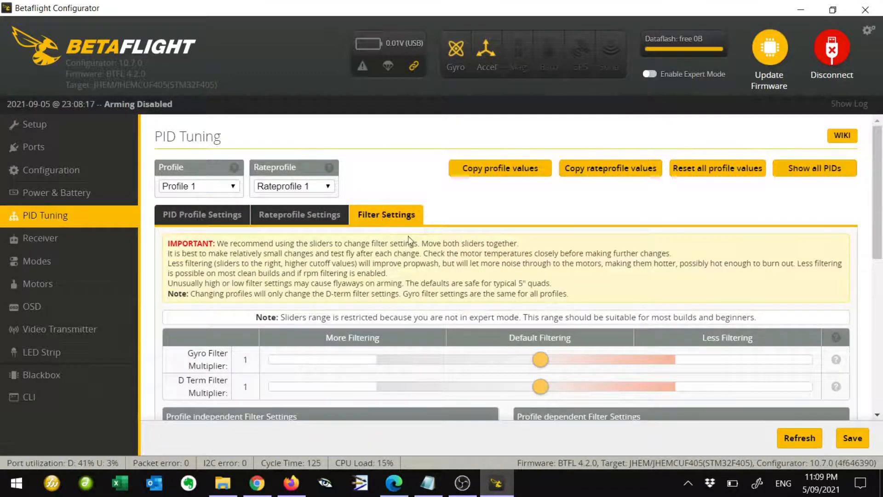
{"action": "scroll", "scroll_direction": "down", "scroll_amount": 3}
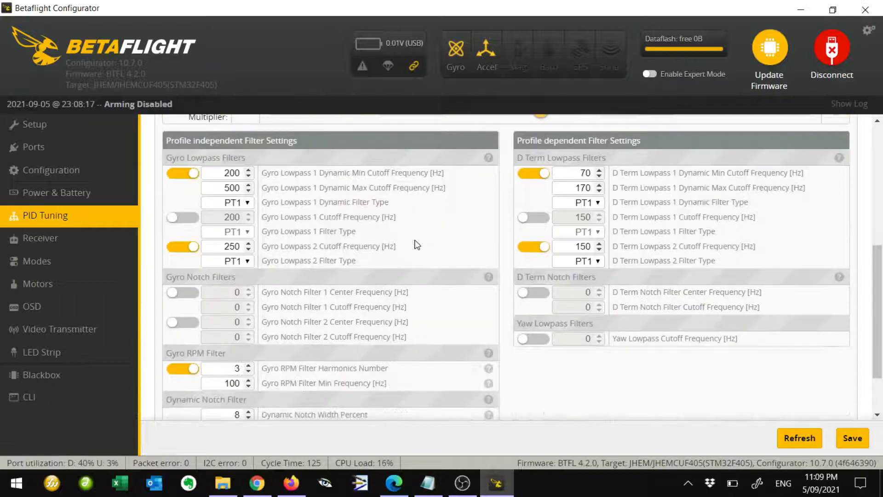
{"action": "scroll", "scroll_direction": "down", "scroll_amount": 3}
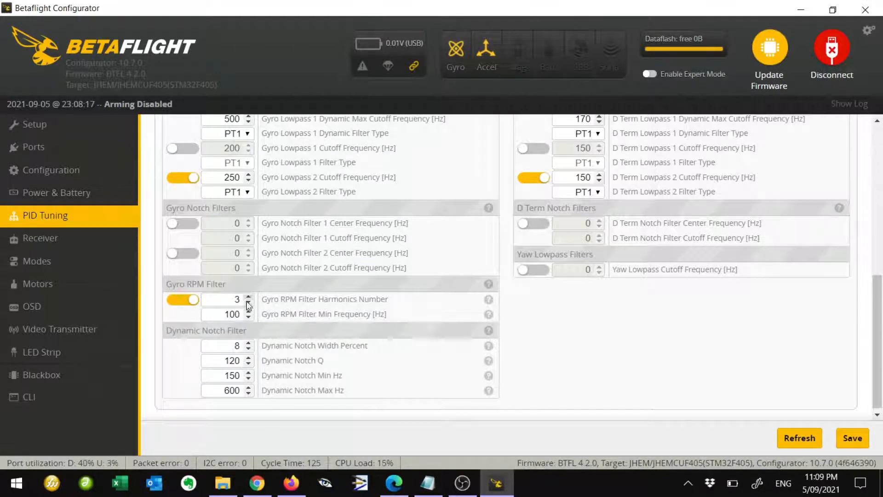
{"action": "left_click", "coordinate": [226, 299]}
{"action": "type", "text": "1"}
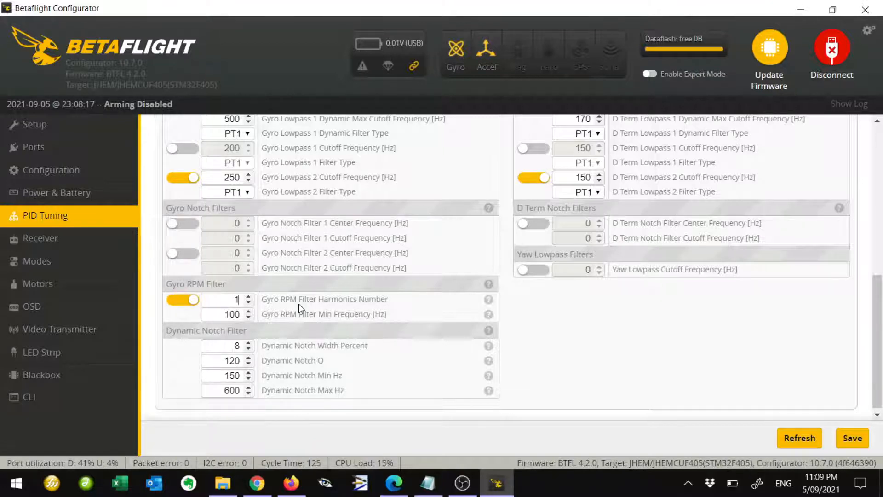
{"action": "mouse_move", "coordinate": [511, 330]}
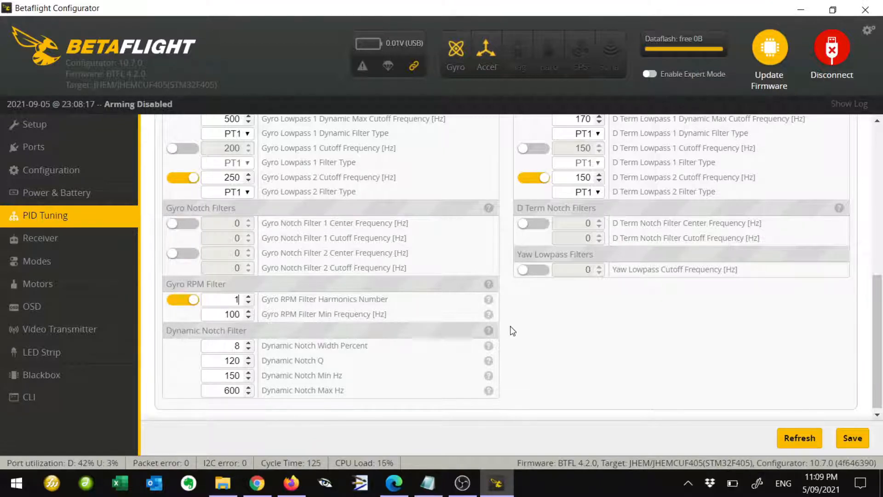
{"action": "left_click", "coordinate": [851, 438]}
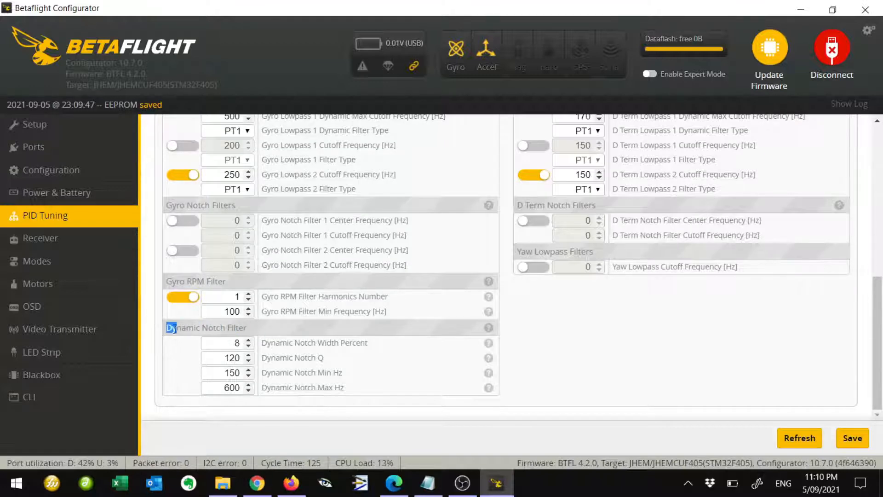
{"action": "mouse_move", "coordinate": [249, 331]}
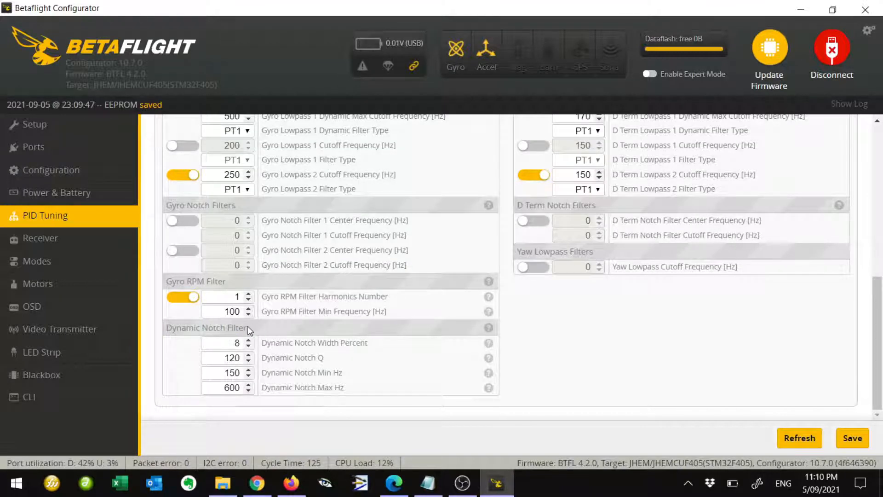
{"action": "mouse_move", "coordinate": [253, 347]}
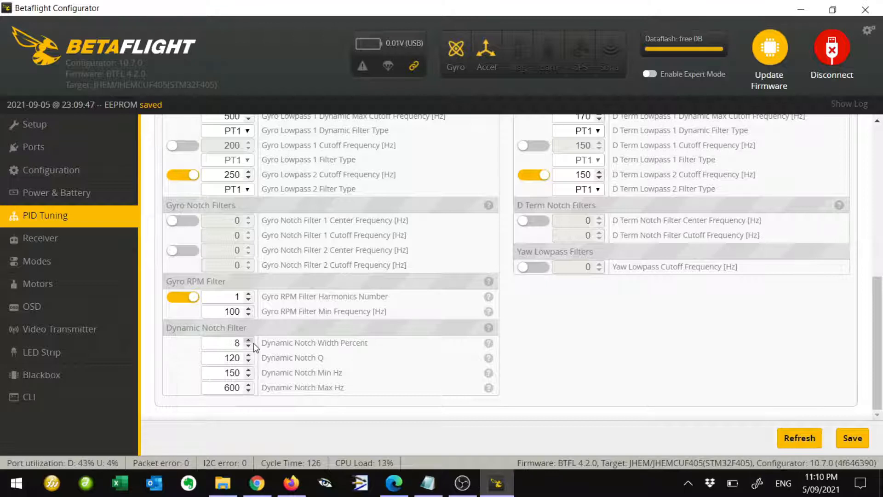
- Set dynamic notch width 0, Q 200, min 90 Hz, max 330 Hz and save to the flight controller
{"action": "triple_click", "coordinate": [225, 342]}
{"action": "type", "text": "0"}
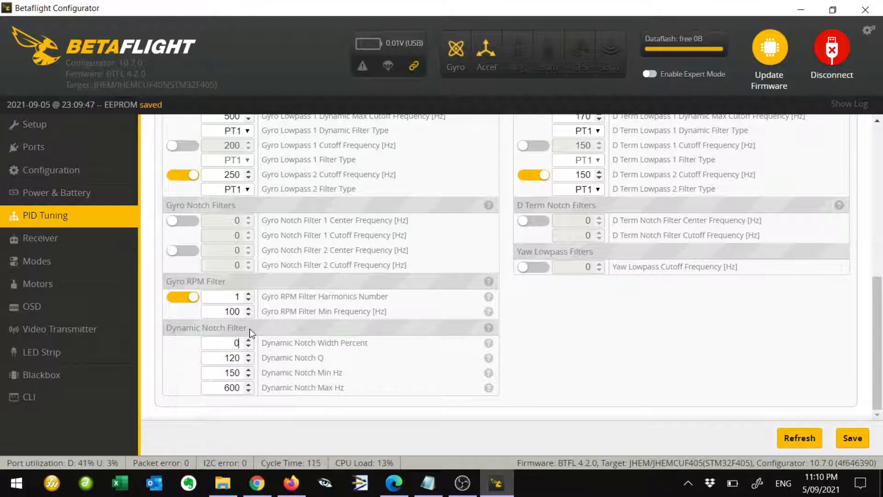
{"action": "mouse_move", "coordinate": [288, 358]}
{"action": "type", "text": "200"}
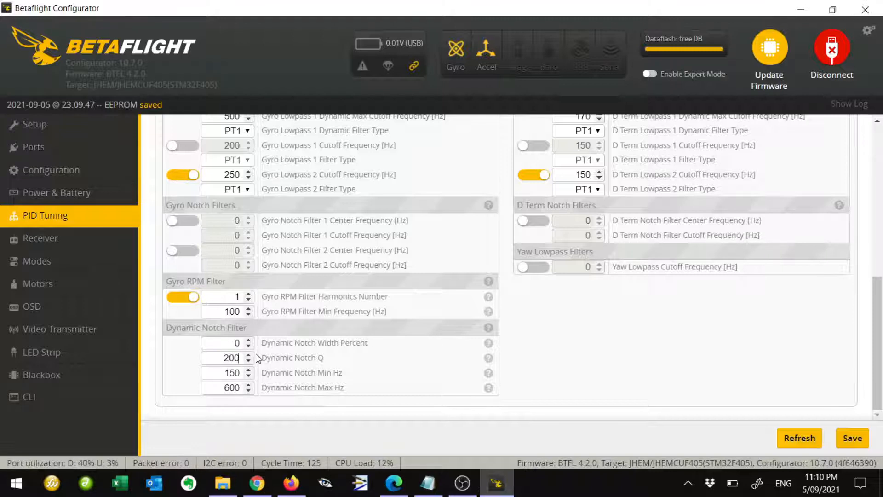
{"action": "mouse_move", "coordinate": [250, 377]}
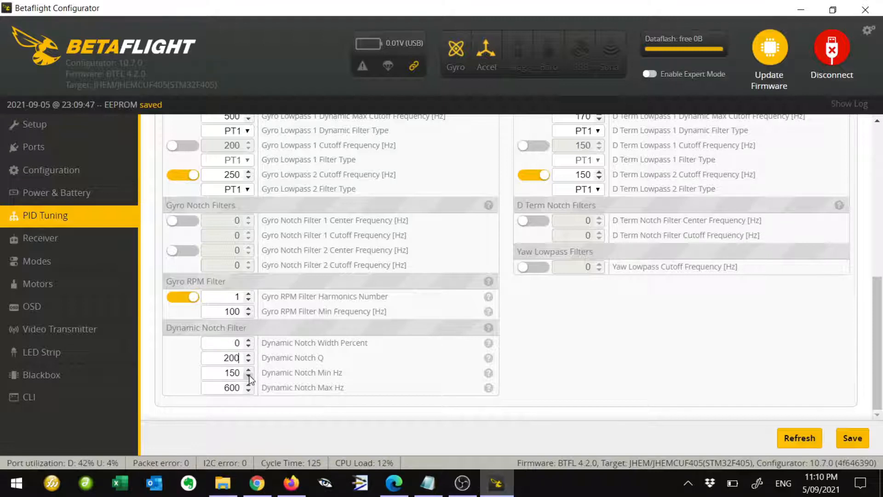
{"action": "triple_click", "coordinate": [226, 373]}
{"action": "type", "text": "90"}
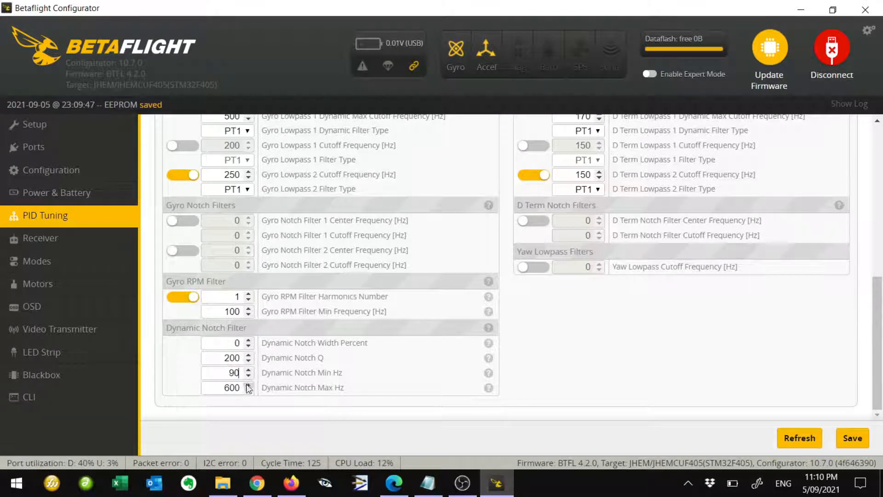
{"action": "triple_click", "coordinate": [225, 387]}
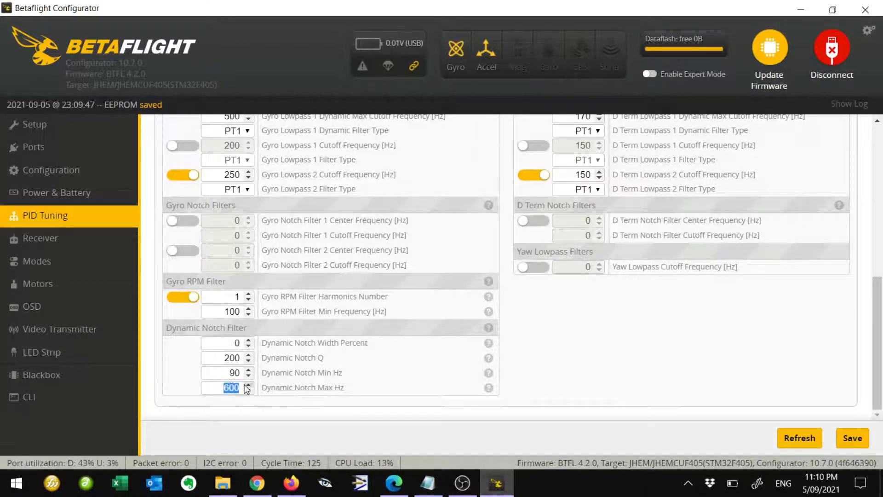
{"action": "type", "text": "330"}
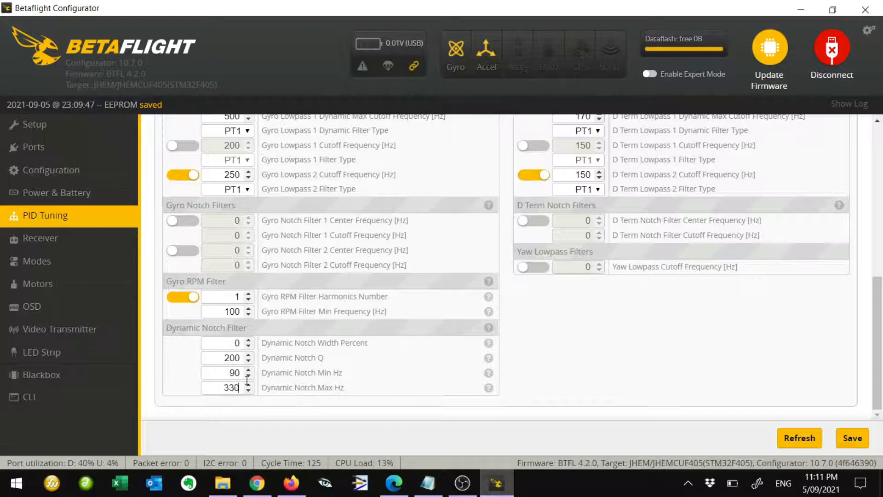
{"action": "mouse_move", "coordinate": [671, 329]}
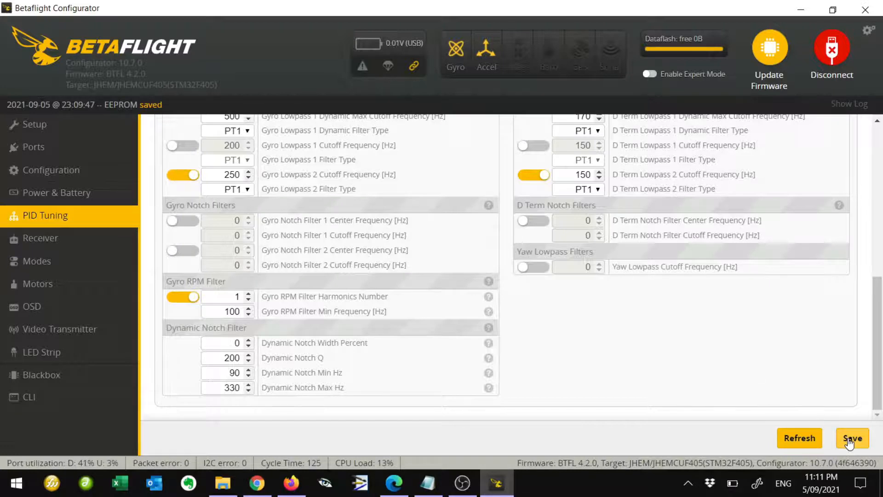
{"action": "left_click", "coordinate": [852, 437]}
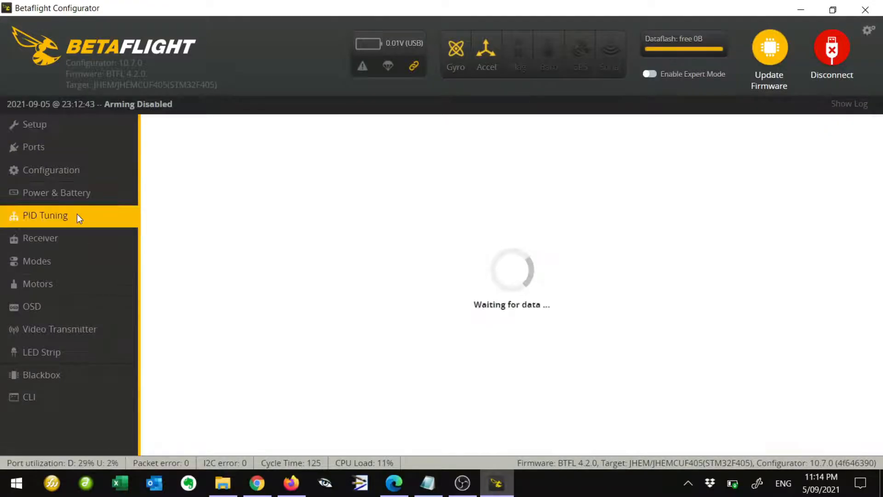
- Reopen PID Tuning's Filter Settings after the reboot to check the saved values
{"action": "left_click", "coordinate": [44, 215]}
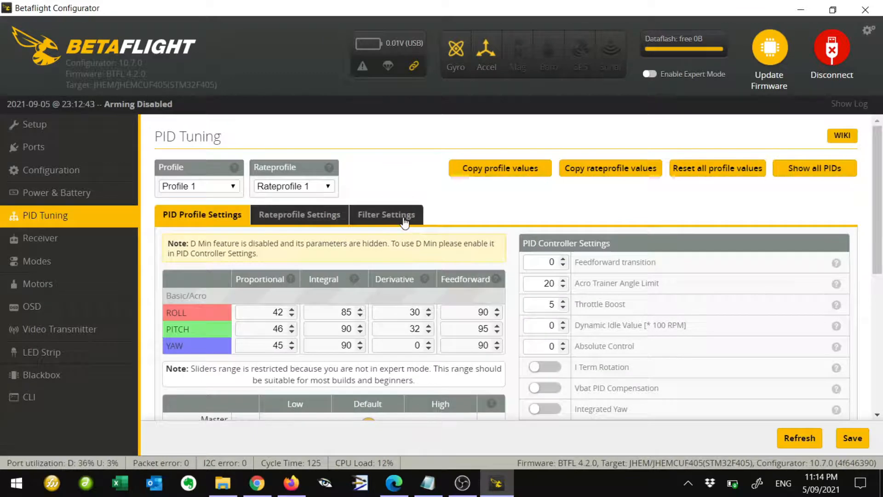
{"action": "left_click", "coordinate": [386, 214]}
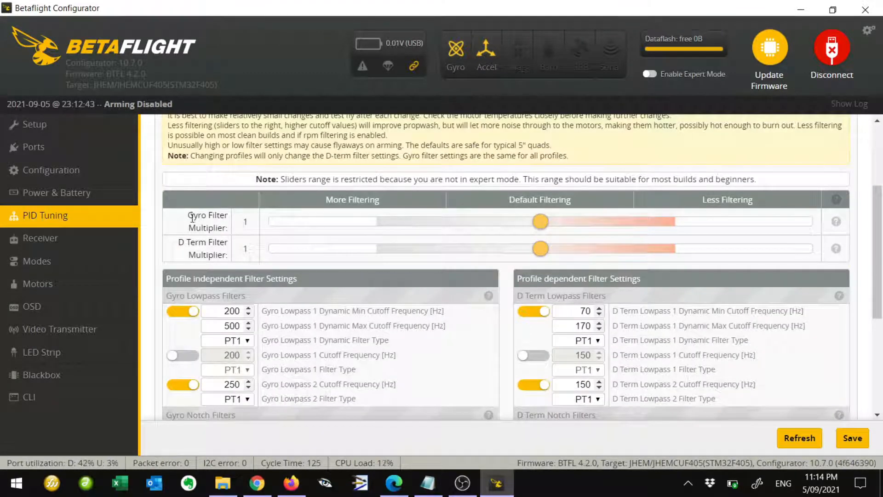
{"action": "double_click", "coordinate": [207, 221]}
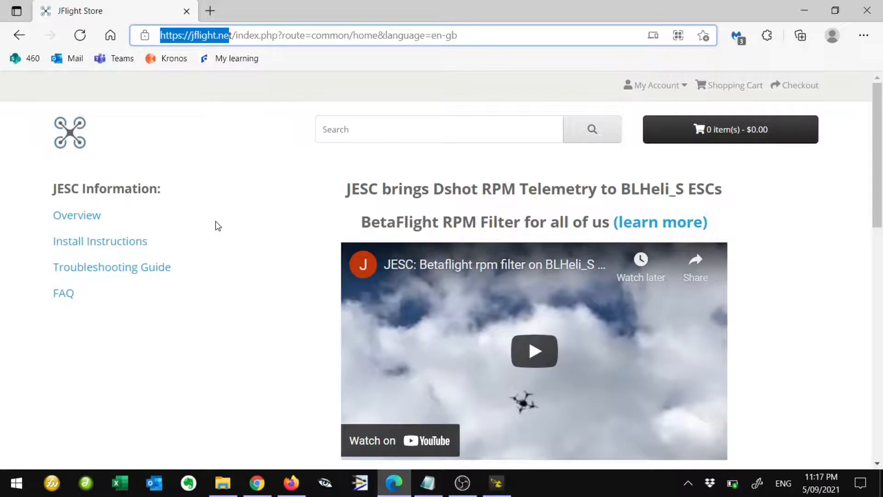
{"action": "mouse_move", "coordinate": [72, 218]}
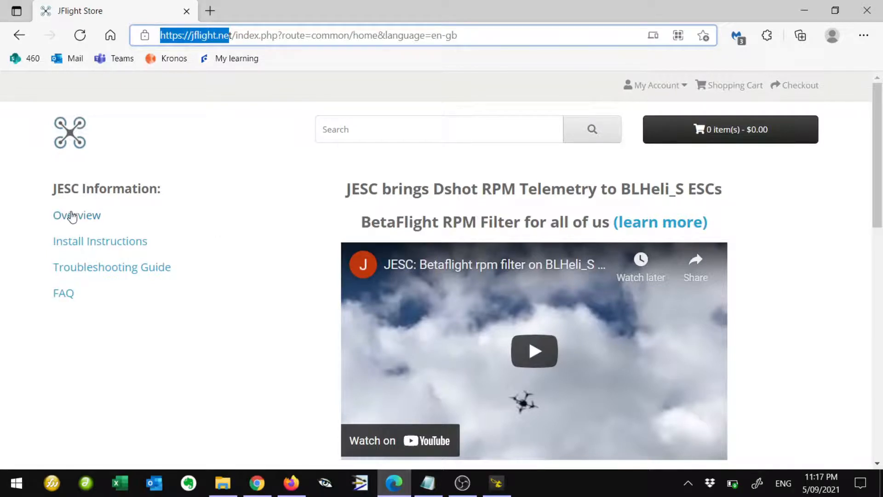
{"action": "mouse_move", "coordinate": [76, 215]}
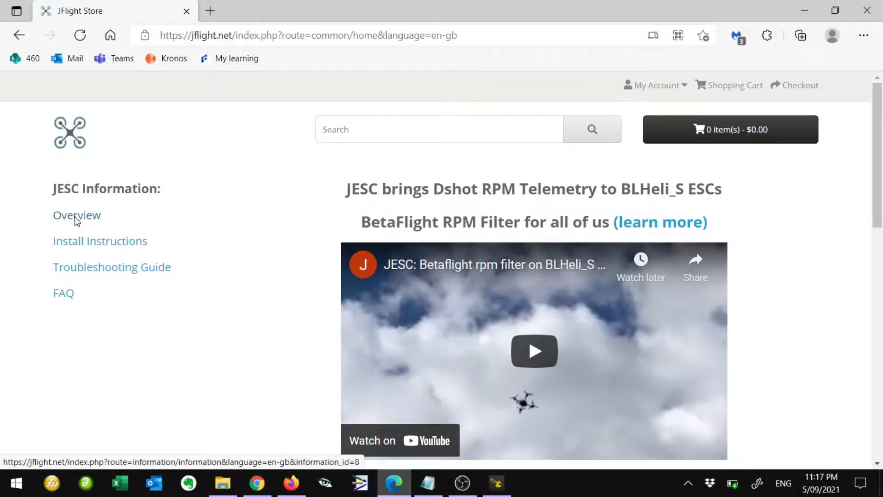
- Navigate from the JESC Overview to the Betaflight Bidirectional DSHOT and RPM Filter wiki article
{"action": "left_click", "coordinate": [76, 215]}
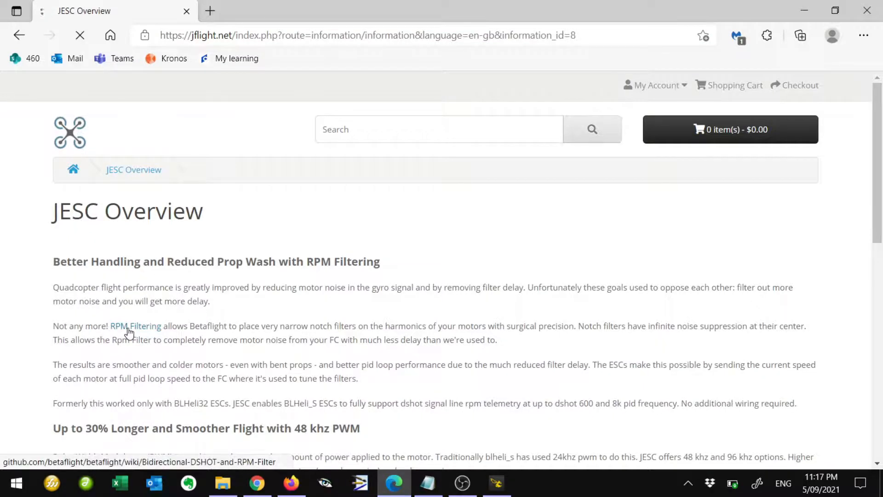
{"action": "left_click", "coordinate": [135, 325]}
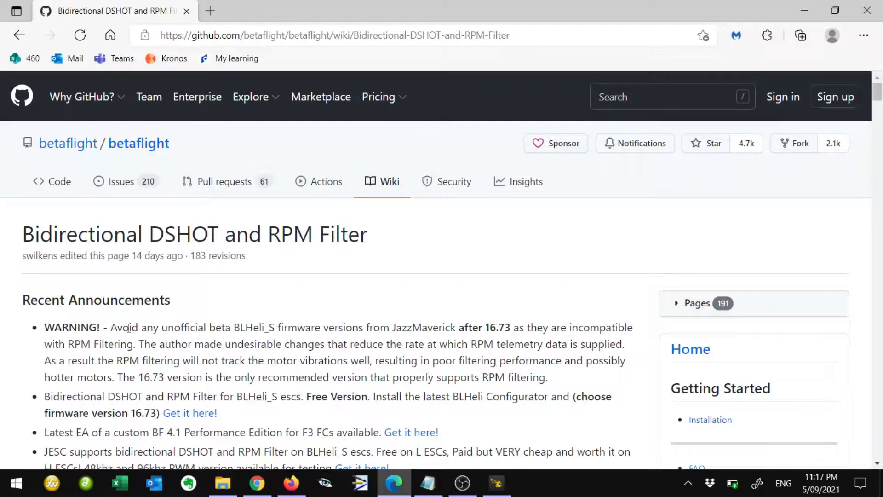
{"action": "mouse_move", "coordinate": [281, 305]}
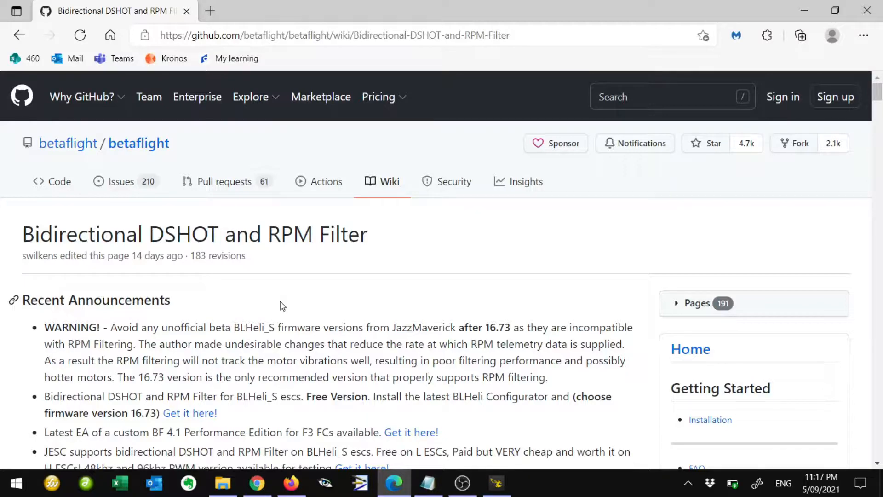
{"action": "scroll", "scroll_direction": "down", "scroll_amount": 3}
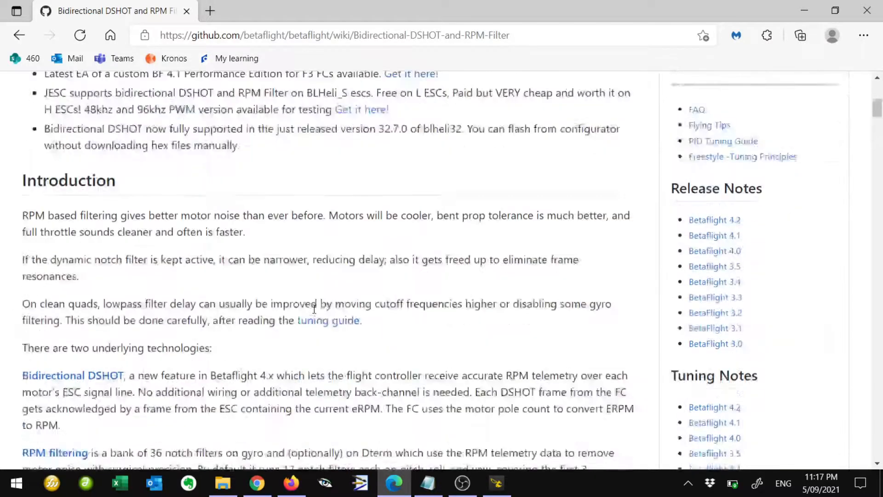
{"action": "scroll", "scroll_direction": "down", "scroll_amount": 3}
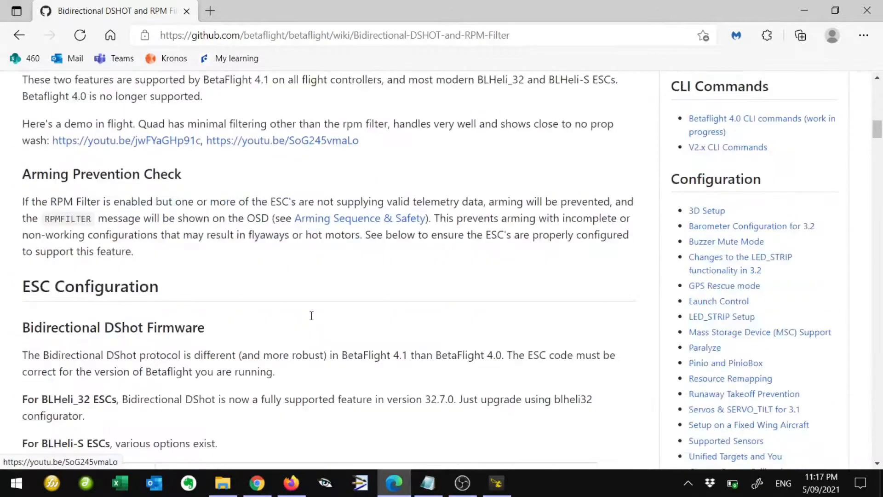
{"action": "scroll", "scroll_direction": "down", "scroll_amount": 3}
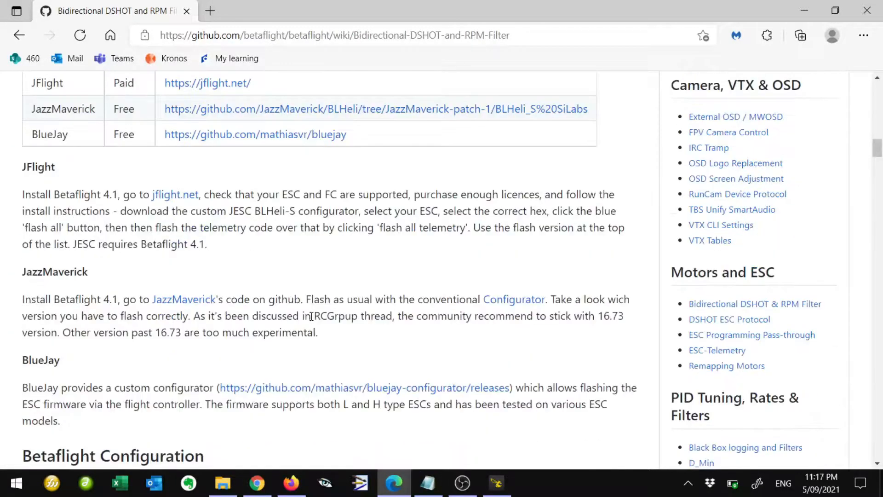
{"action": "scroll", "scroll_direction": "down", "scroll_amount": 3}
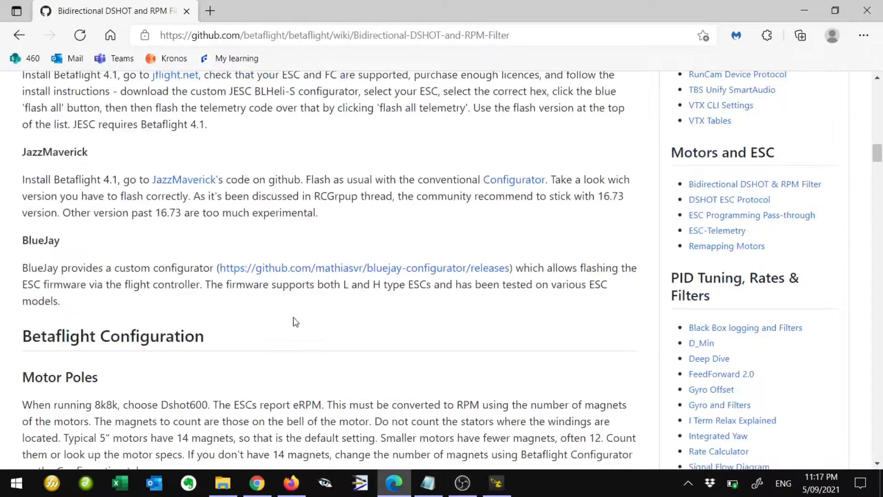
{"action": "scroll", "scroll_direction": "down", "scroll_amount": 3}
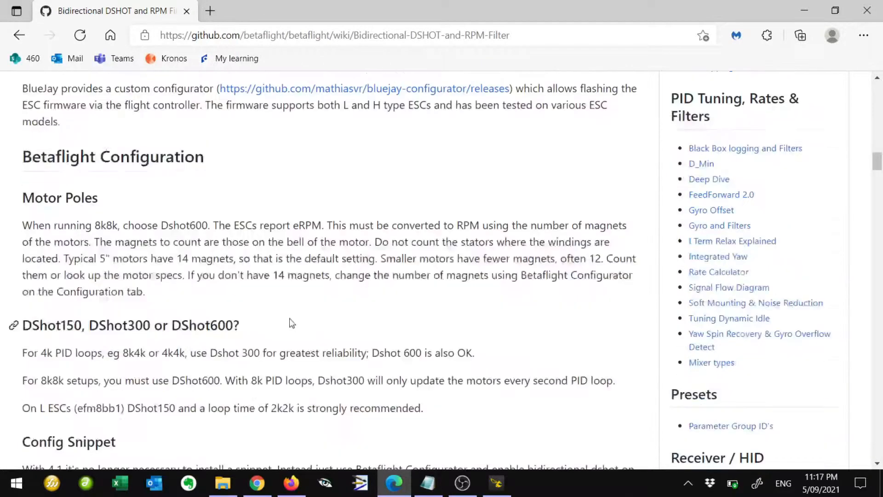
{"action": "scroll", "scroll_direction": "down", "scroll_amount": 3}
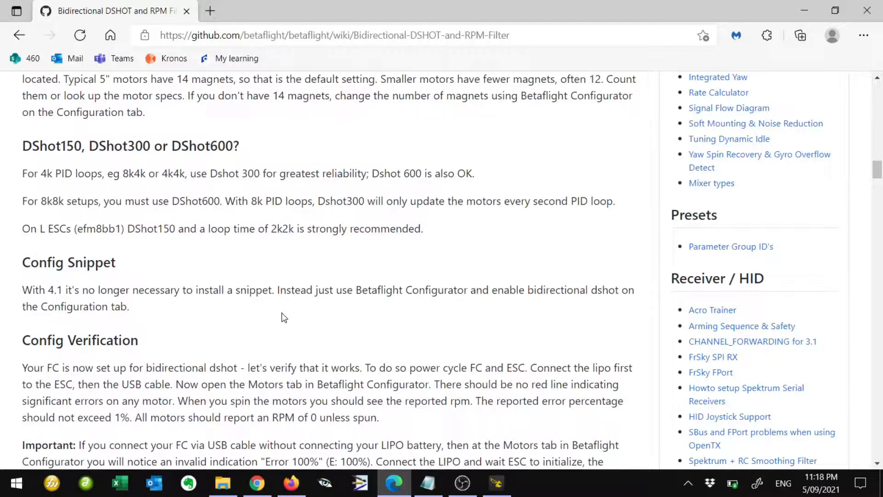
{"action": "mouse_move", "coordinate": [408, 422]}
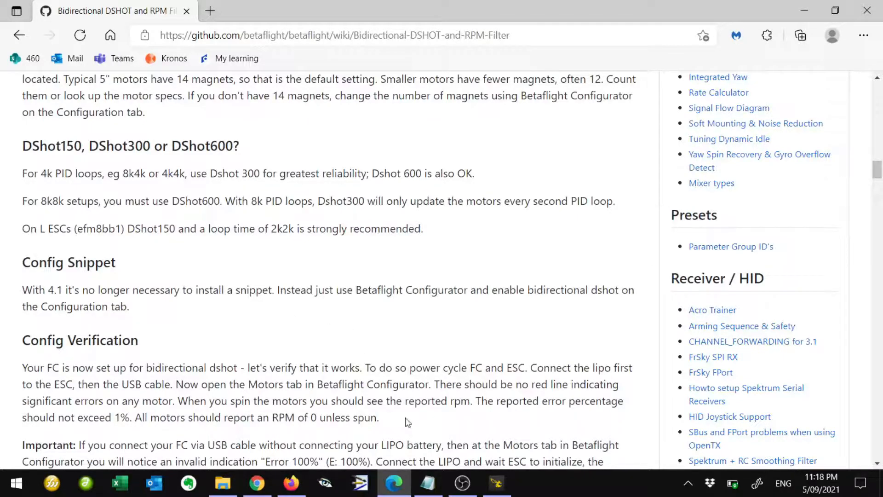